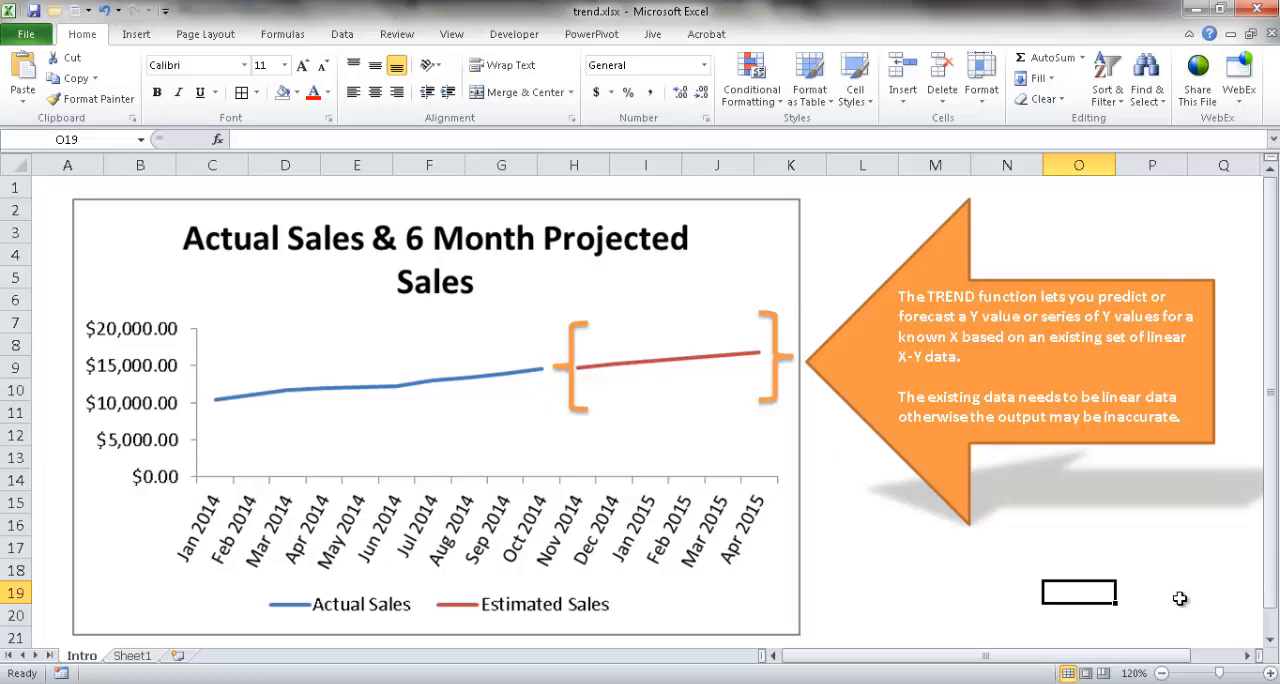
mouse_move(208, 410)
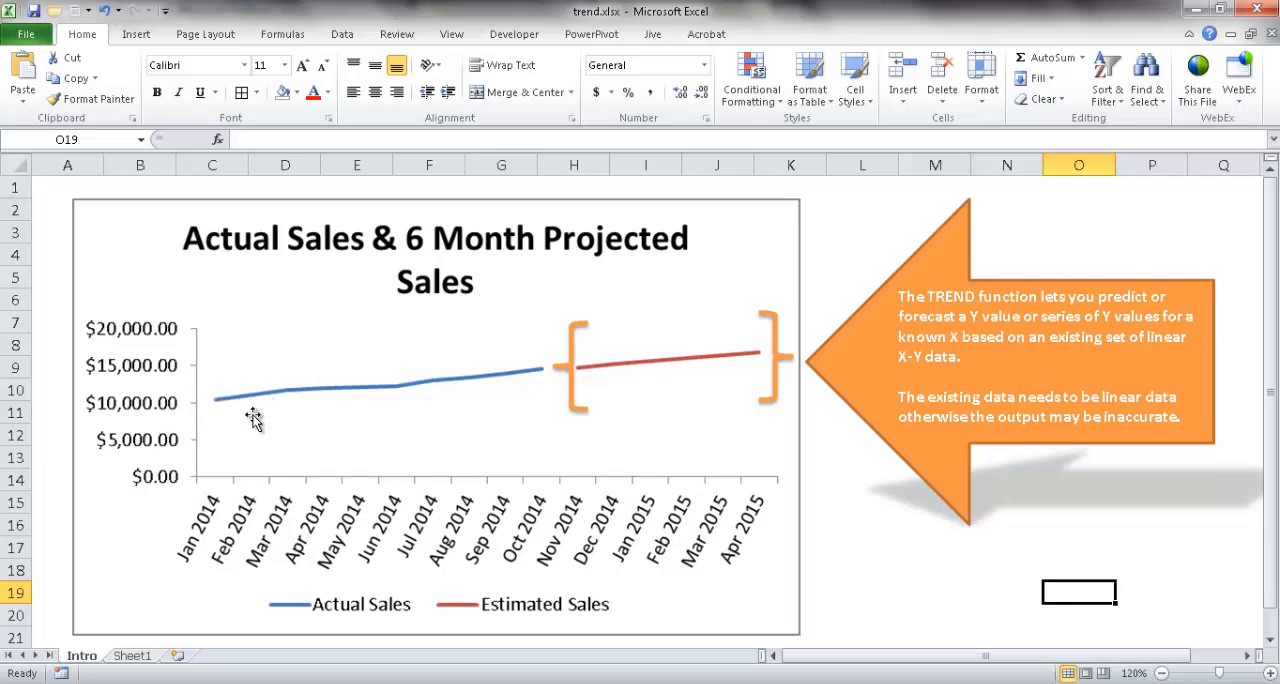
mouse_move(392, 320)
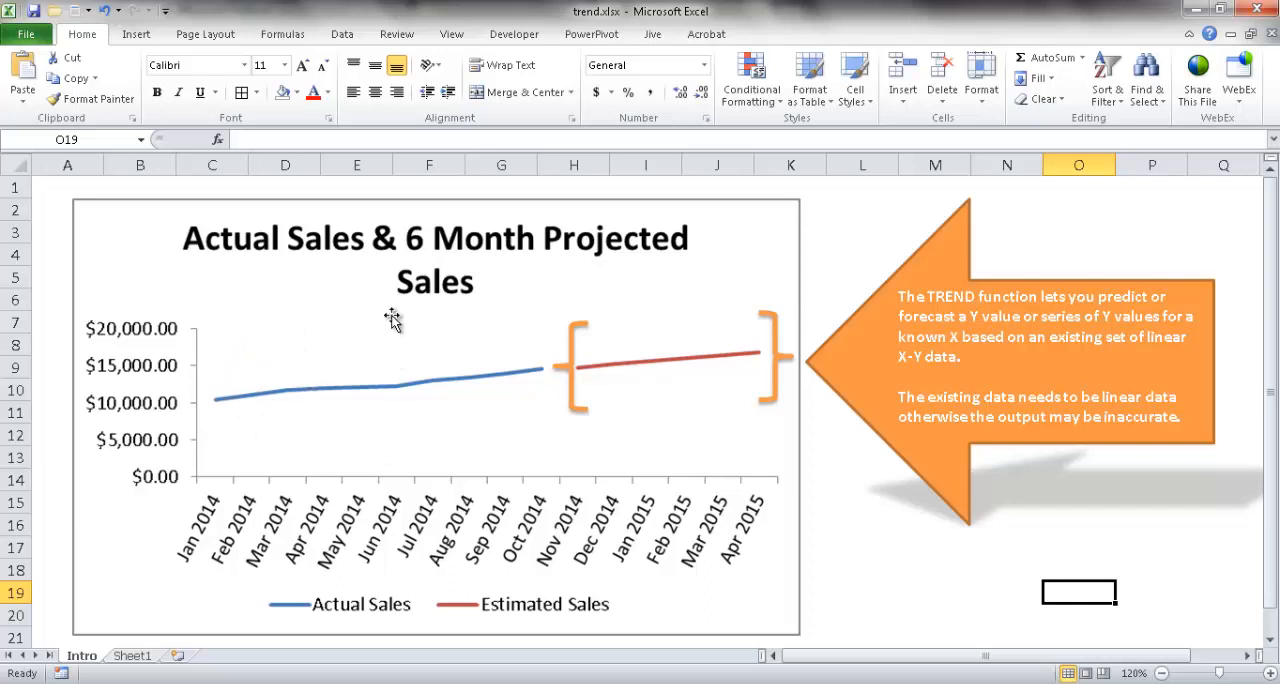
mouse_move(632, 490)
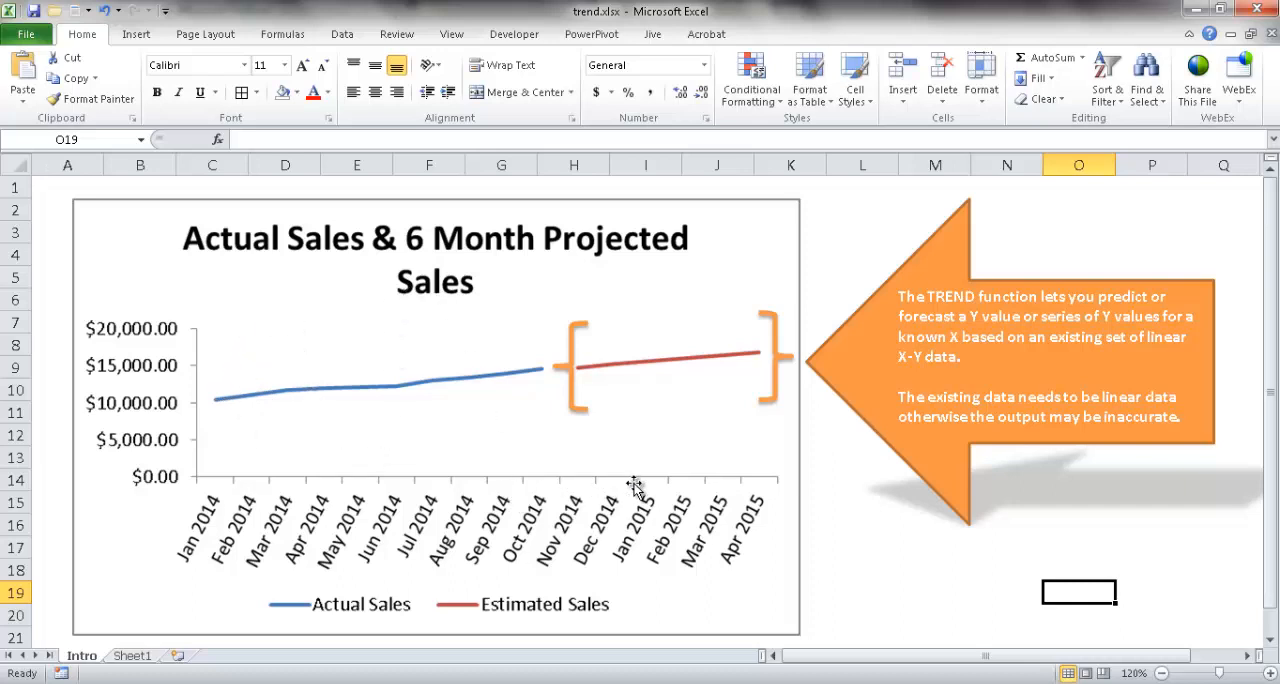
mouse_move(596, 472)
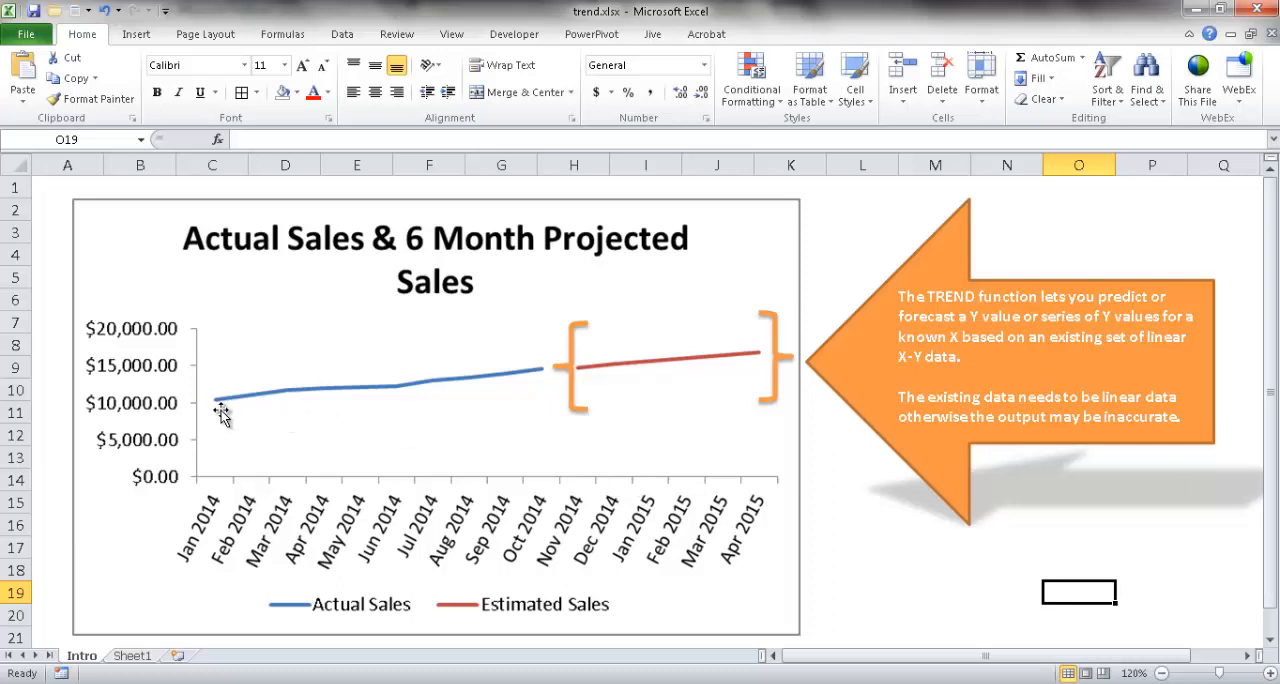
mouse_move(258, 404)
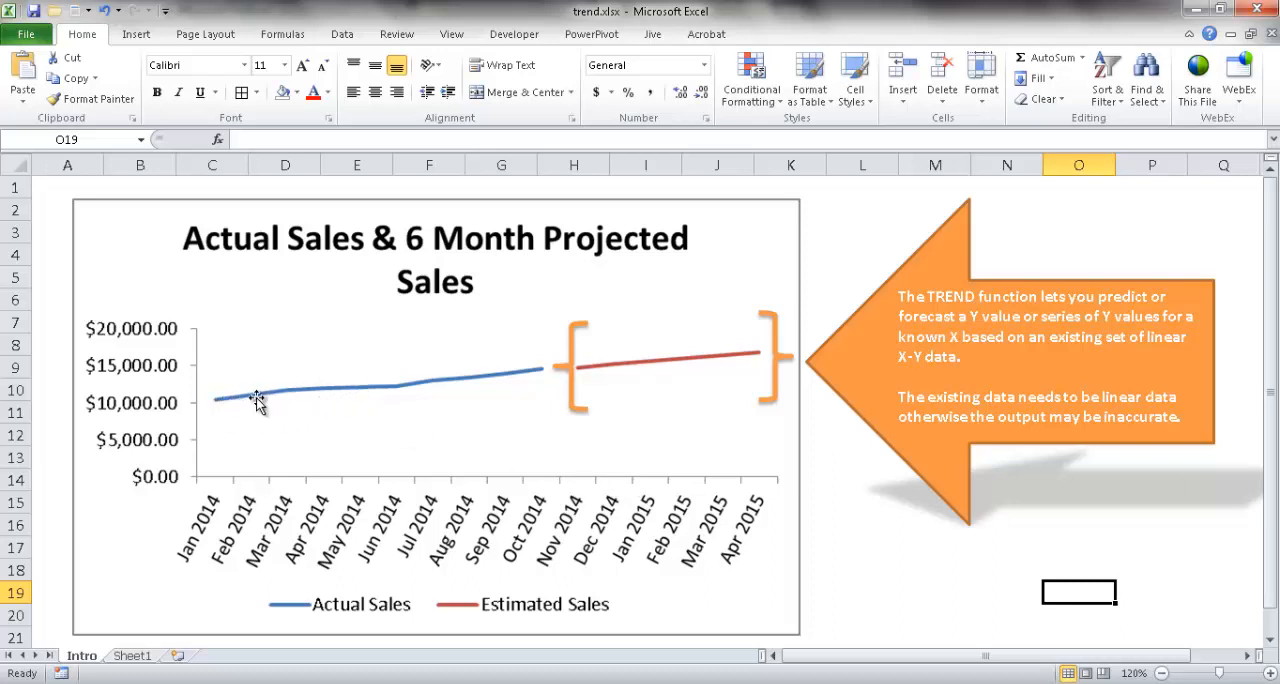
mouse_move(490, 376)
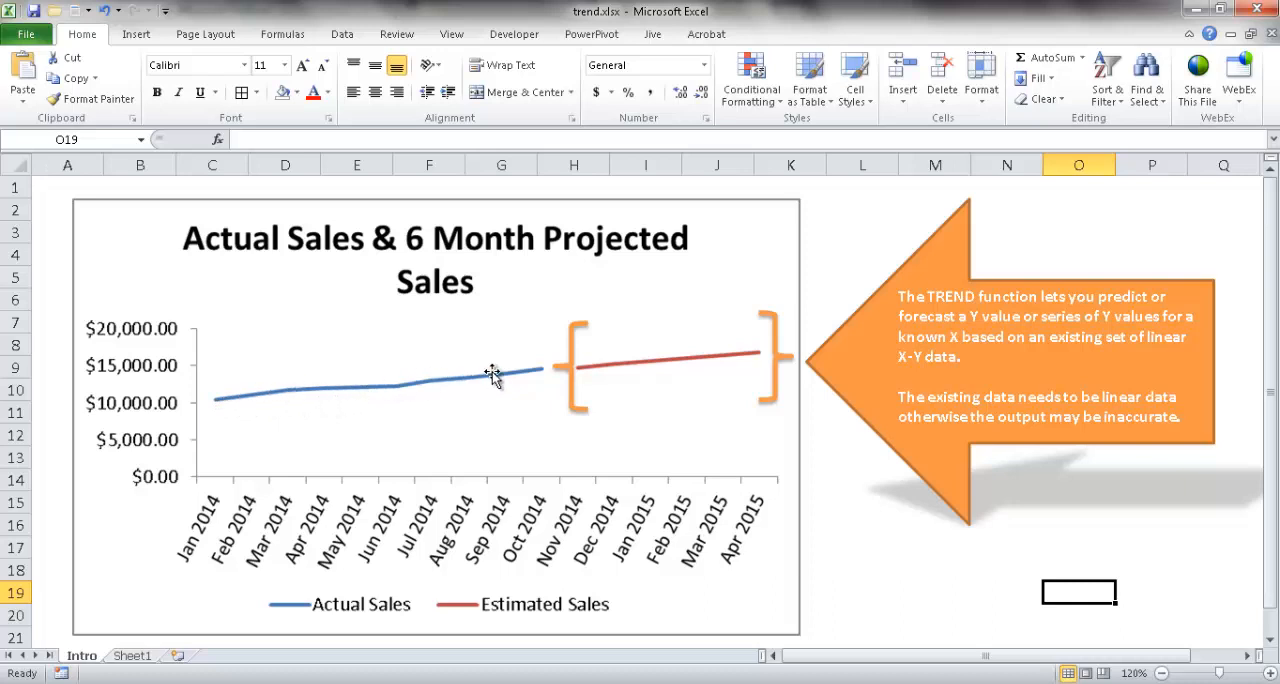
mouse_move(884, 520)
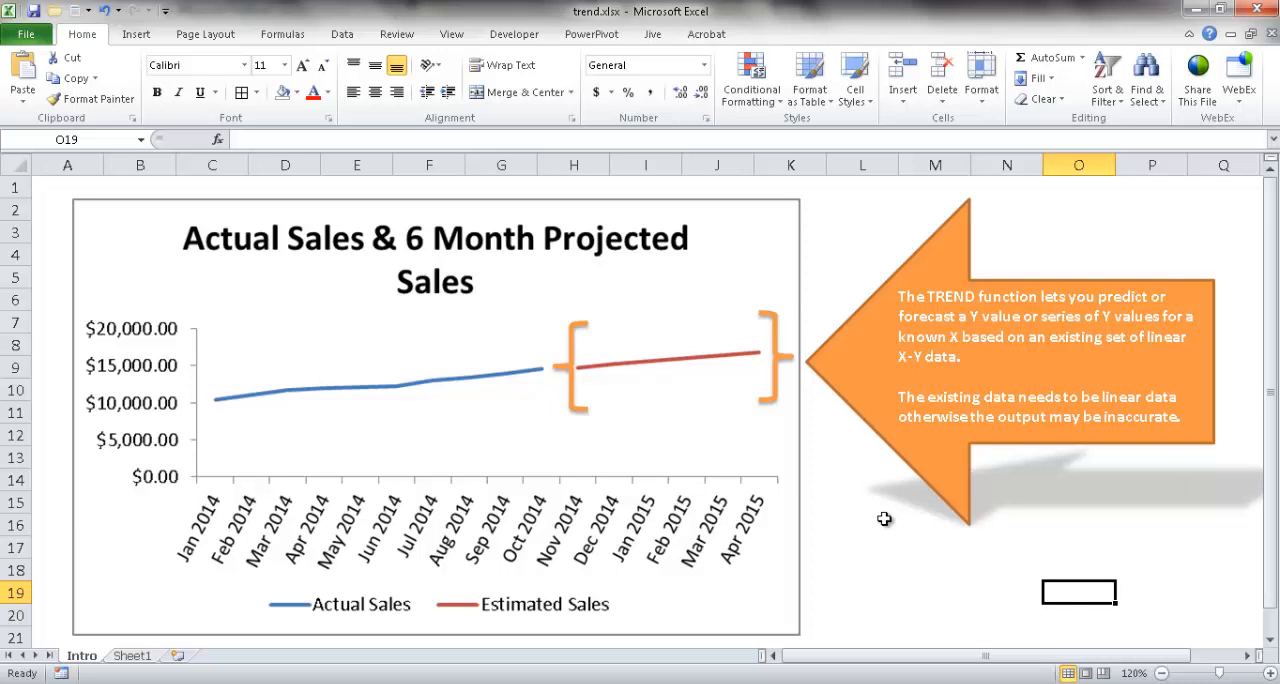
mouse_move(256, 288)
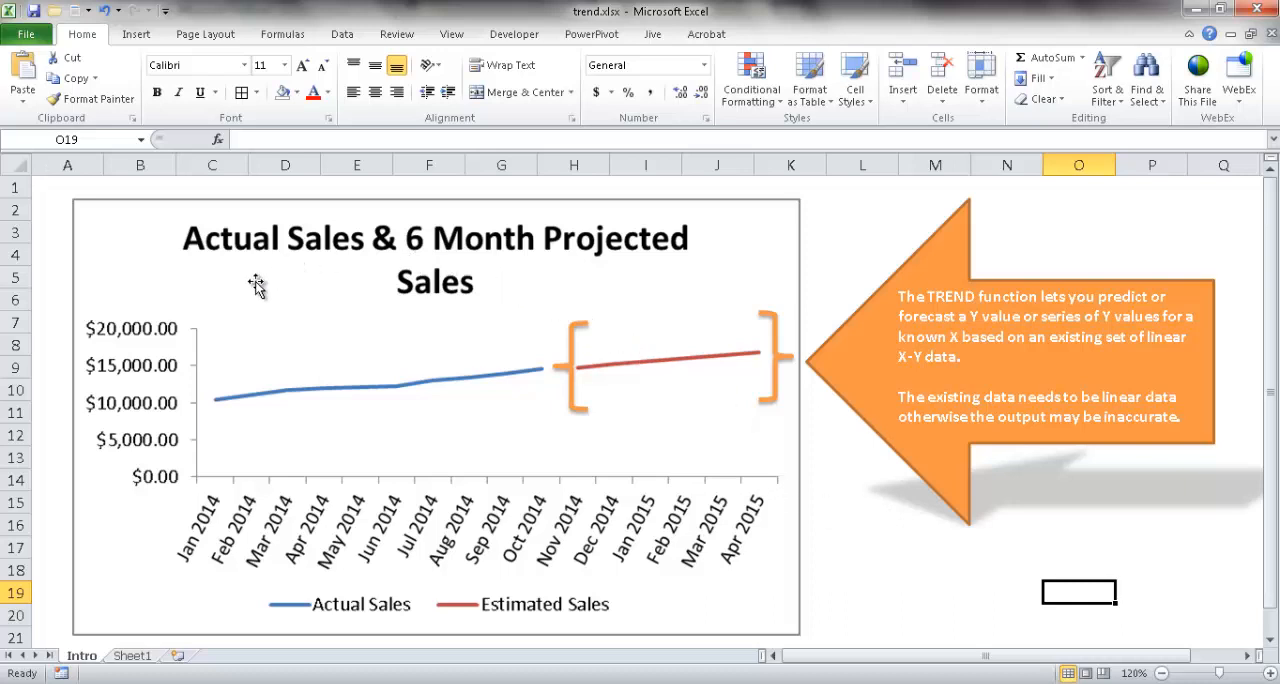
mouse_move(420, 444)
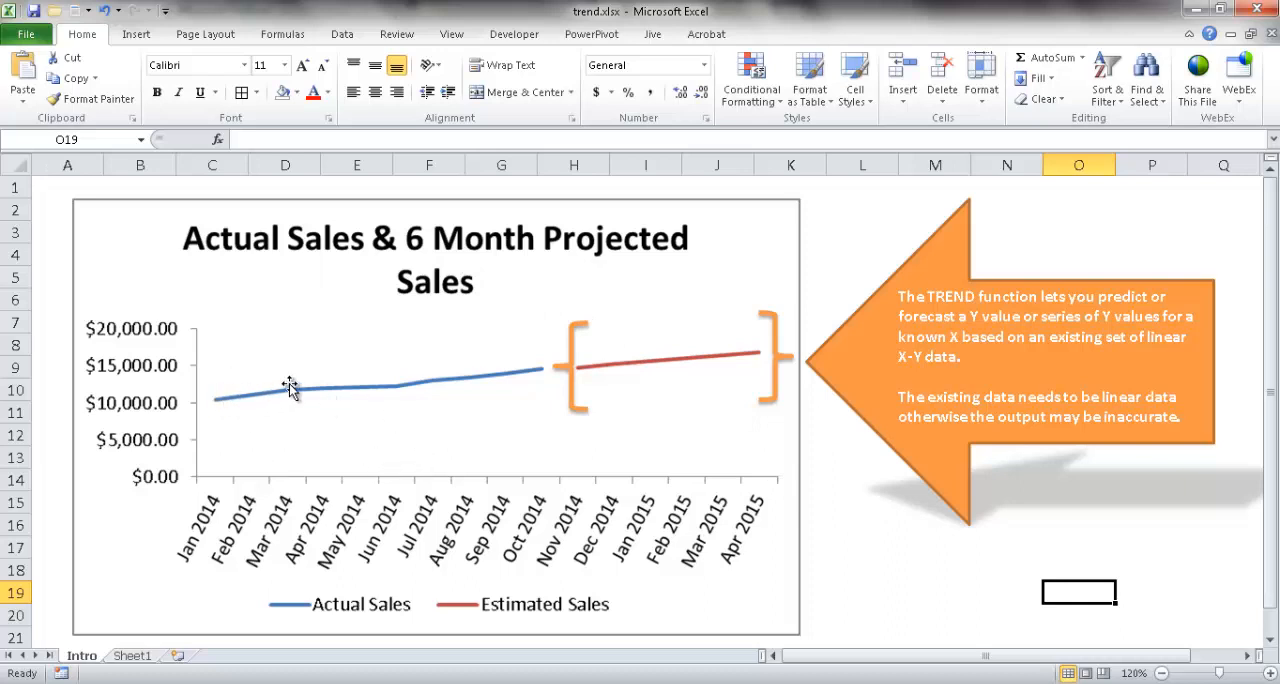
mouse_move(216, 516)
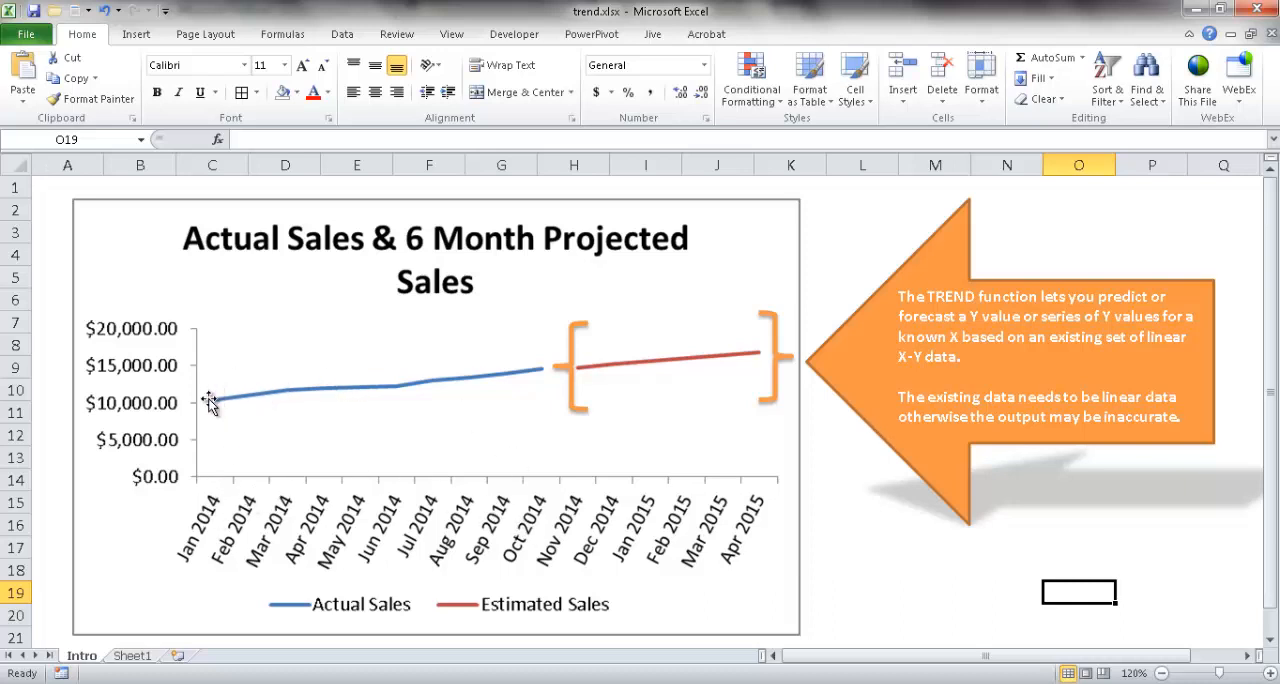
mouse_move(296, 392)
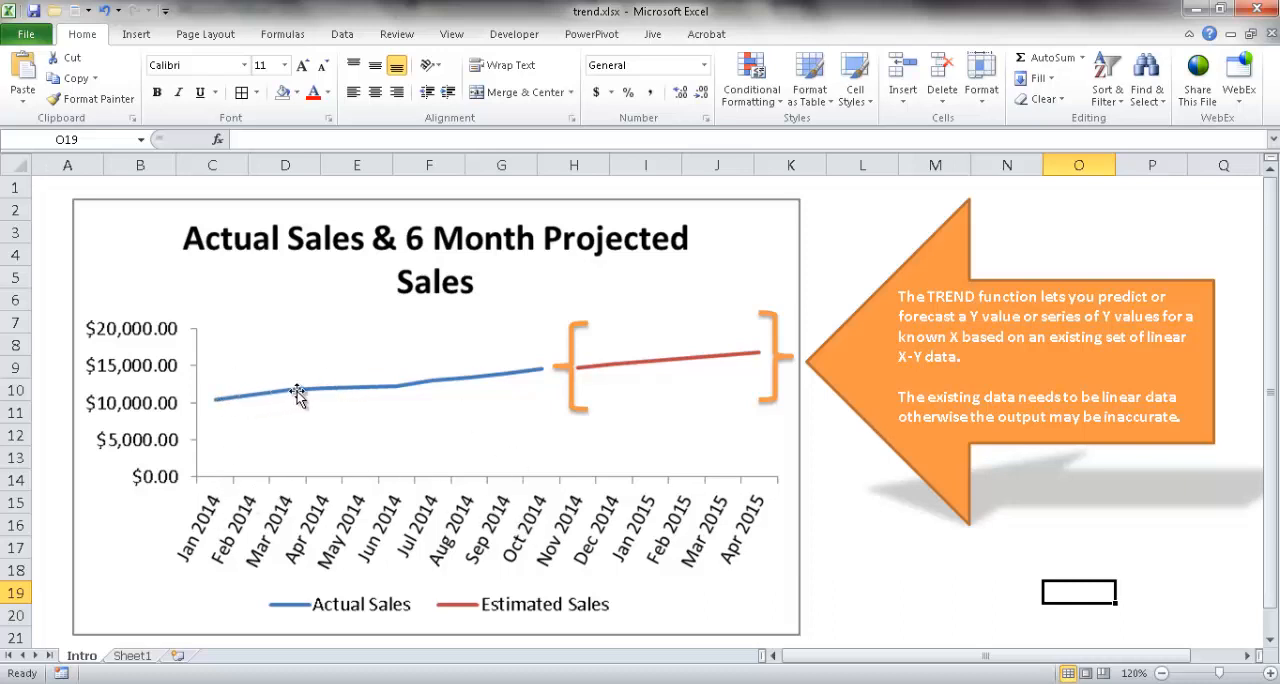
mouse_move(504, 388)
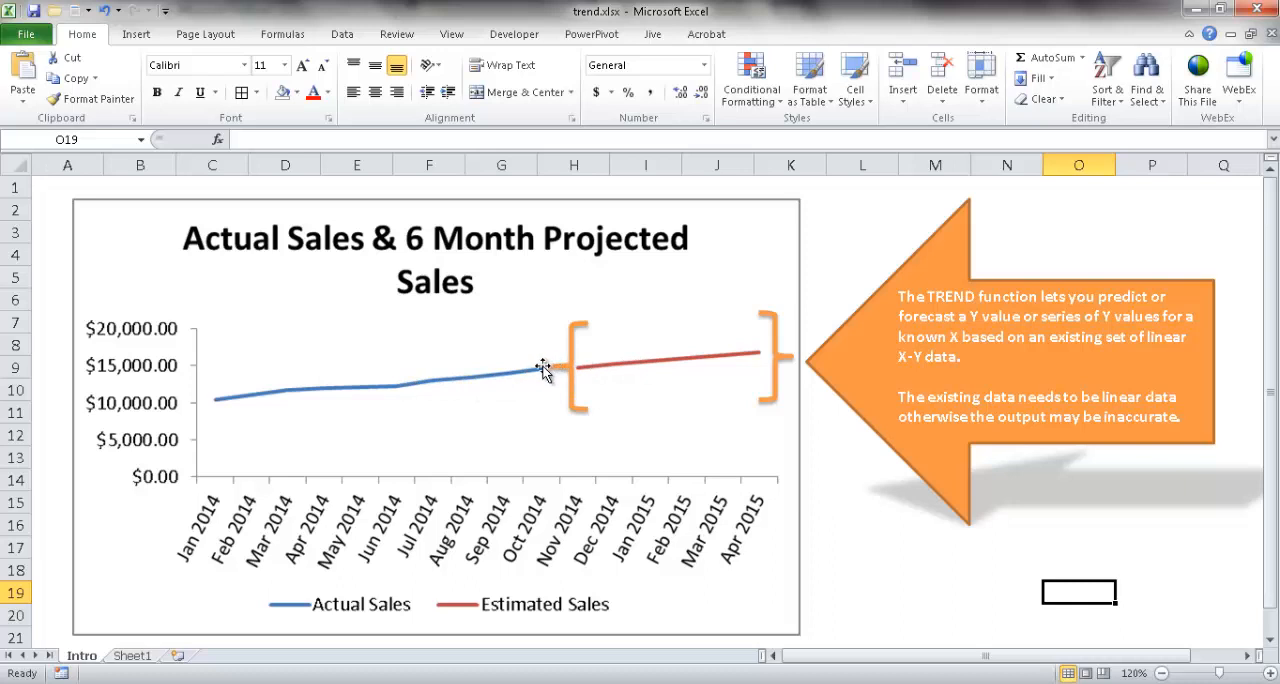
mouse_move(244, 440)
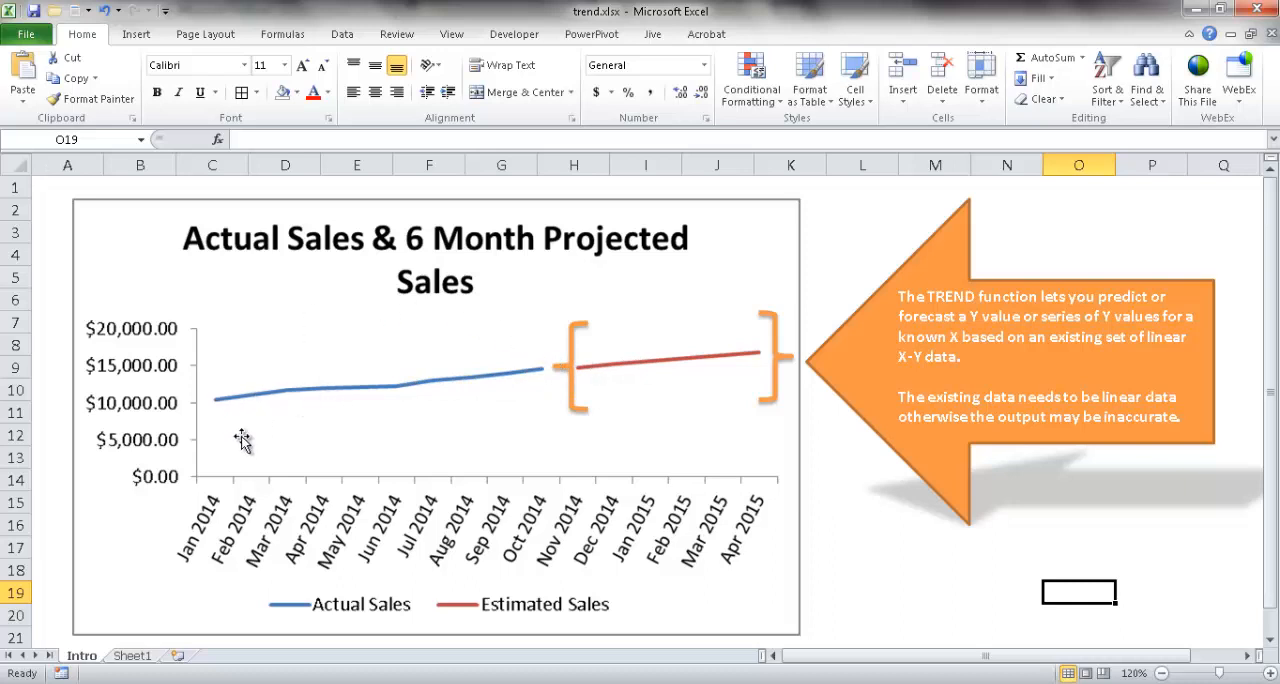
mouse_move(396, 512)
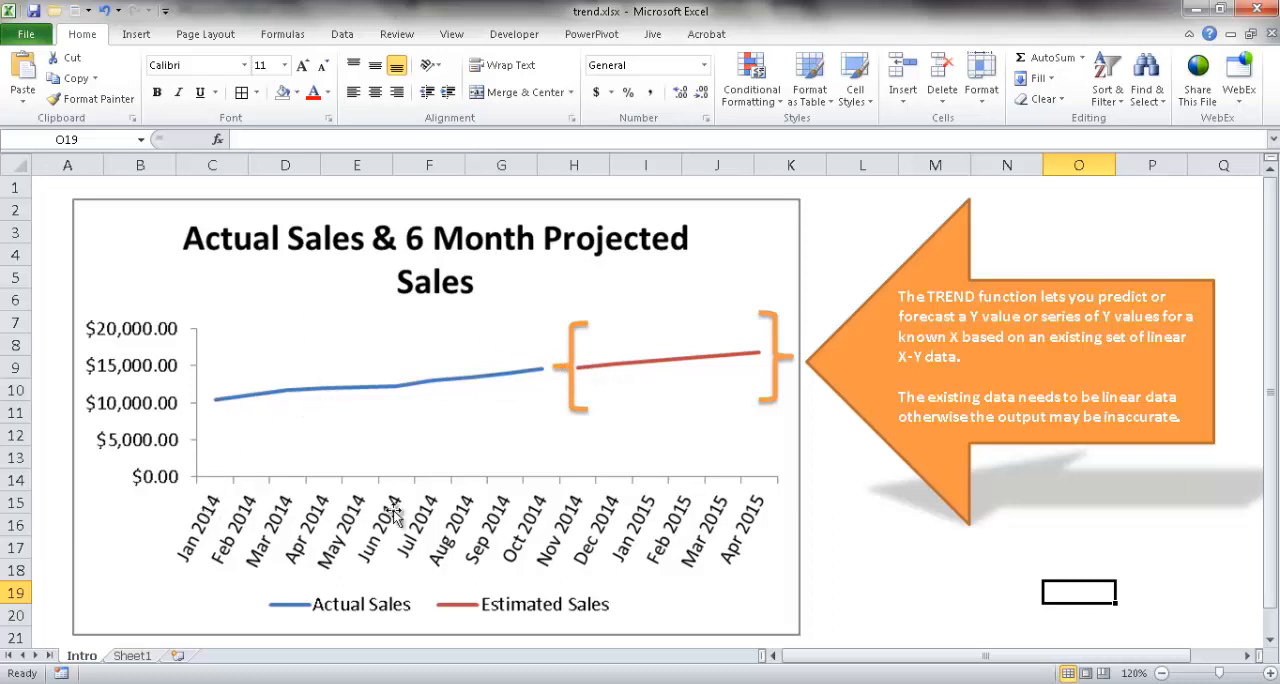
mouse_move(300, 516)
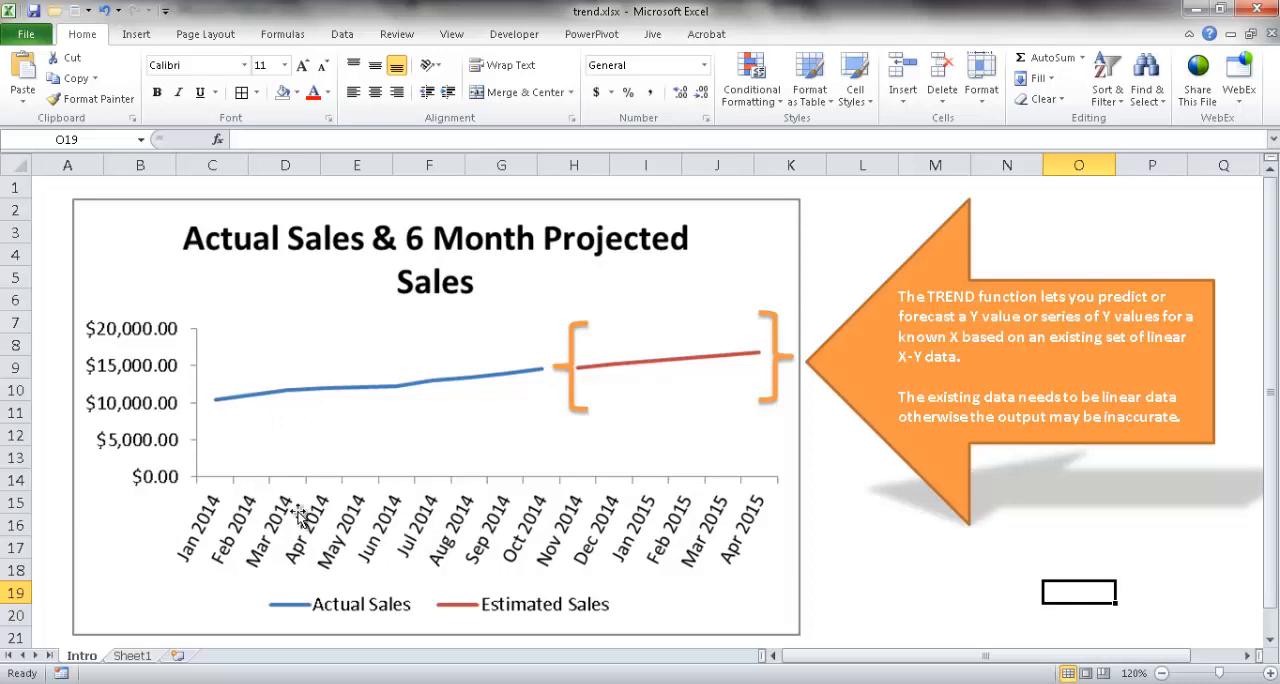
mouse_move(136, 464)
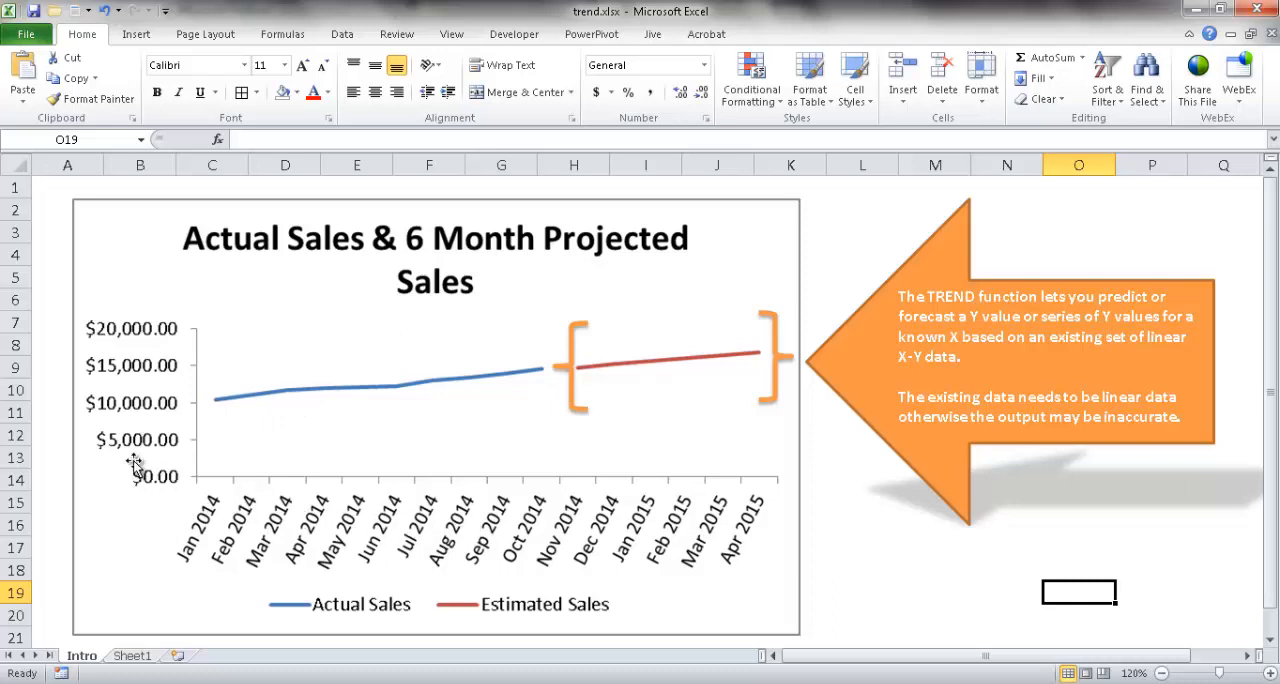
mouse_move(484, 418)
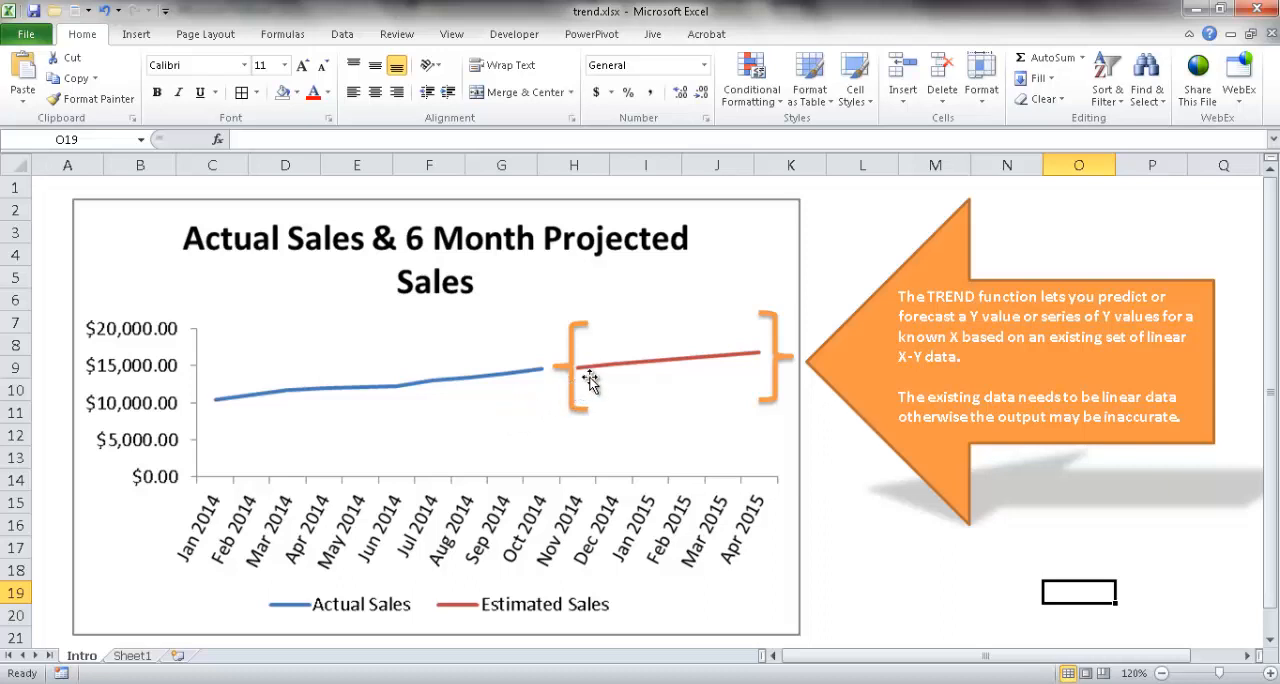
mouse_move(750, 356)
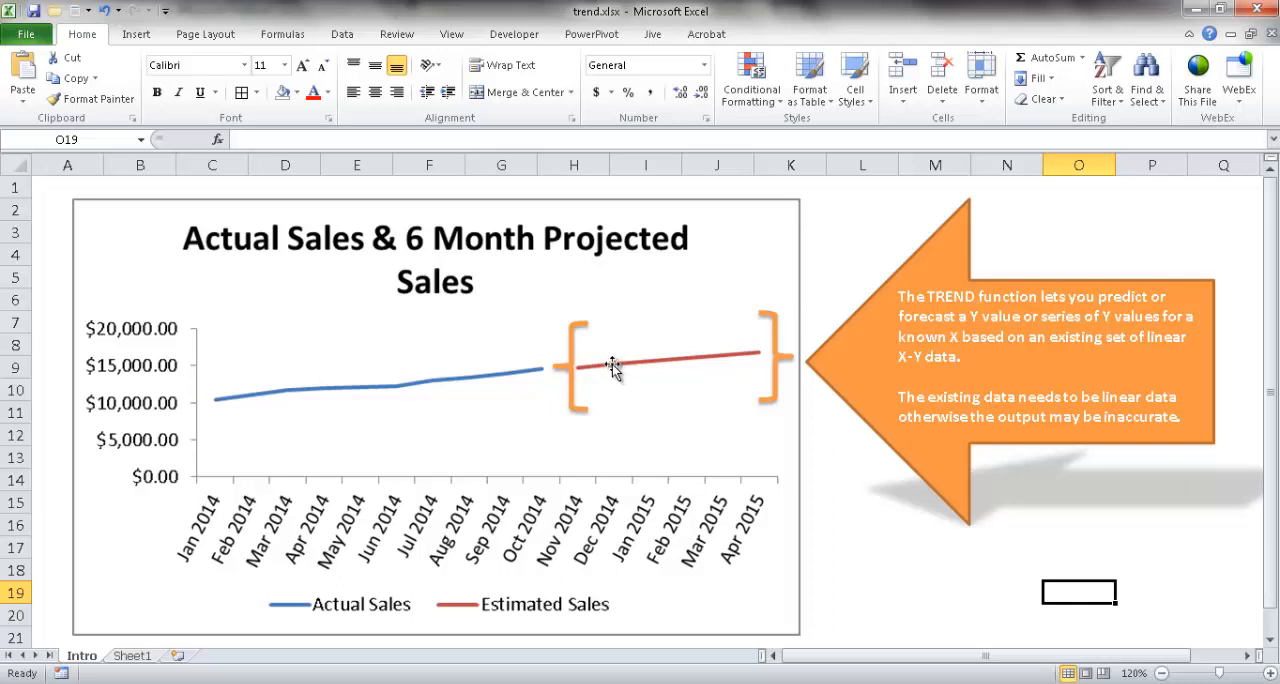
mouse_move(584, 404)
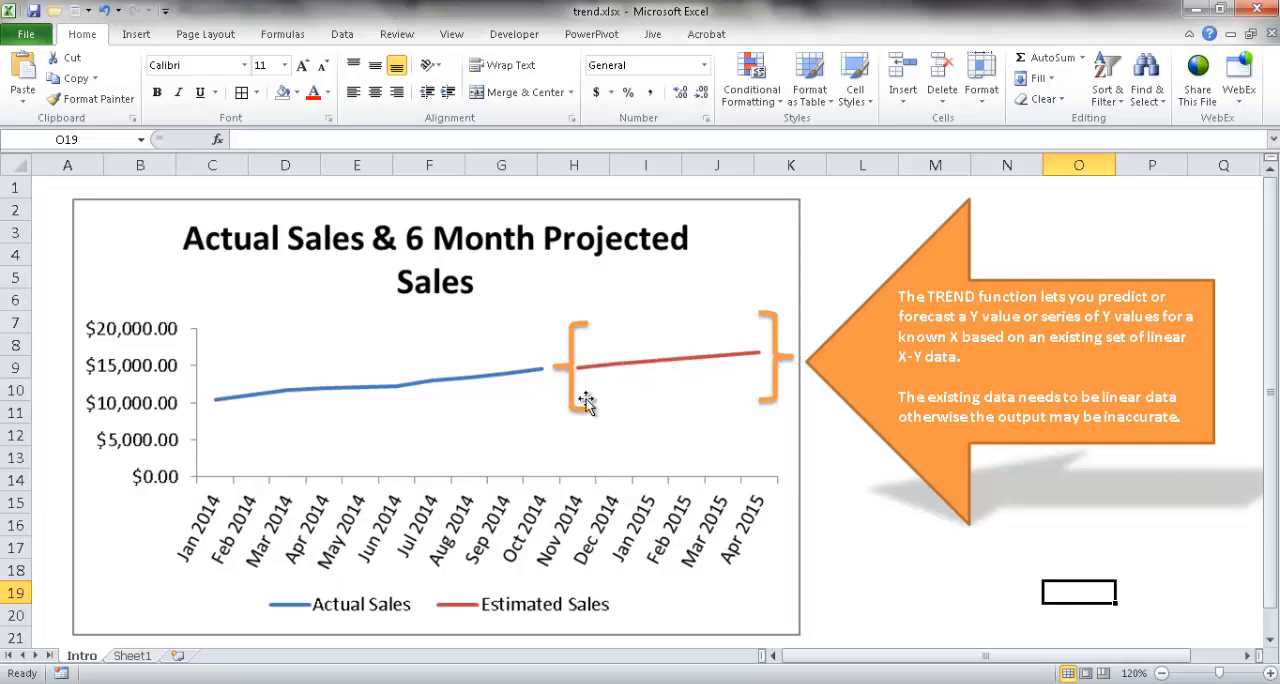
mouse_move(684, 516)
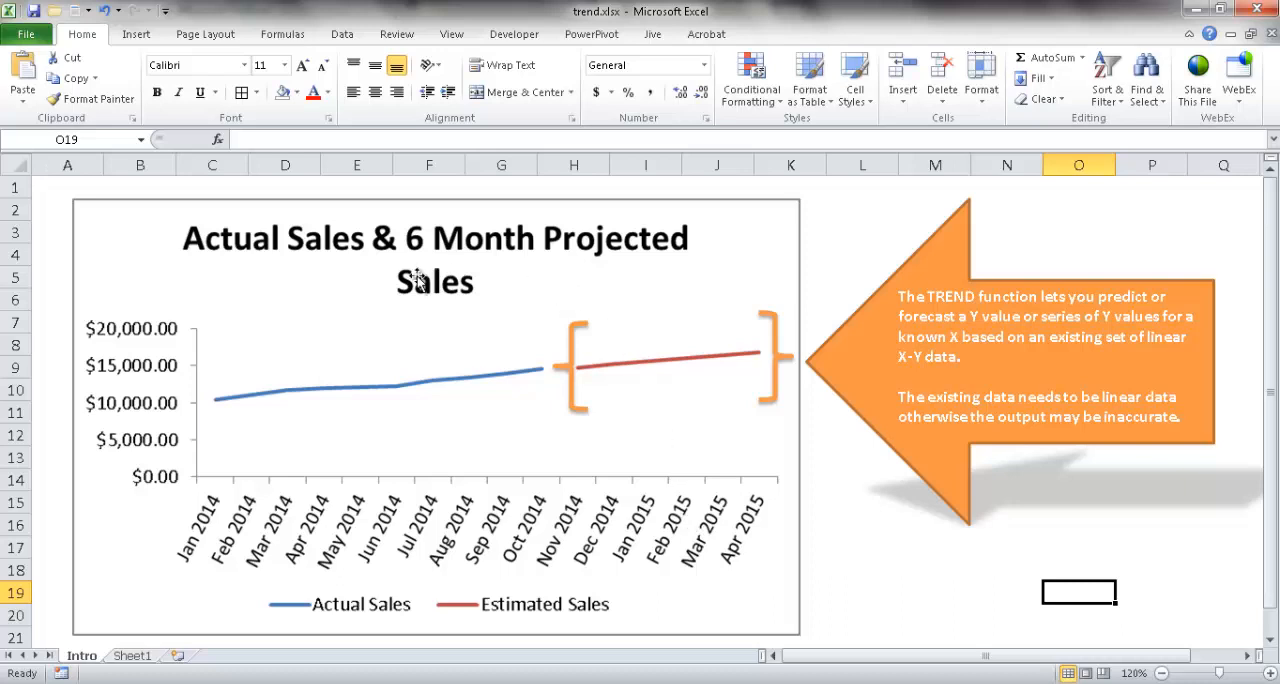
mouse_move(332, 392)
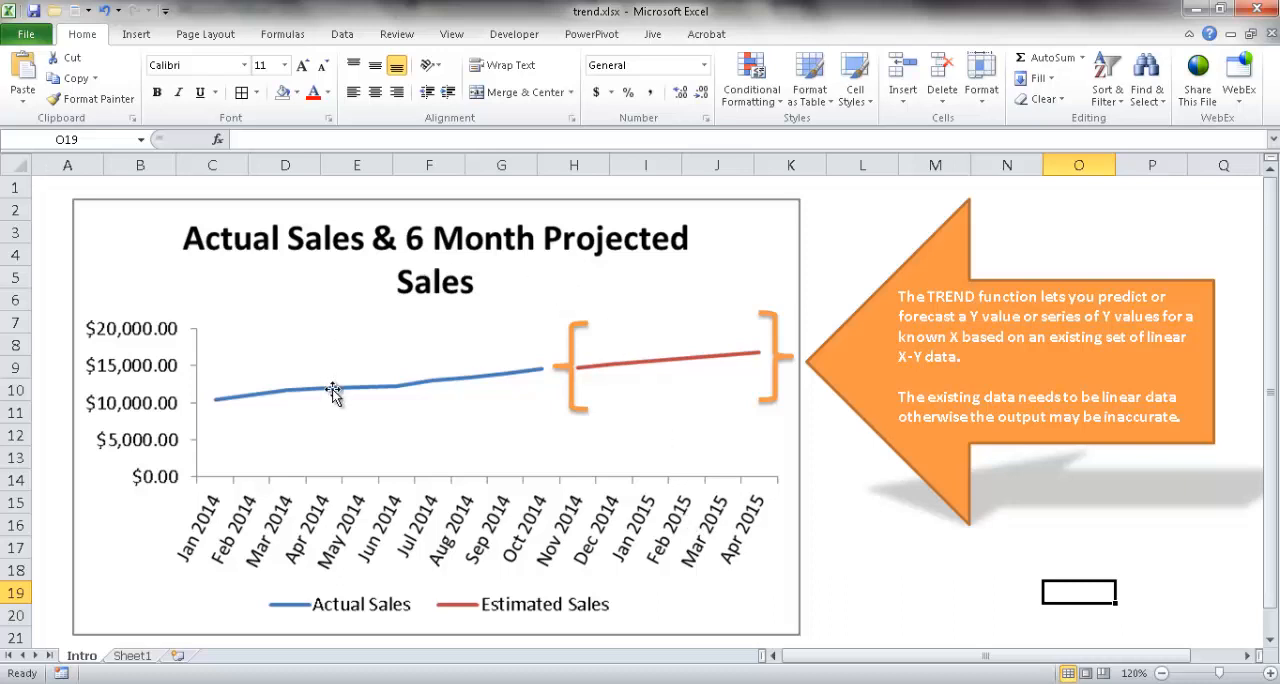
Start a =TREND( formula in C12 on Sheet1 for the November 2014 forecast
left_click(132, 656)
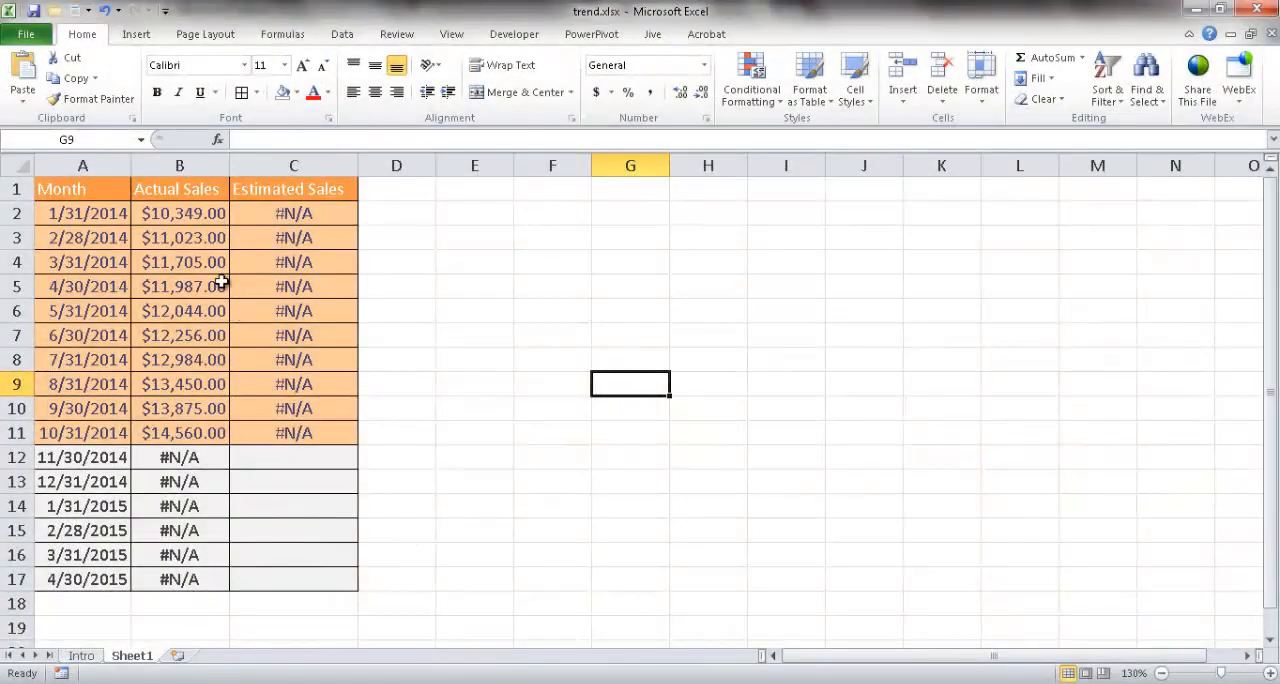
mouse_move(128, 238)
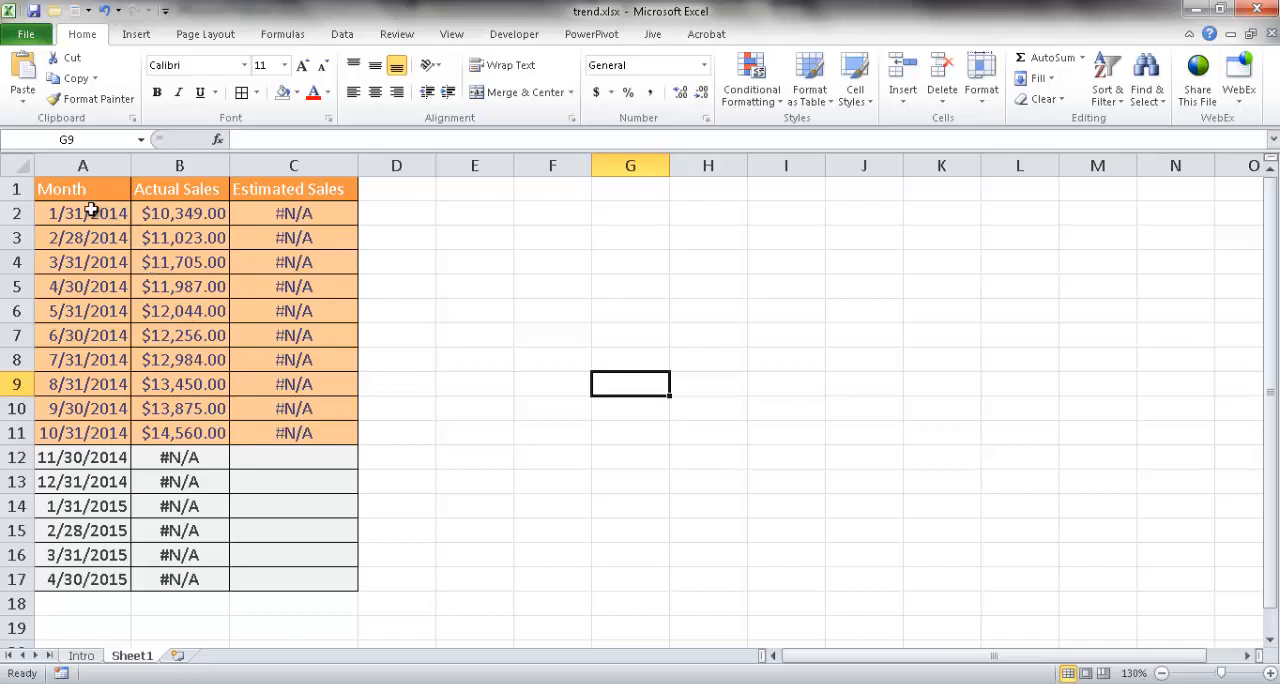
mouse_move(68, 318)
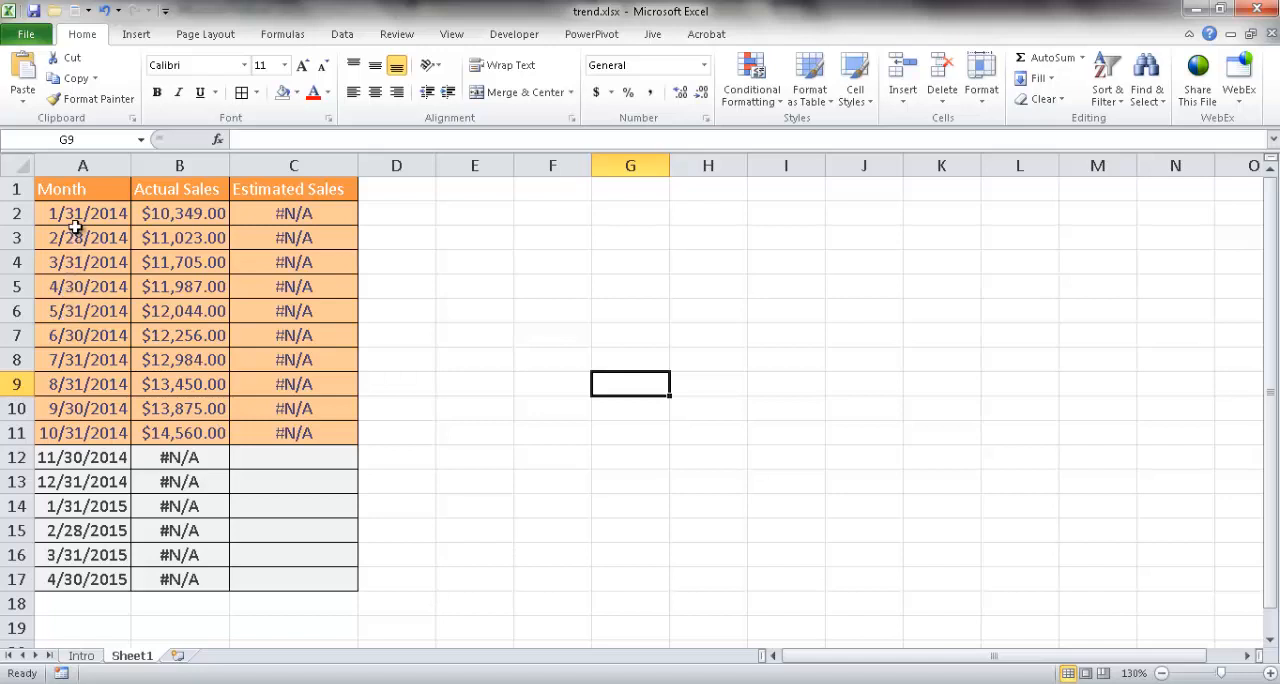
mouse_move(228, 432)
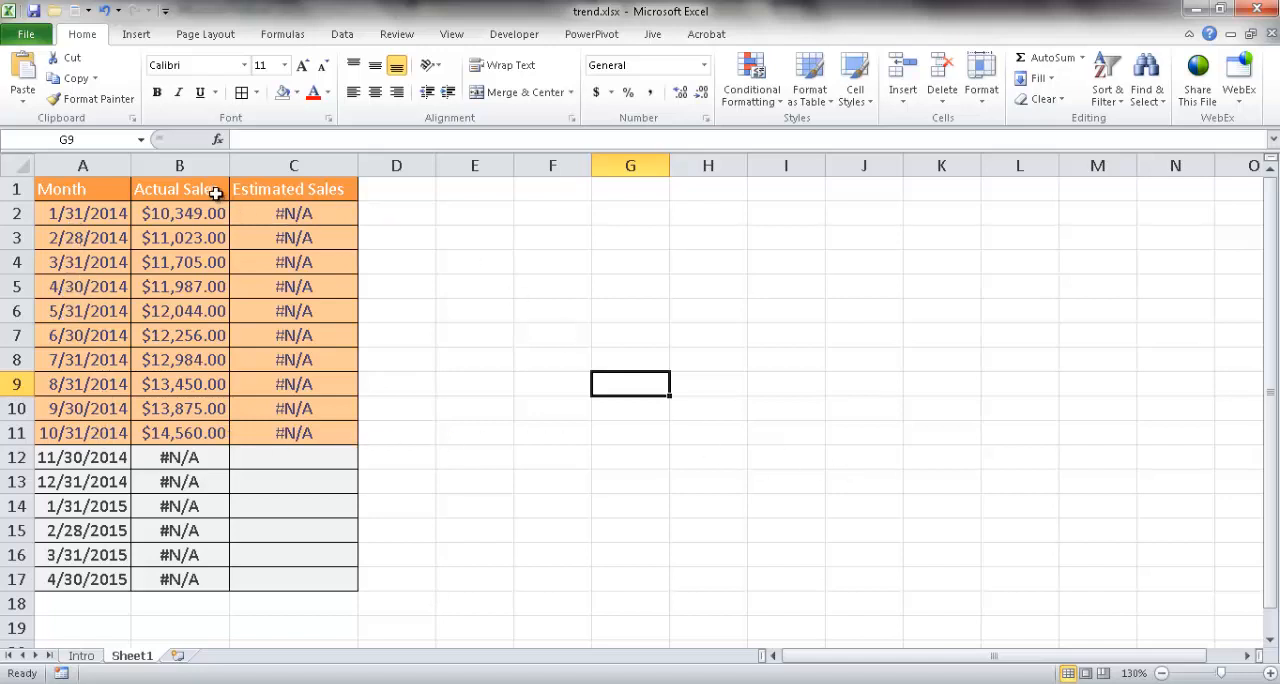
mouse_move(456, 202)
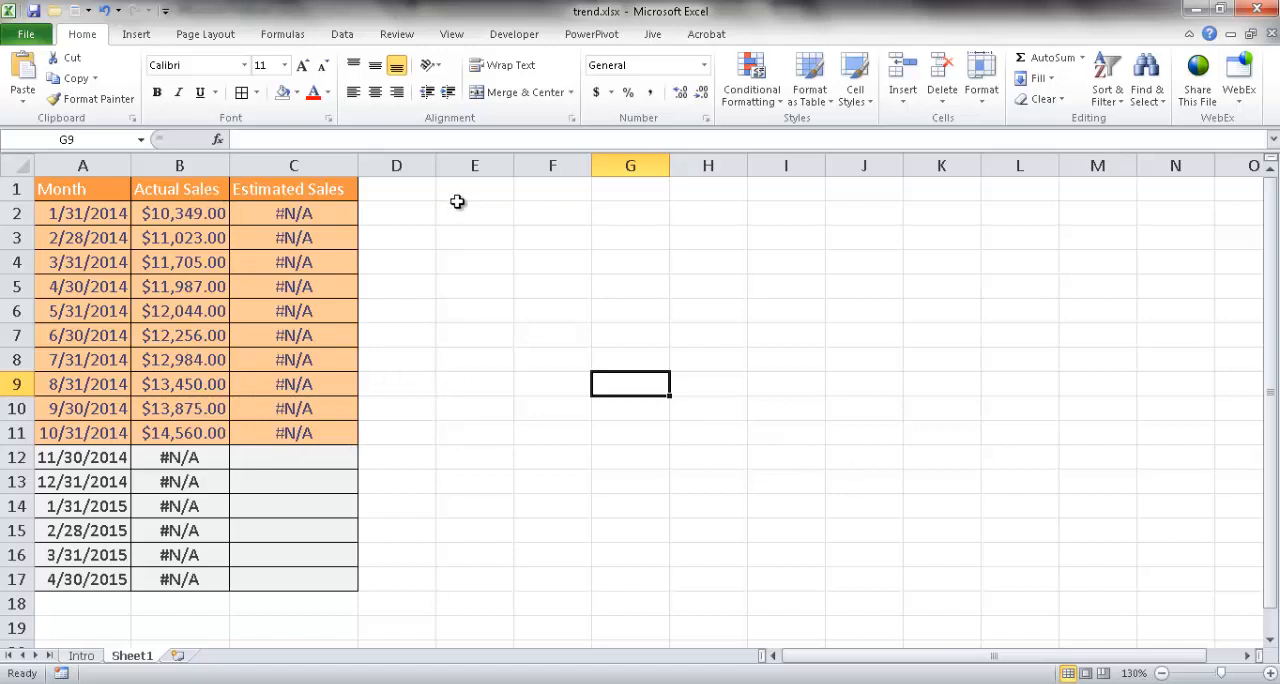
mouse_move(198, 214)
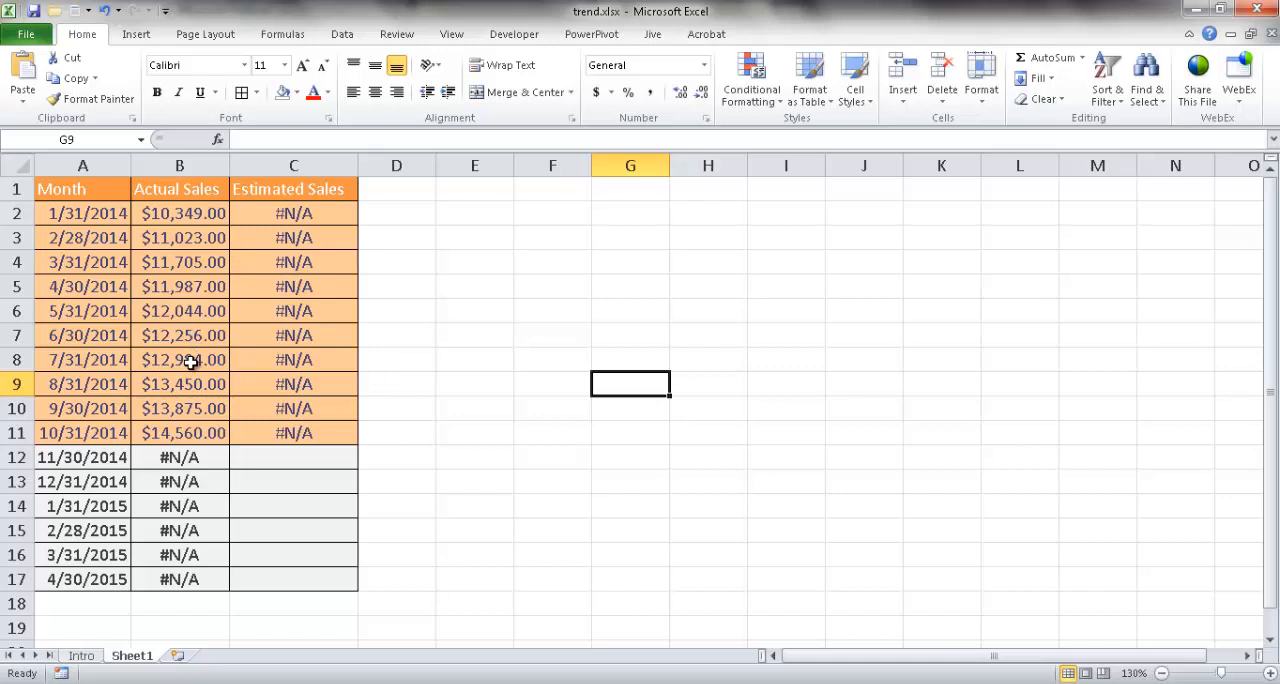
mouse_move(96, 456)
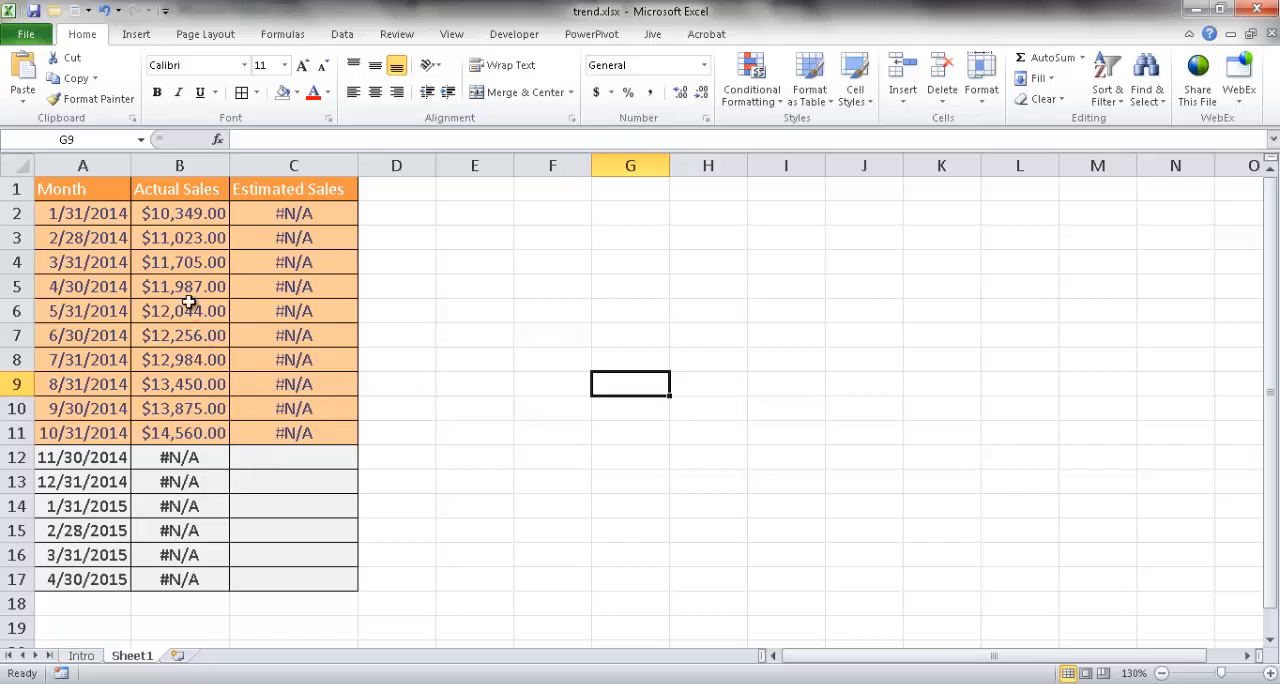
mouse_move(176, 214)
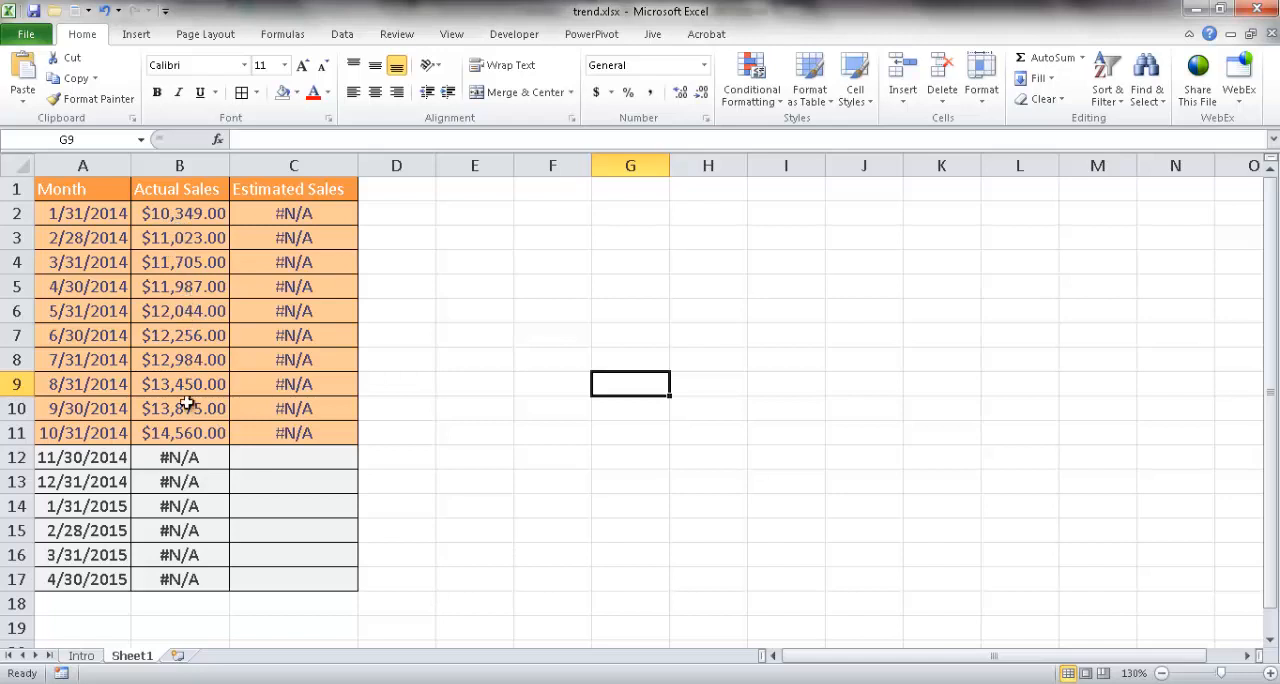
mouse_move(204, 420)
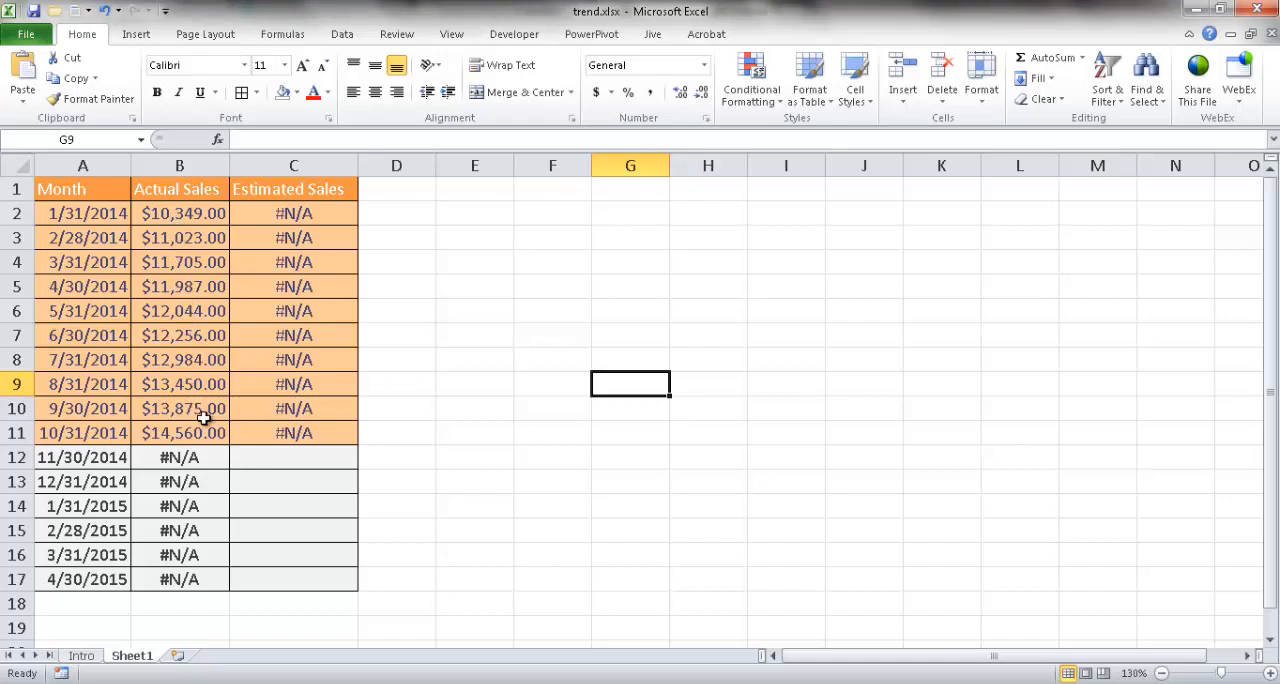
mouse_move(216, 418)
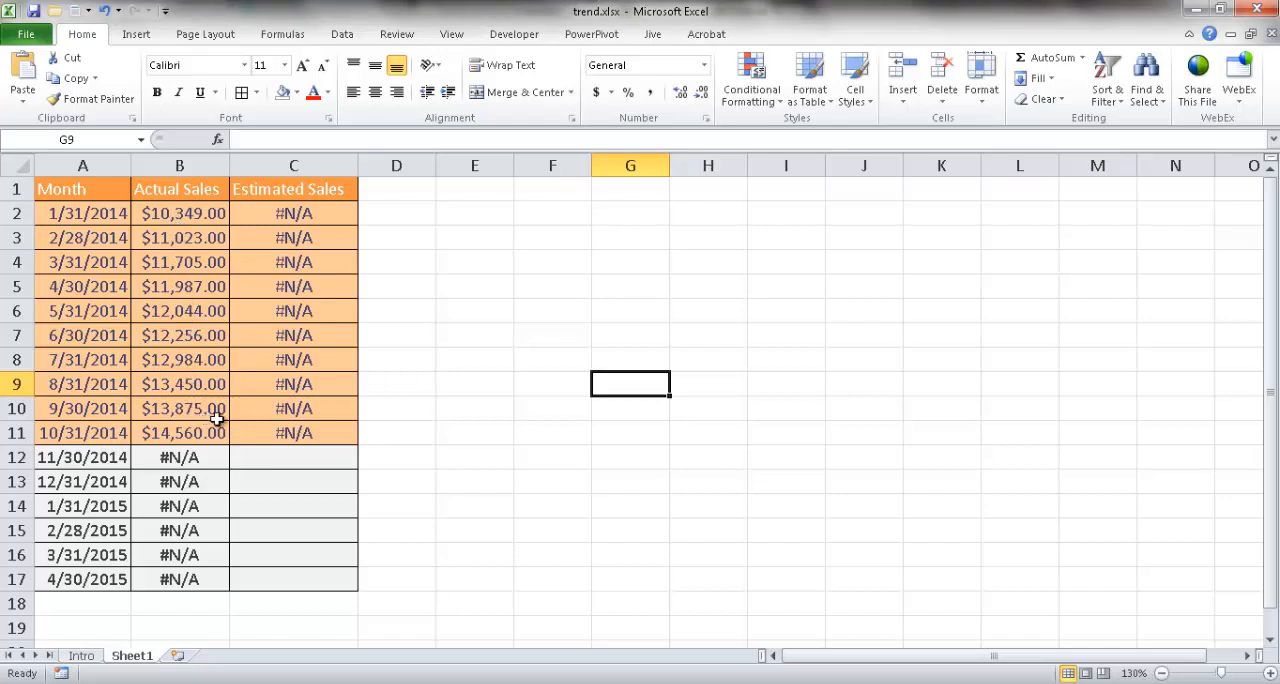
left_click(292, 456)
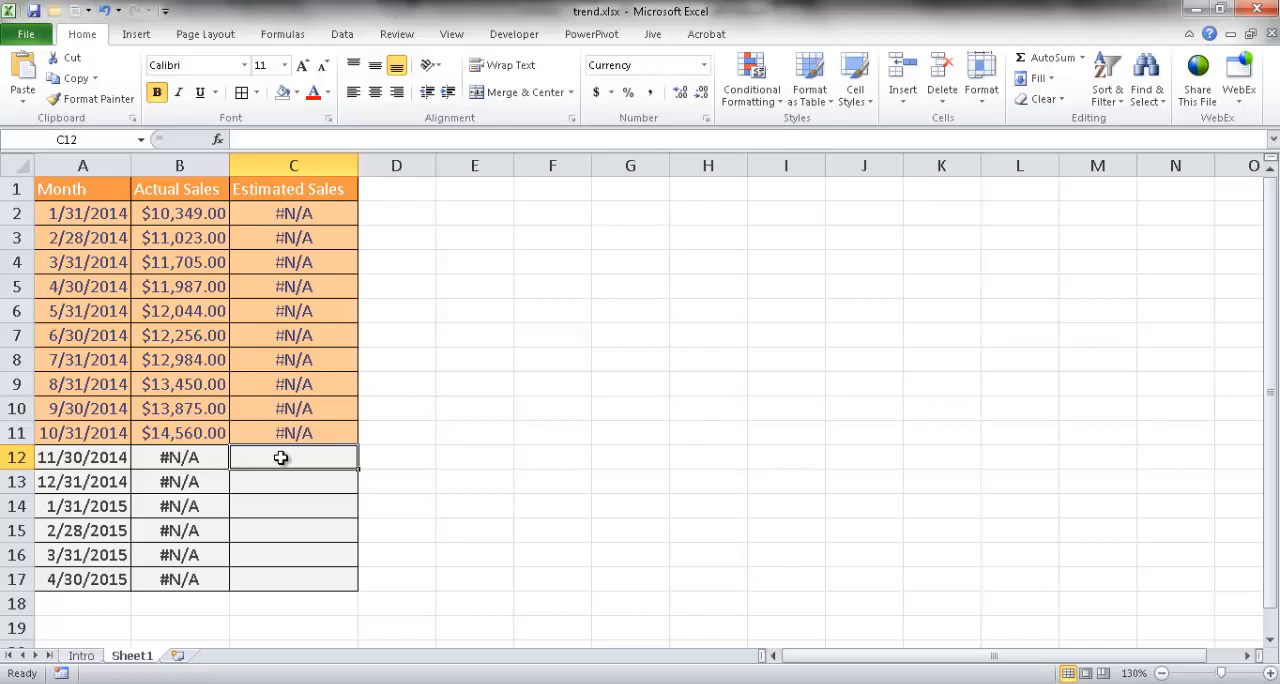
type("=")
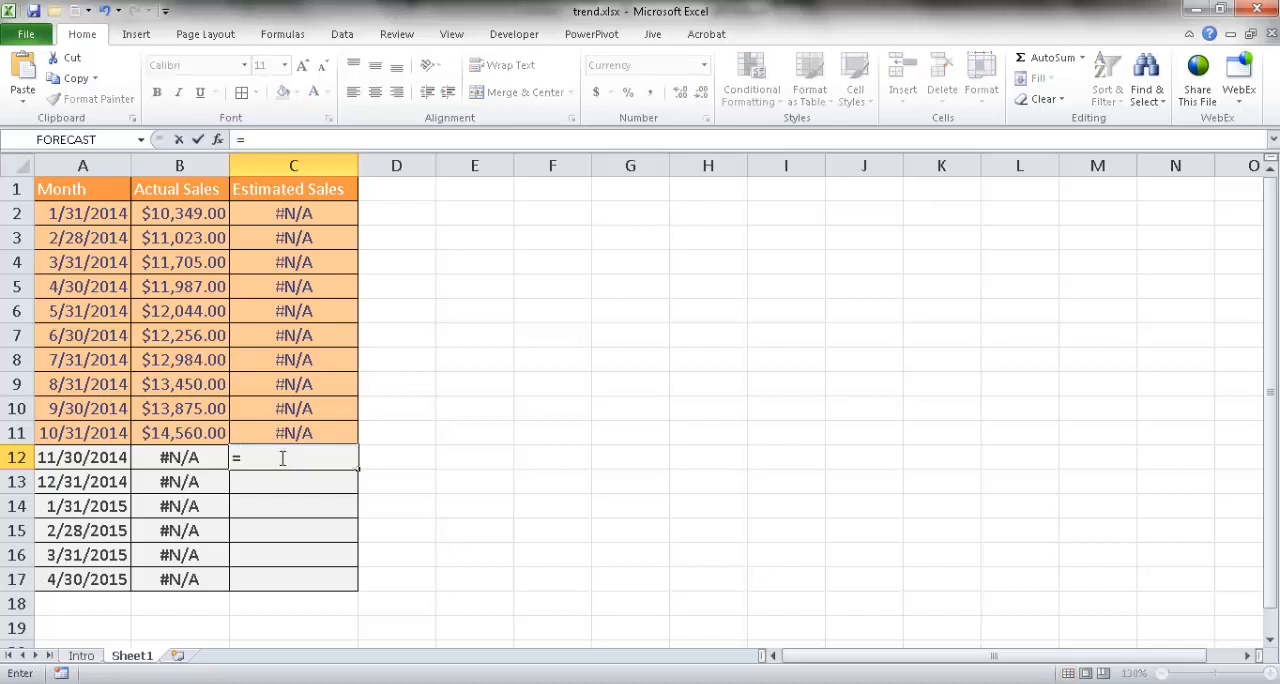
type("tren")
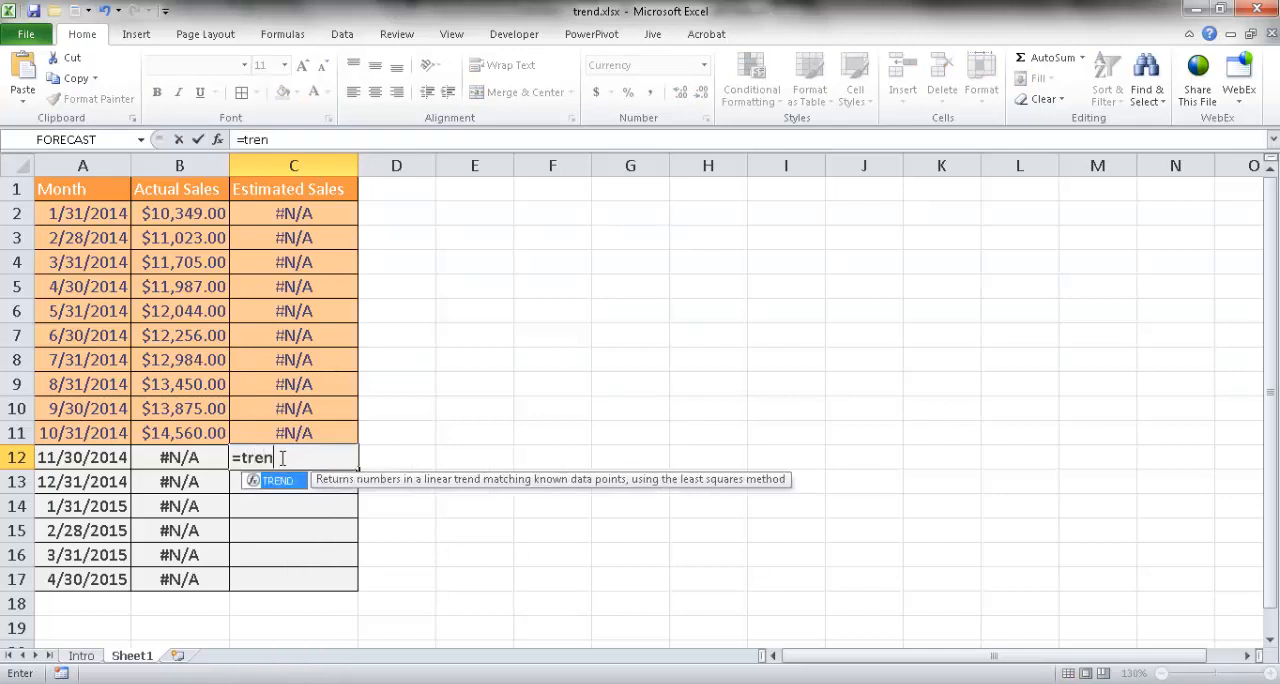
type("TREND(")
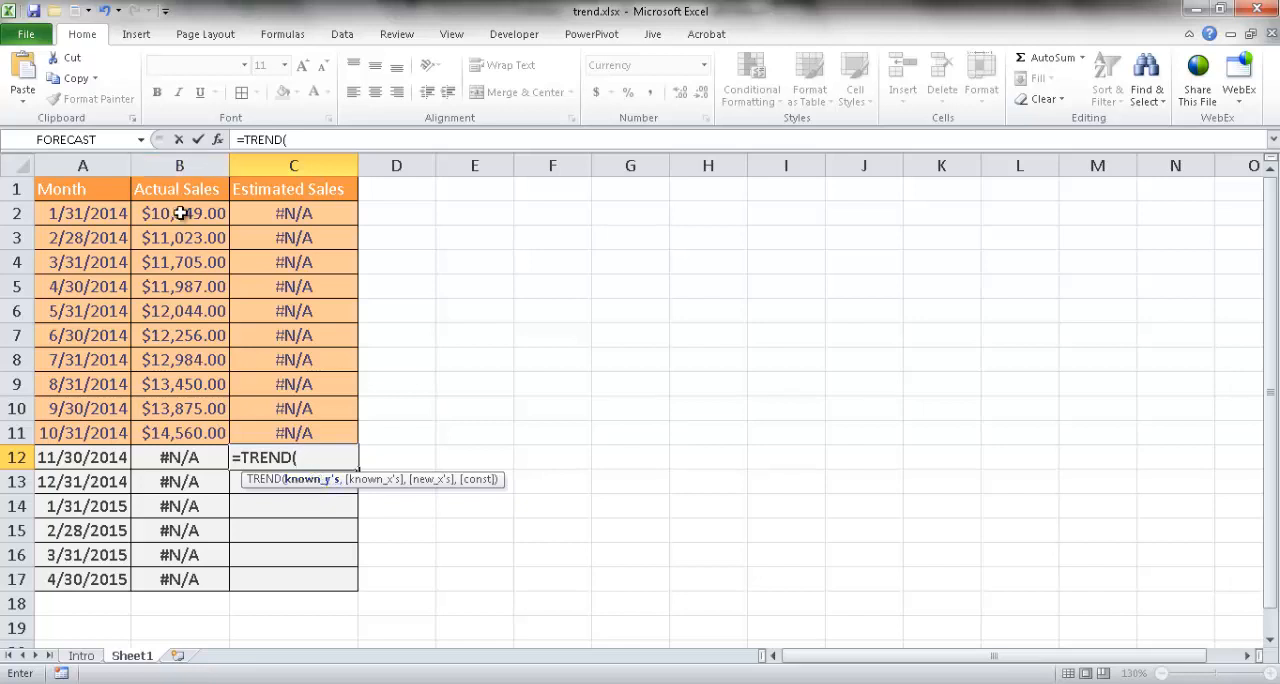
Supply known sales B2:B11 and new dates A12:A17, then bring up the Function Arguments details
left_click(180, 214)
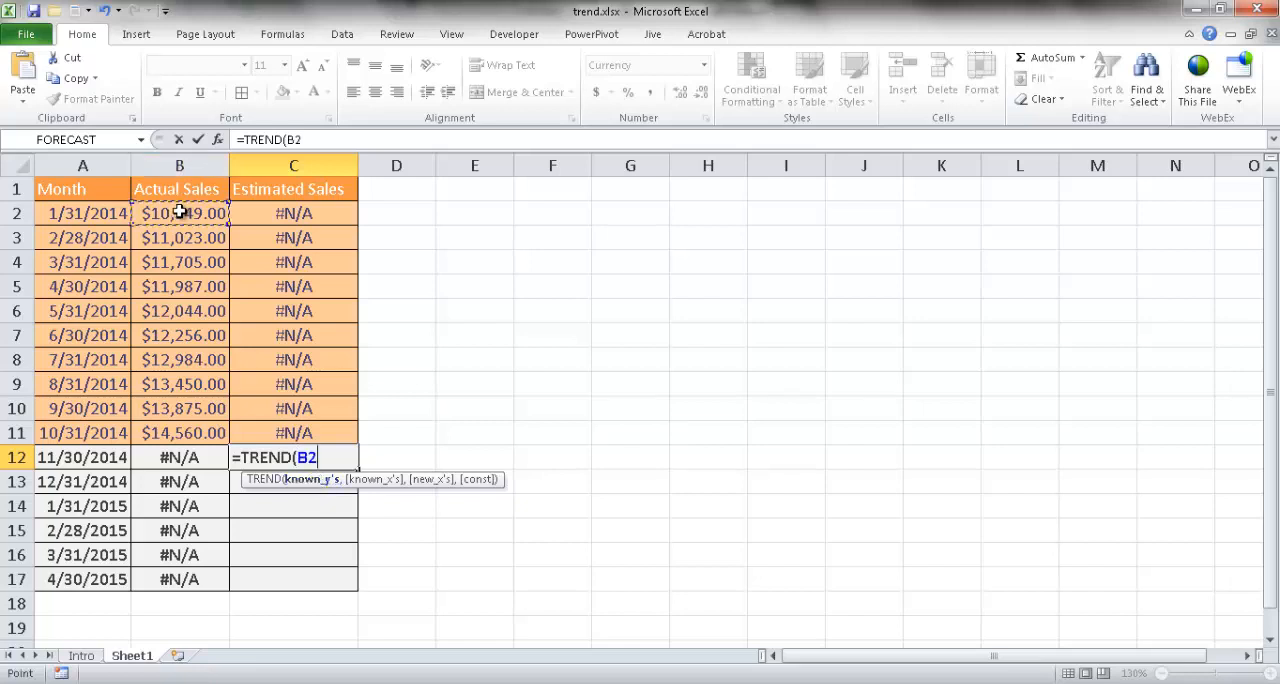
left_click_drag(180, 214, 180, 408)
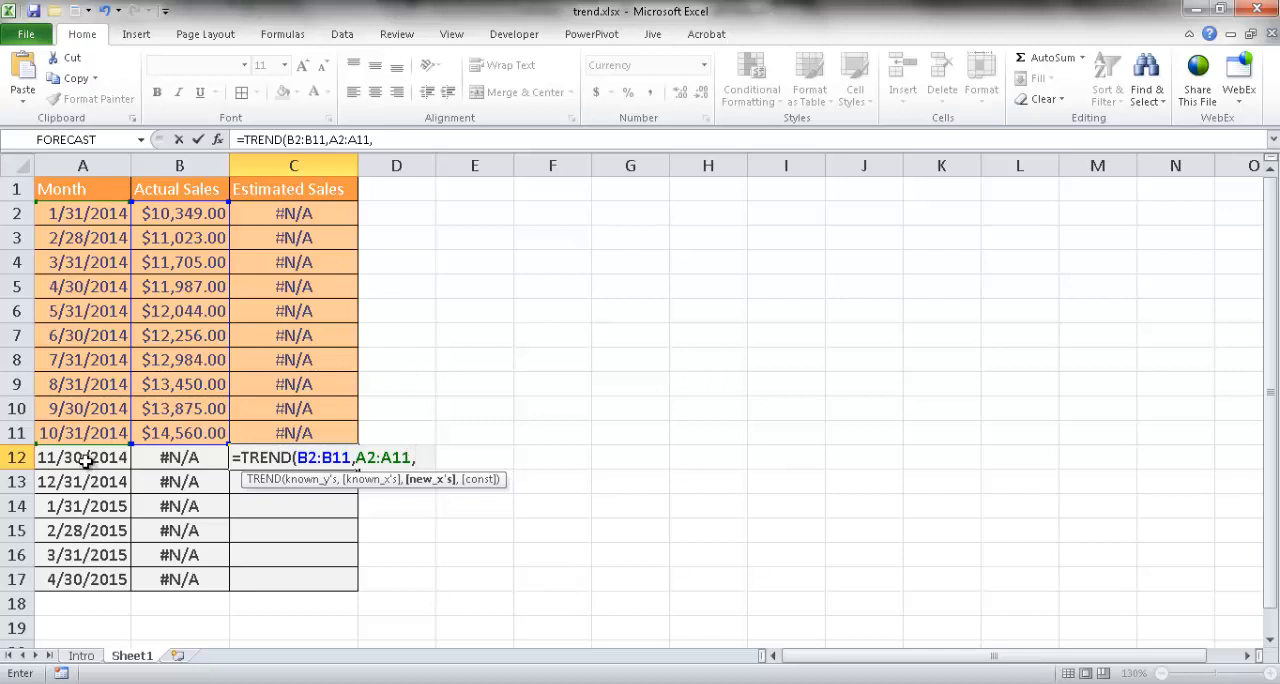
left_click_drag(84, 456, 84, 580)
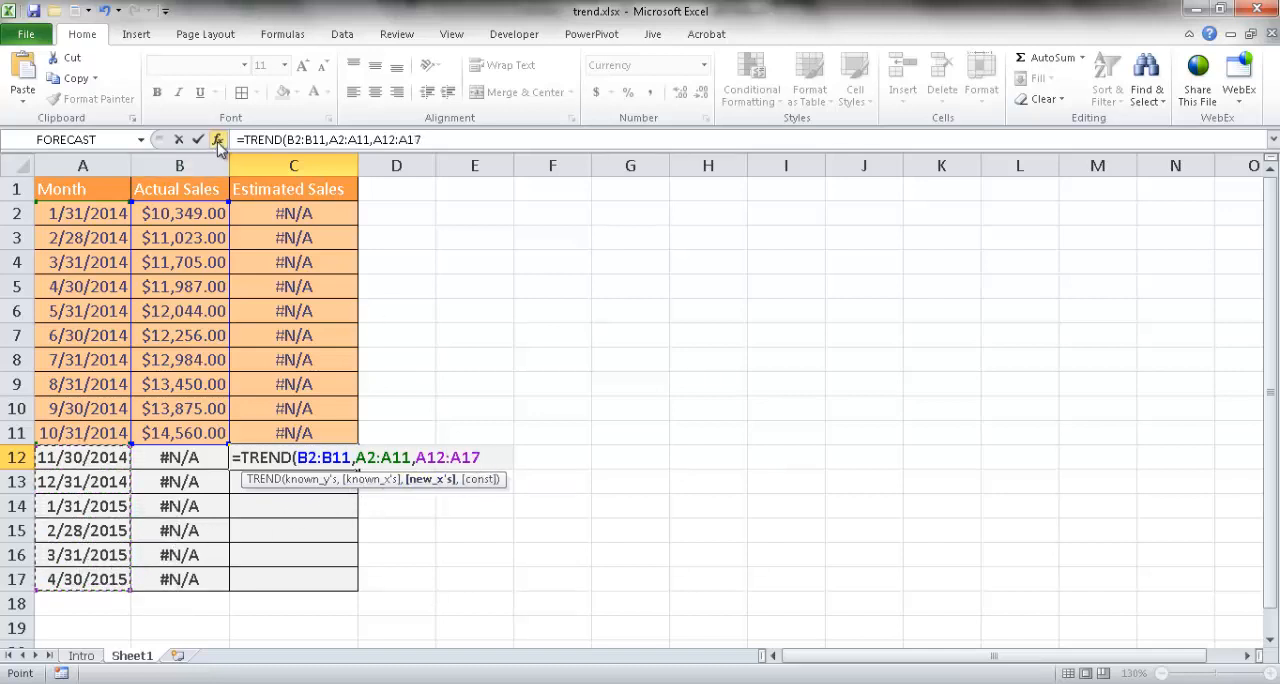
left_click(218, 140)
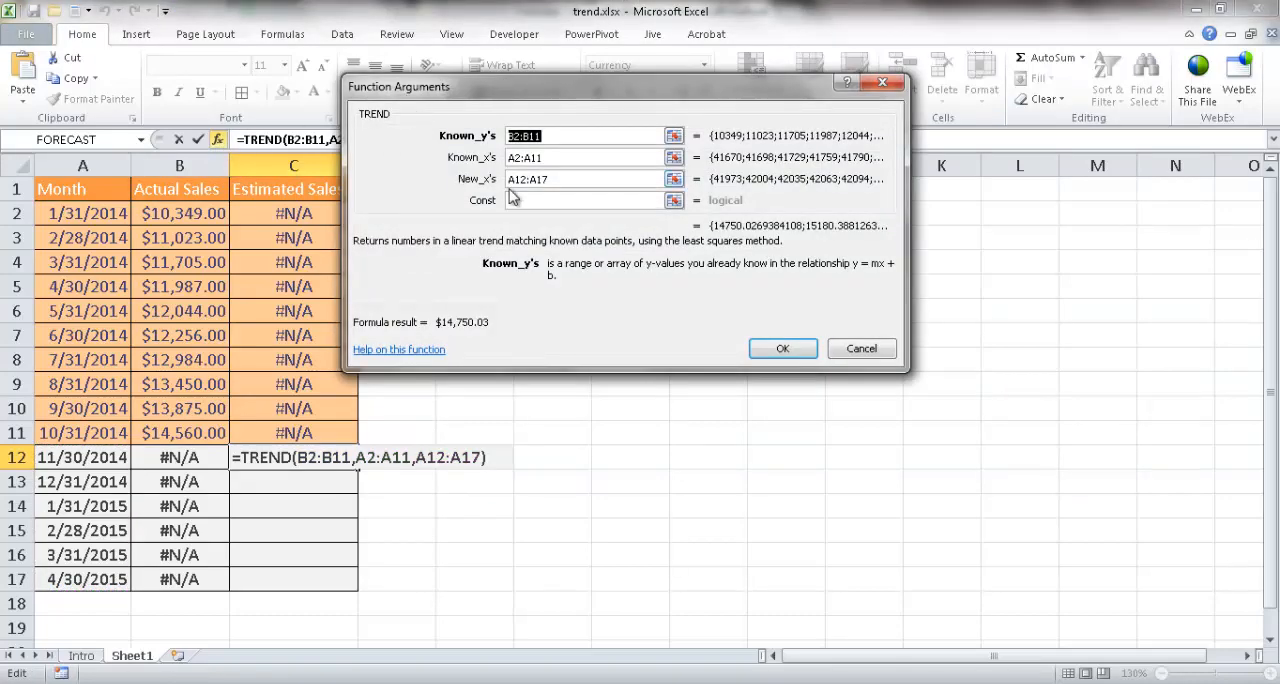
Read the Const argument help, then cancel so C12 stays empty
left_click(584, 200)
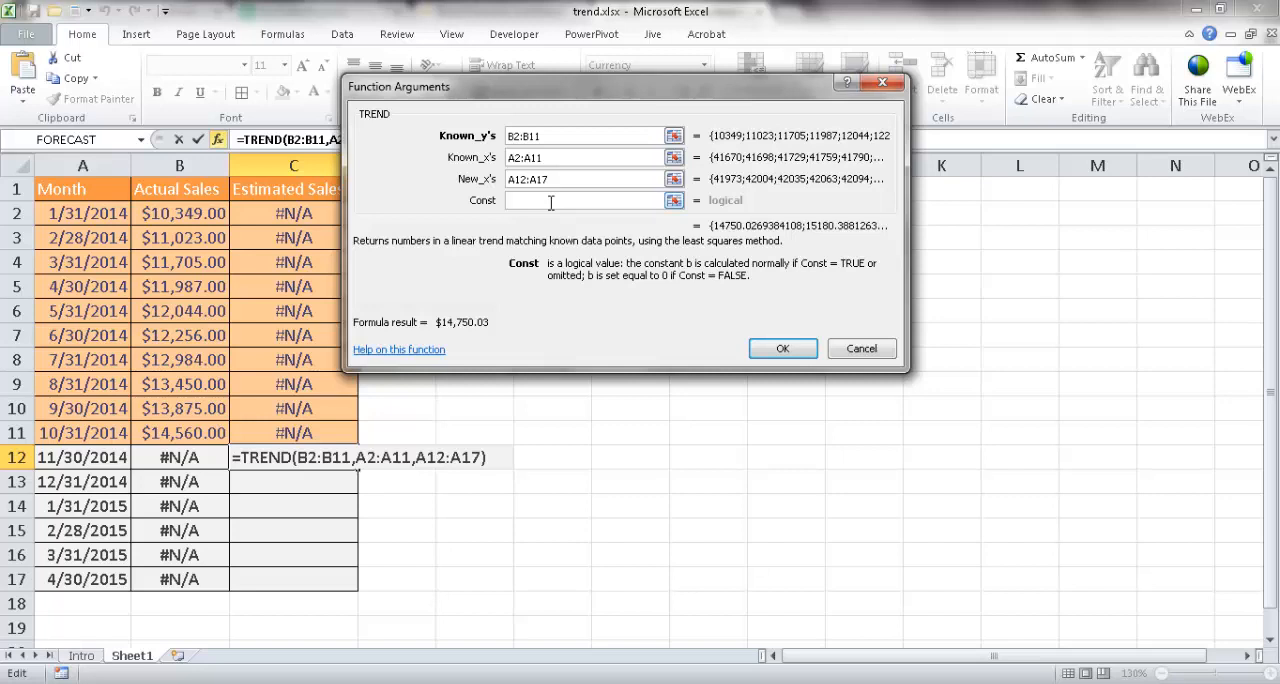
mouse_move(556, 214)
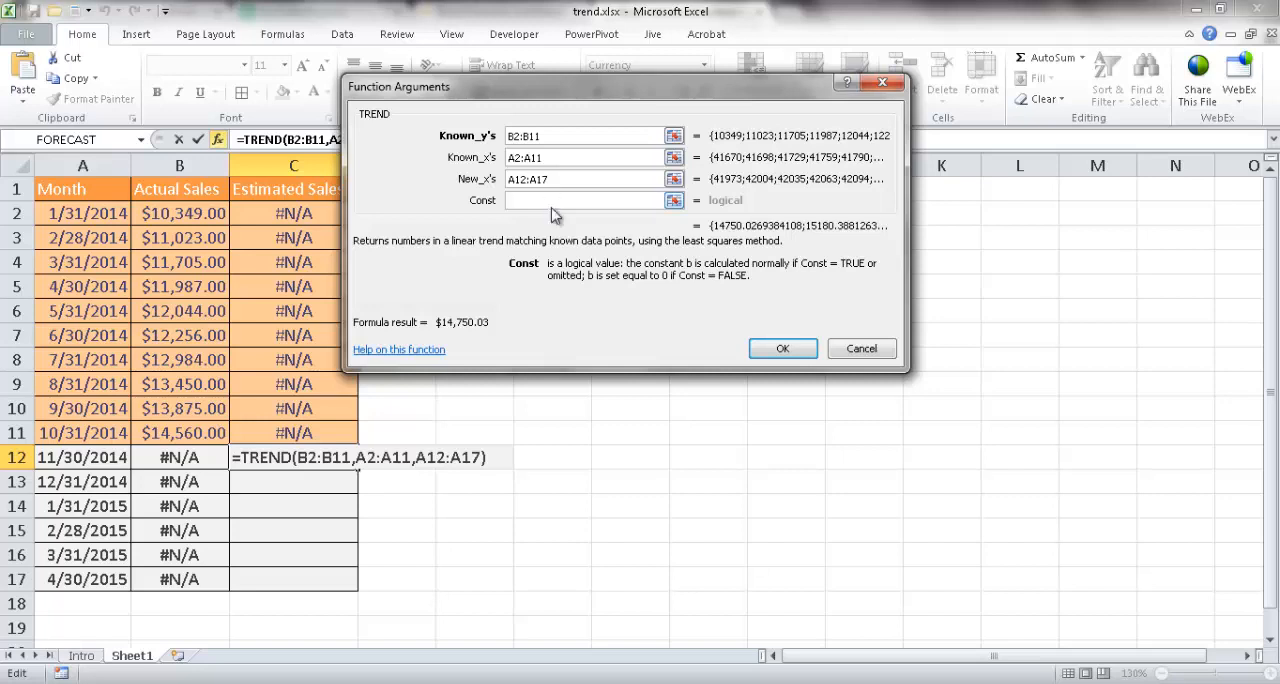
left_click(584, 200)
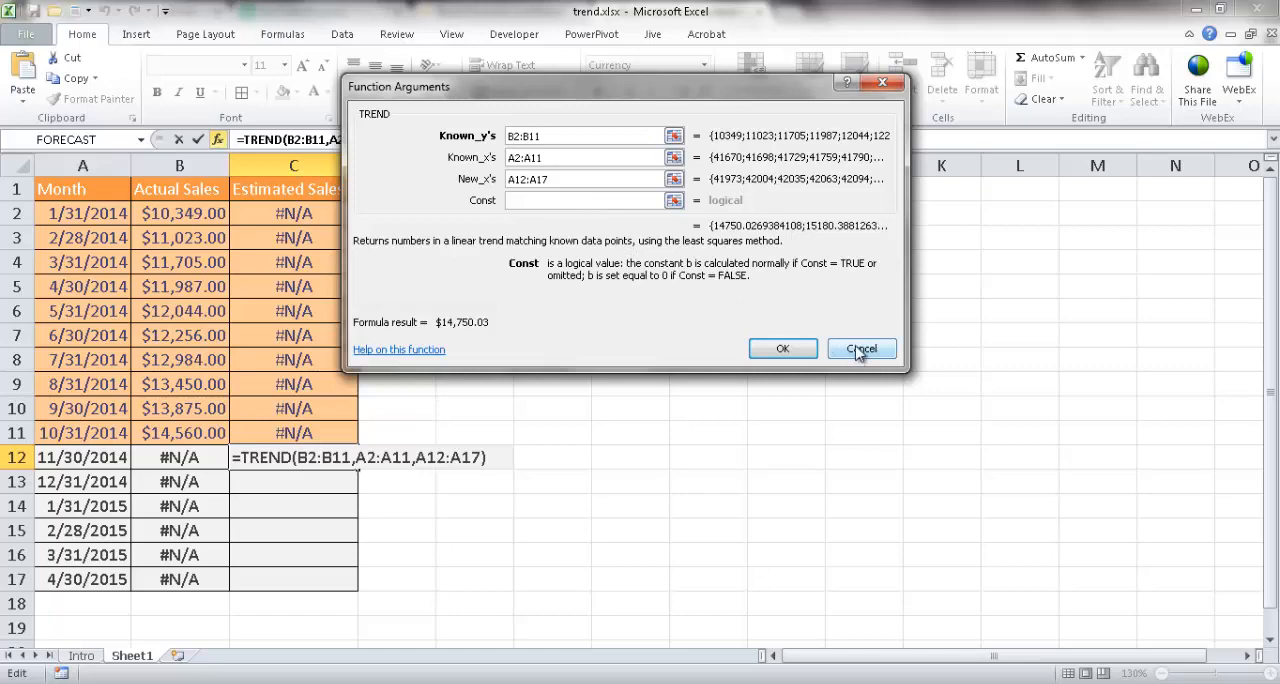
left_click(860, 348)
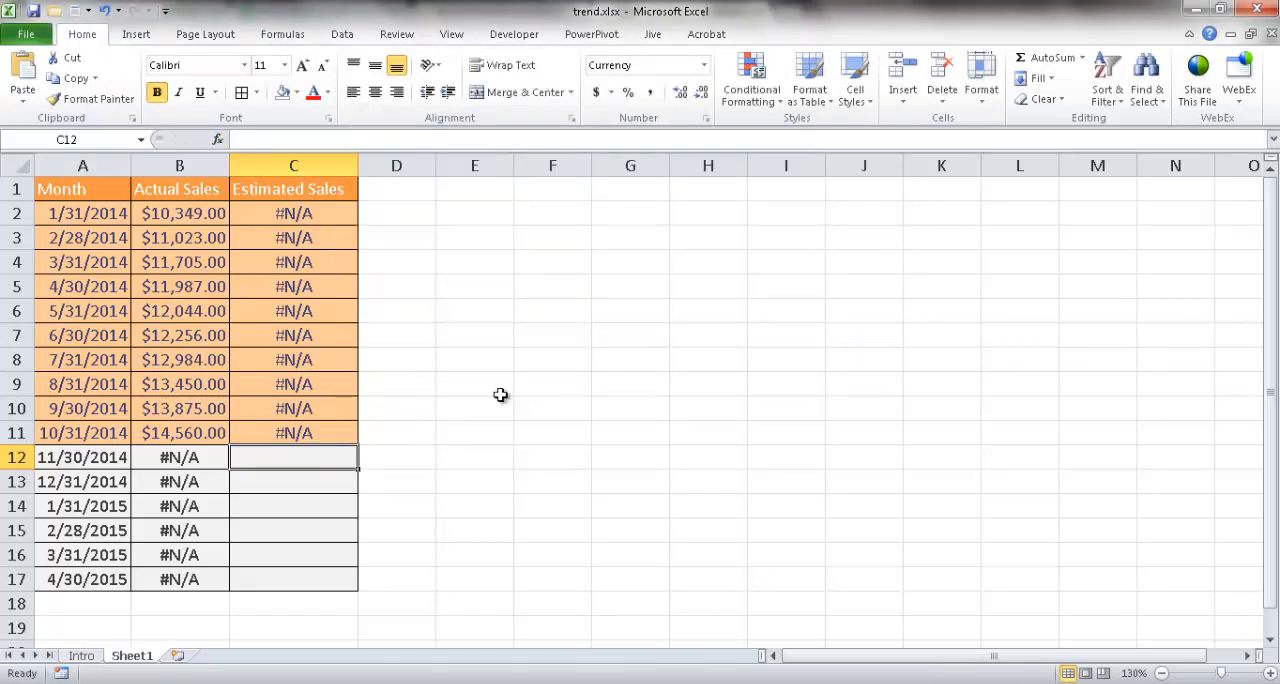
type("=")
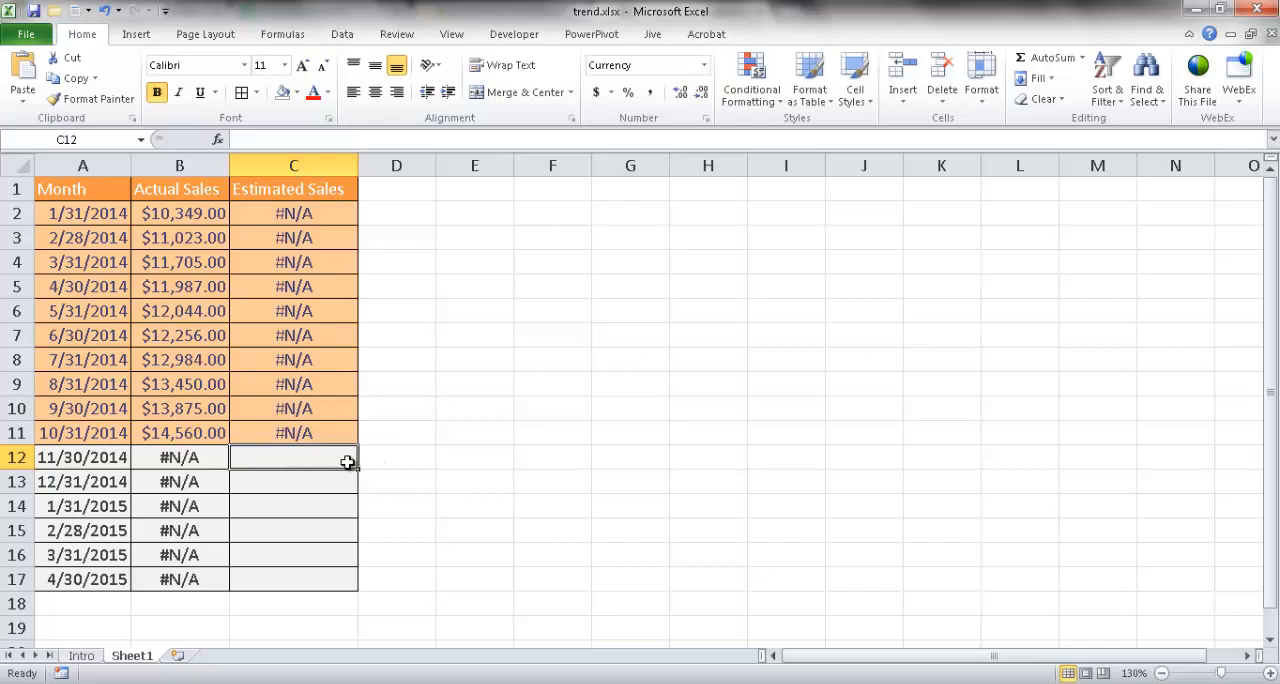
mouse_move(152, 470)
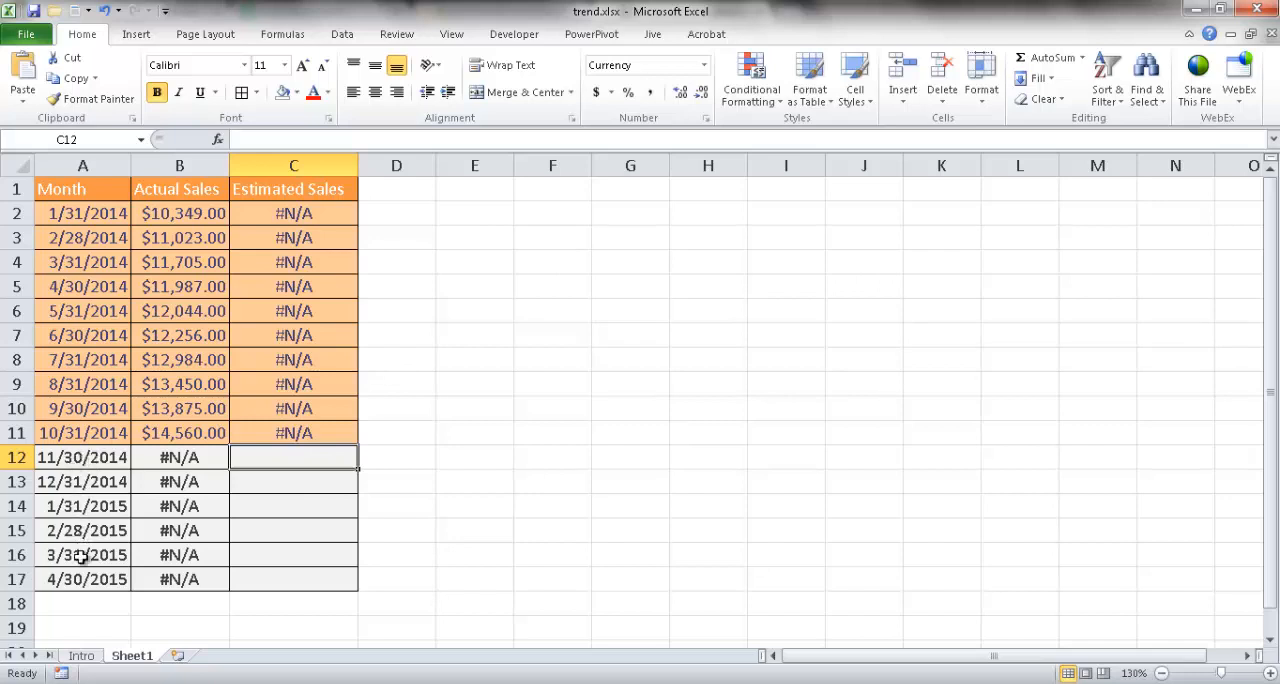
mouse_move(312, 464)
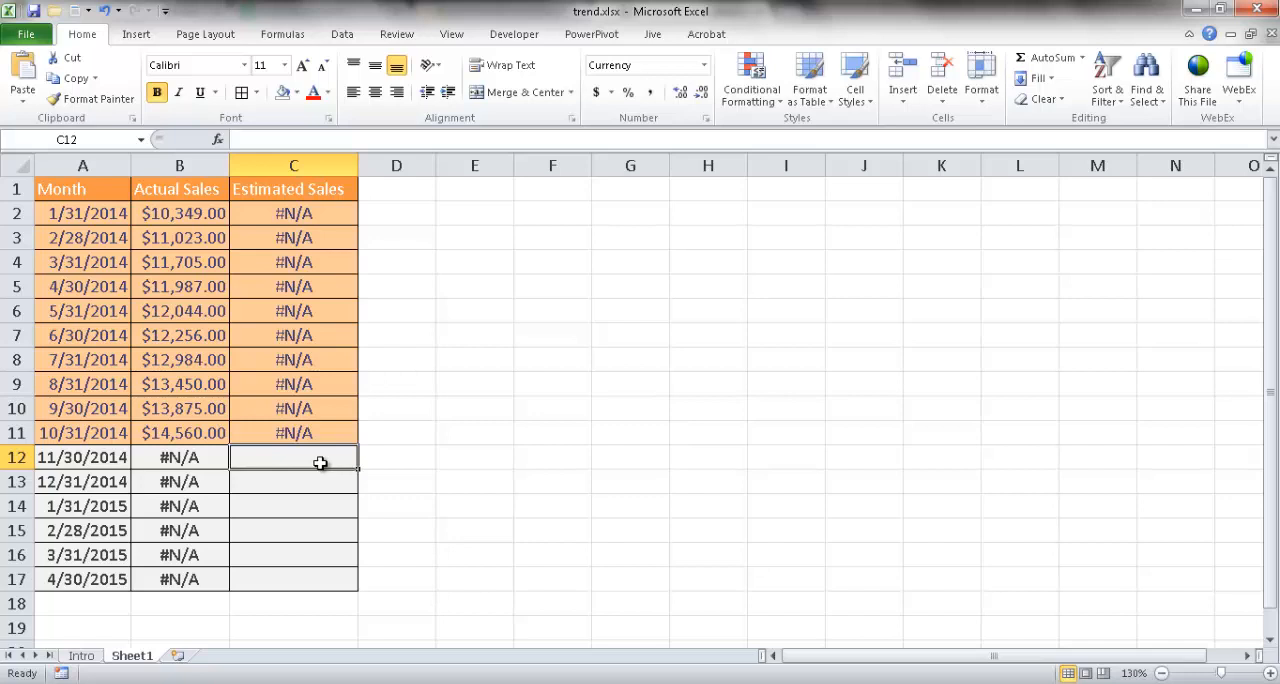
Begin =TREND( across C12:C17 with actual sales B2:B11 as known values
left_click_drag(292, 456, 320, 580)
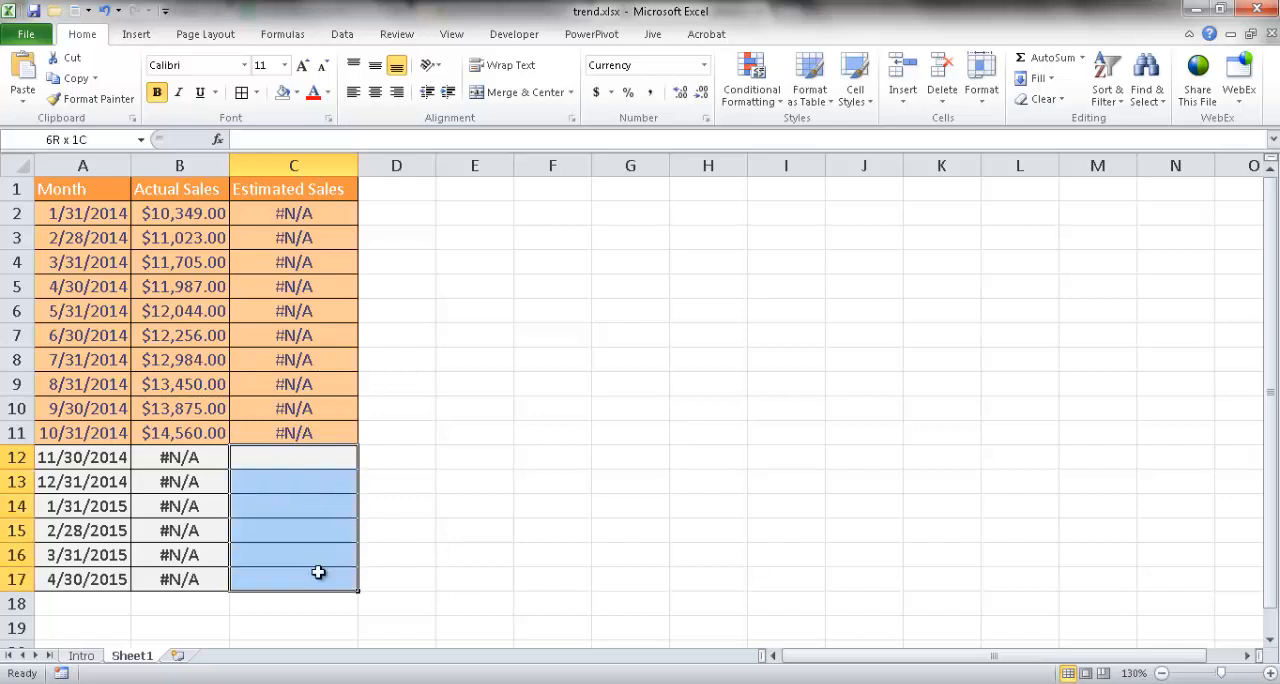
left_click(294, 456)
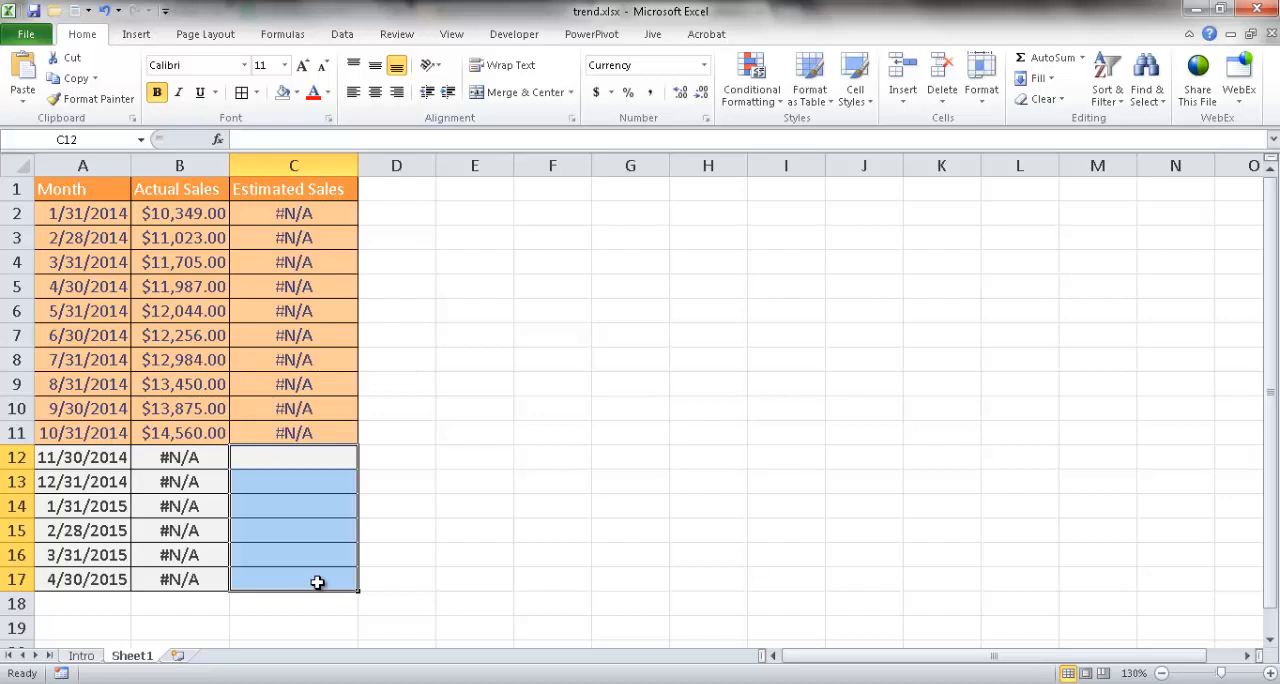
type("=tre")
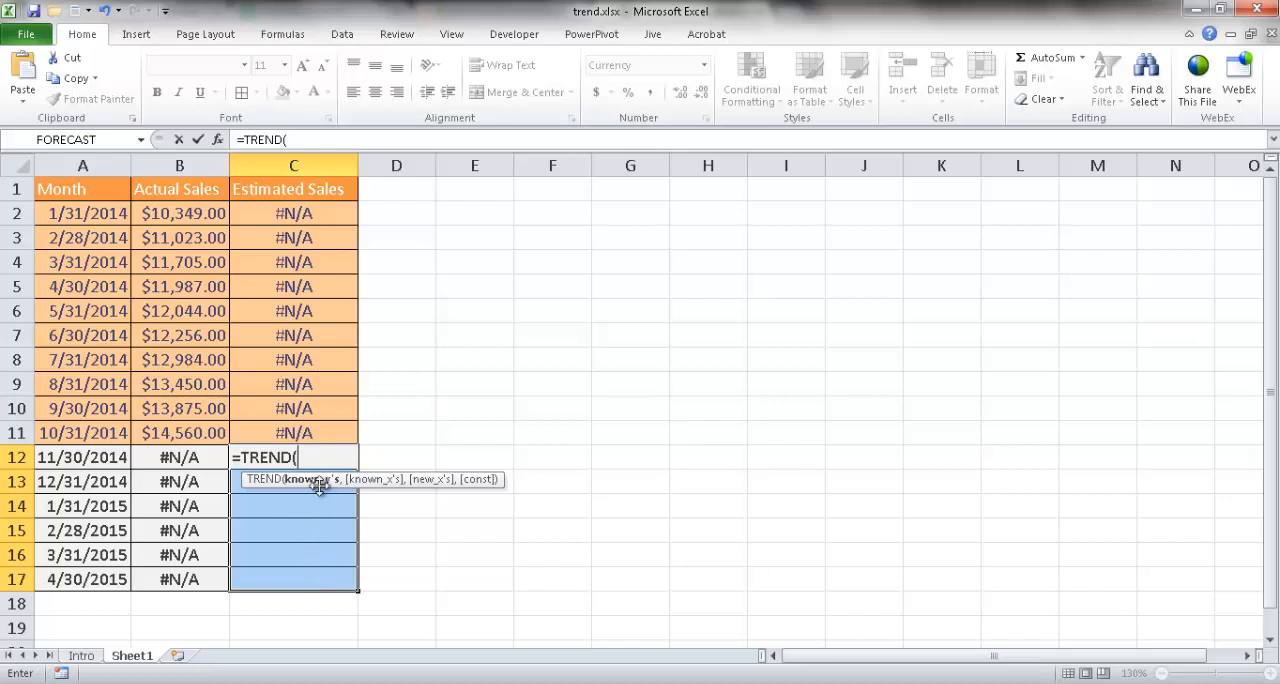
left_click_drag(180, 214, 180, 360)
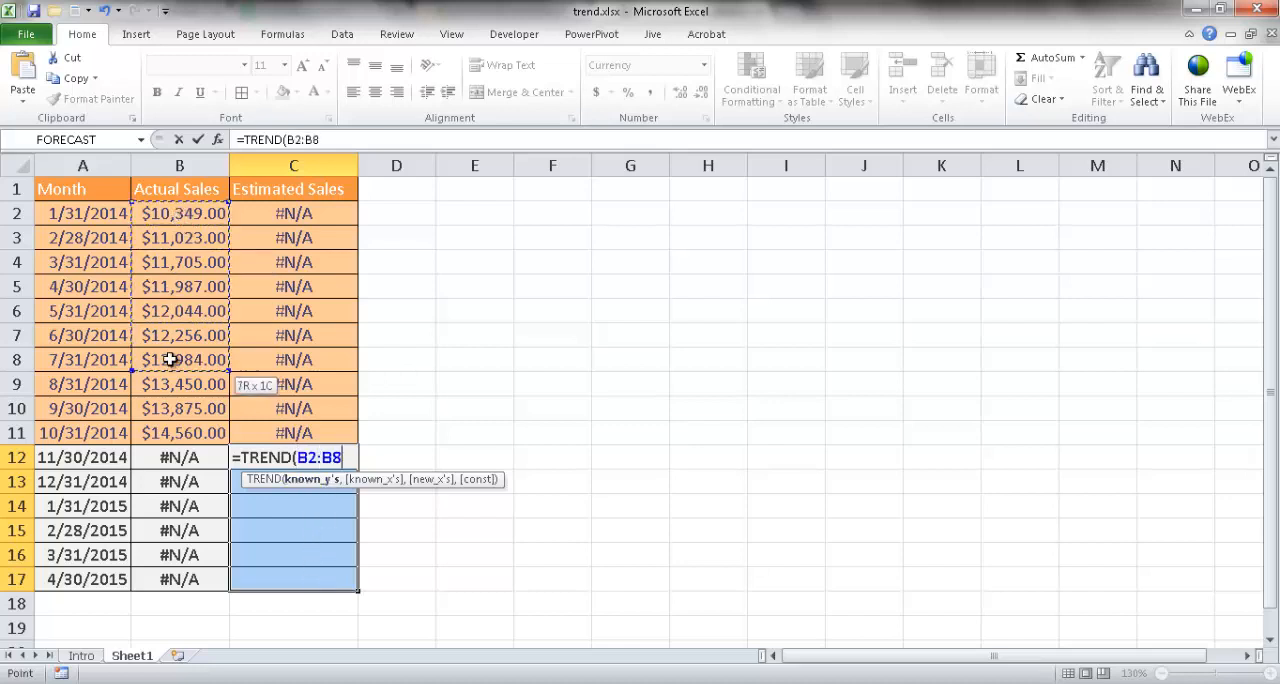
left_click_drag(180, 360, 180, 432)
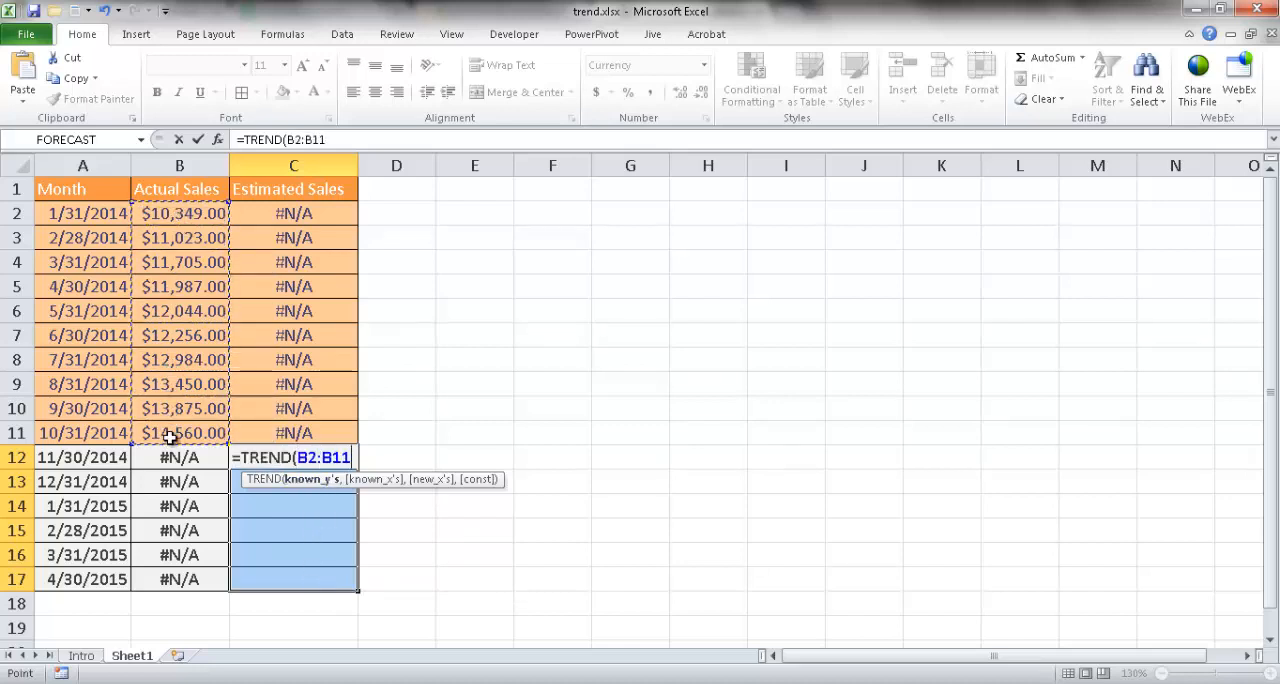
type(",")
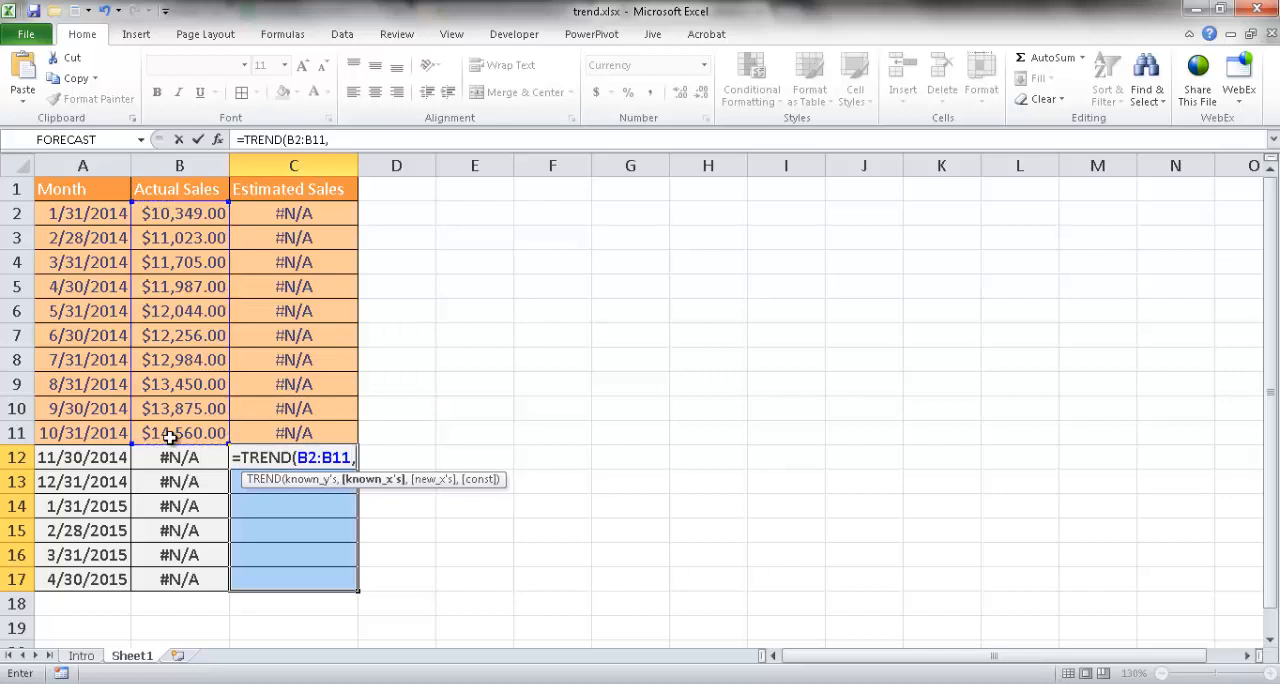
mouse_move(162, 288)
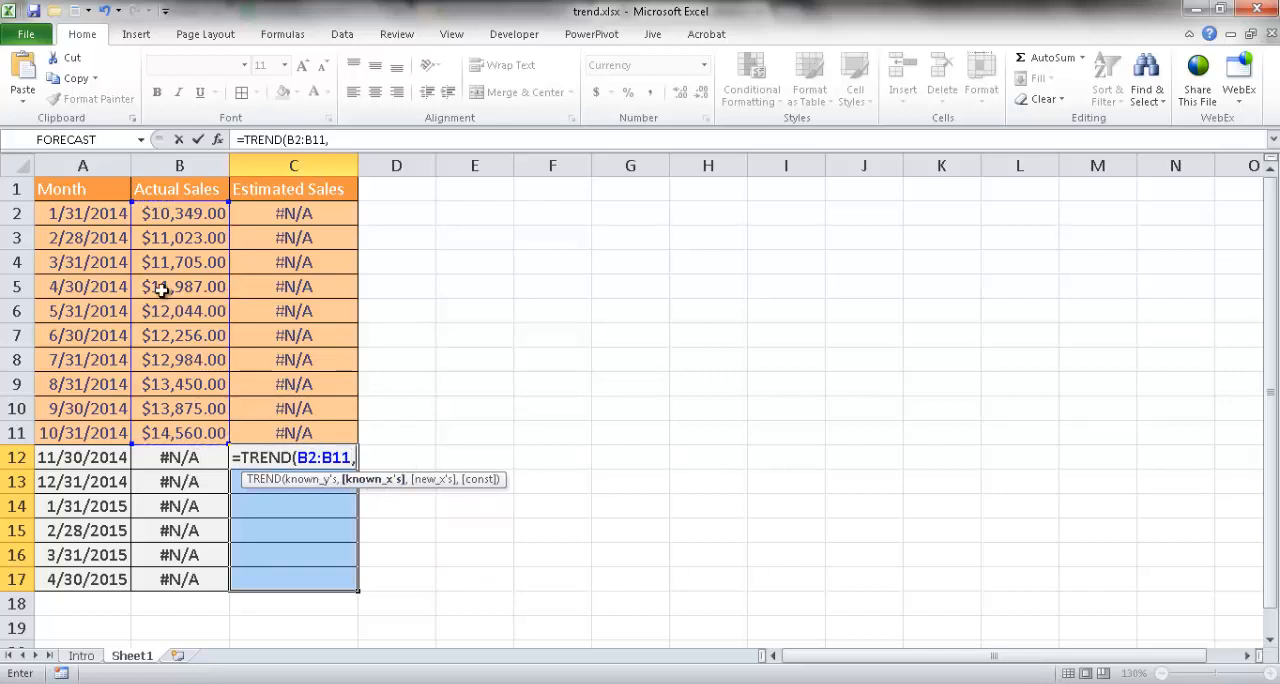
Add months A2:A11 as known dates and A12:A17 as new dates, awaiting const
left_click_drag(84, 214, 84, 432)
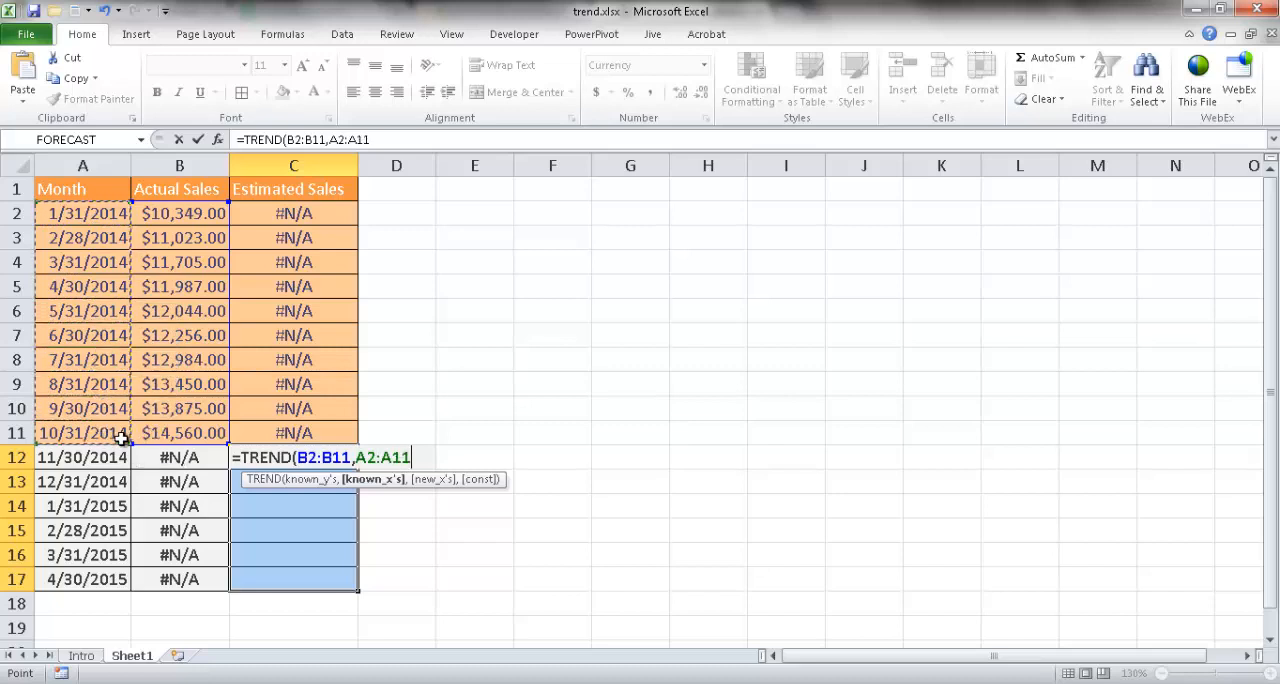
type(",")
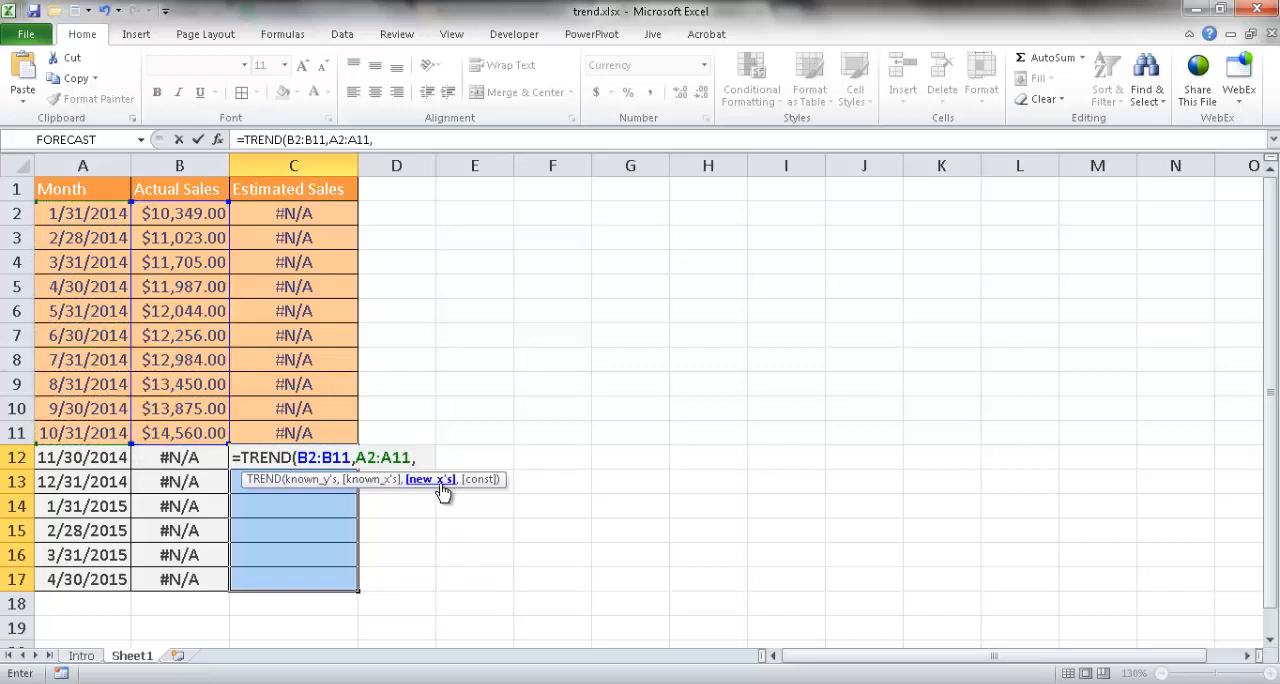
left_click_drag(84, 456, 84, 506)
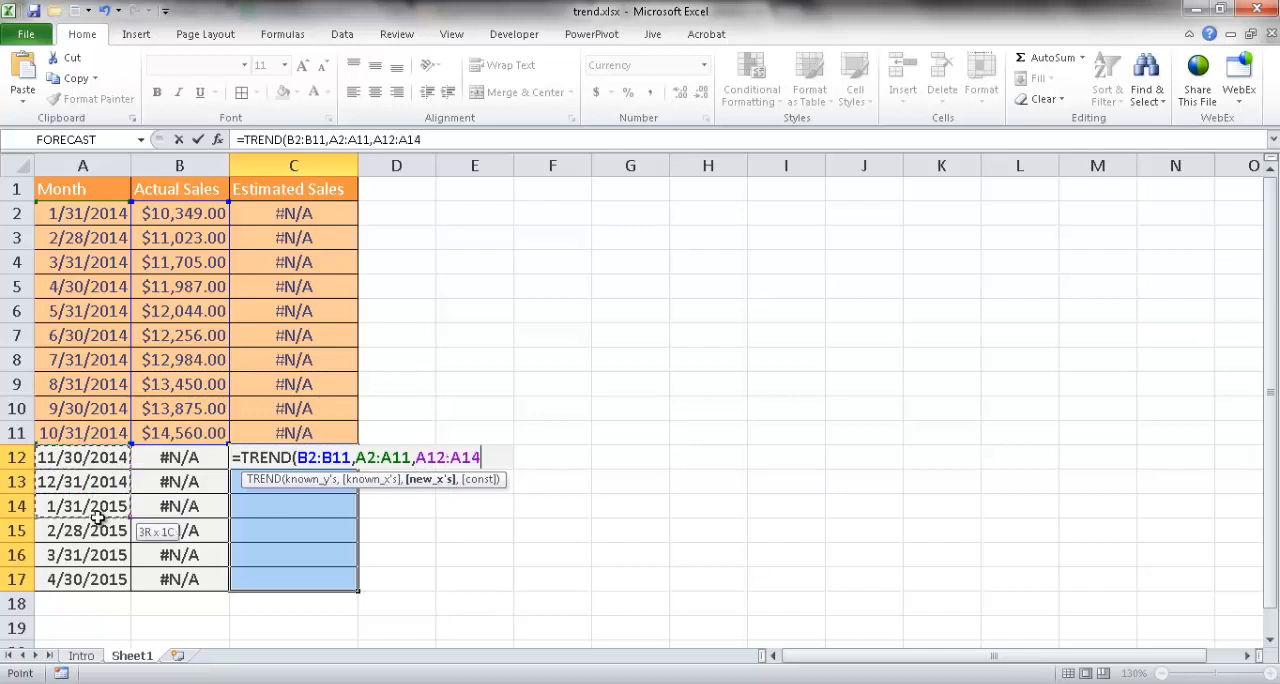
left_click_drag(84, 506, 84, 580)
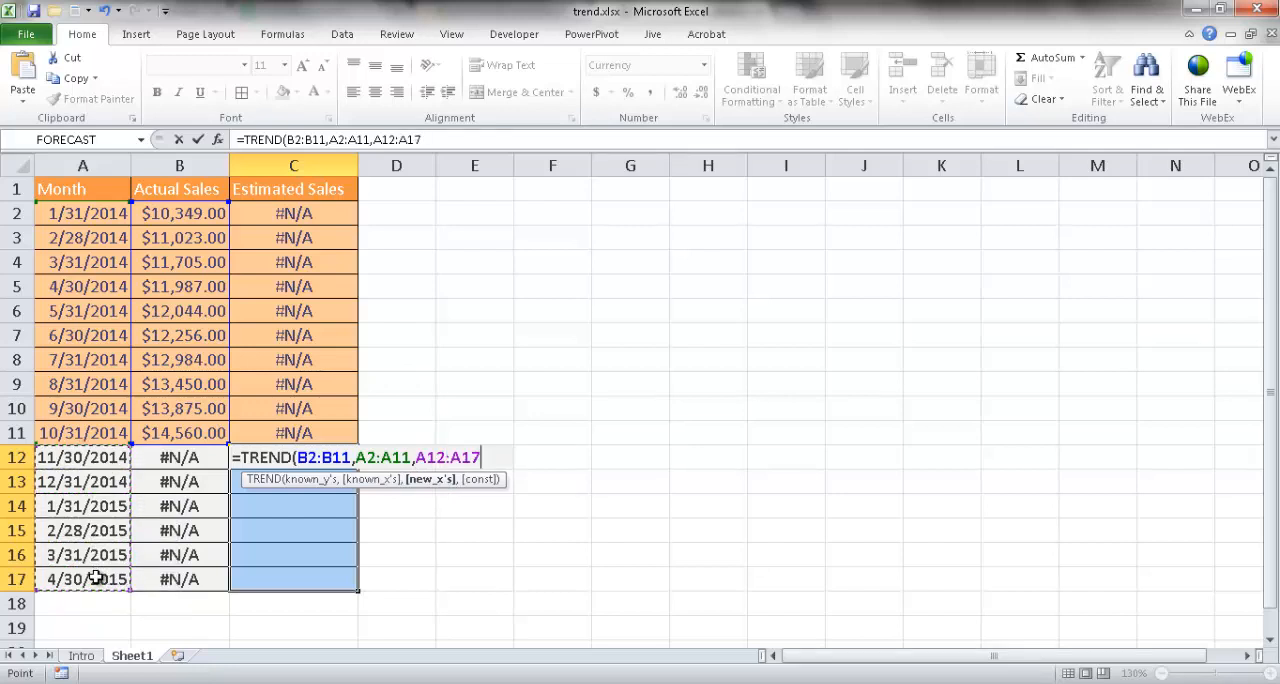
type(",")
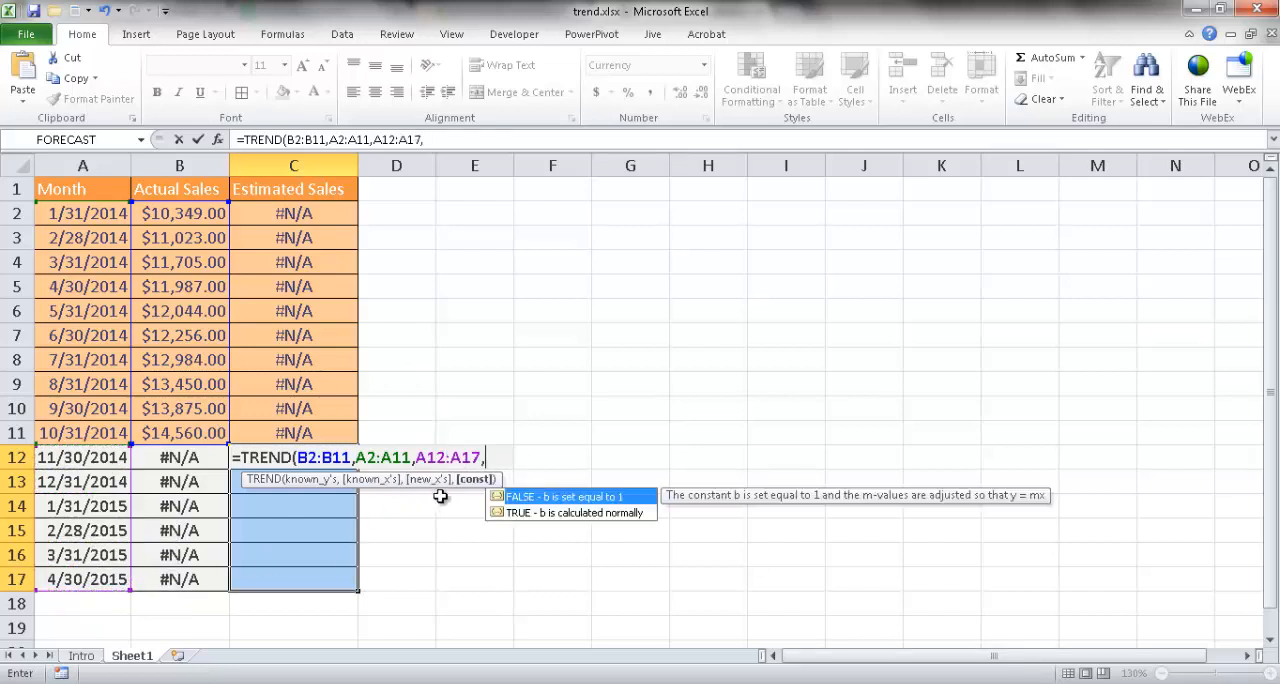
mouse_move(510, 518)
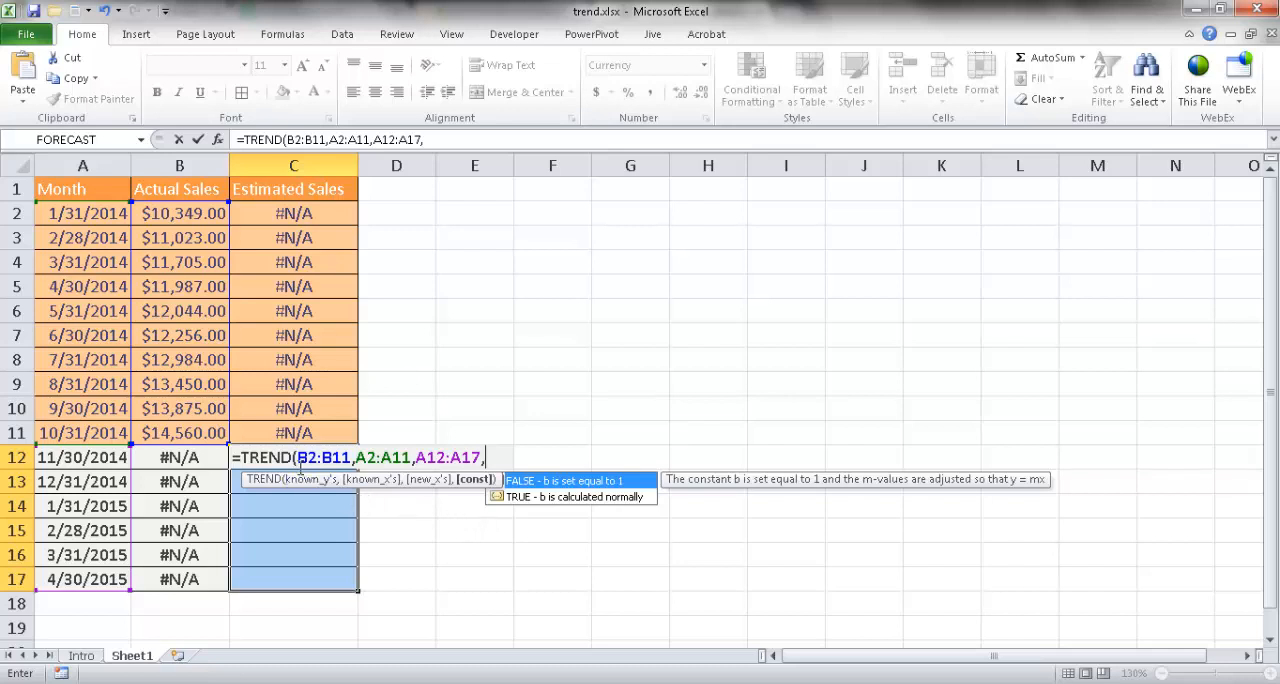
mouse_move(276, 456)
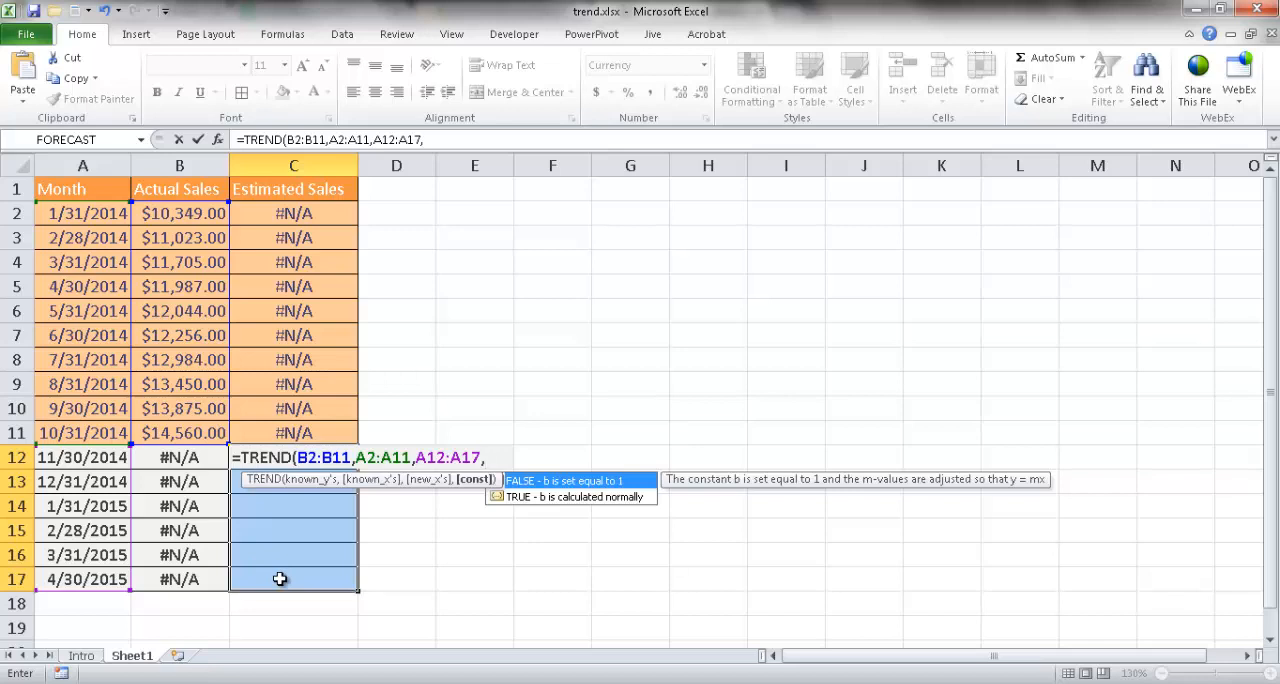
Commit TREND as an array formula across C12:C17 with Ctrl+Shift+Enter
key("ctrl+shift+enter")
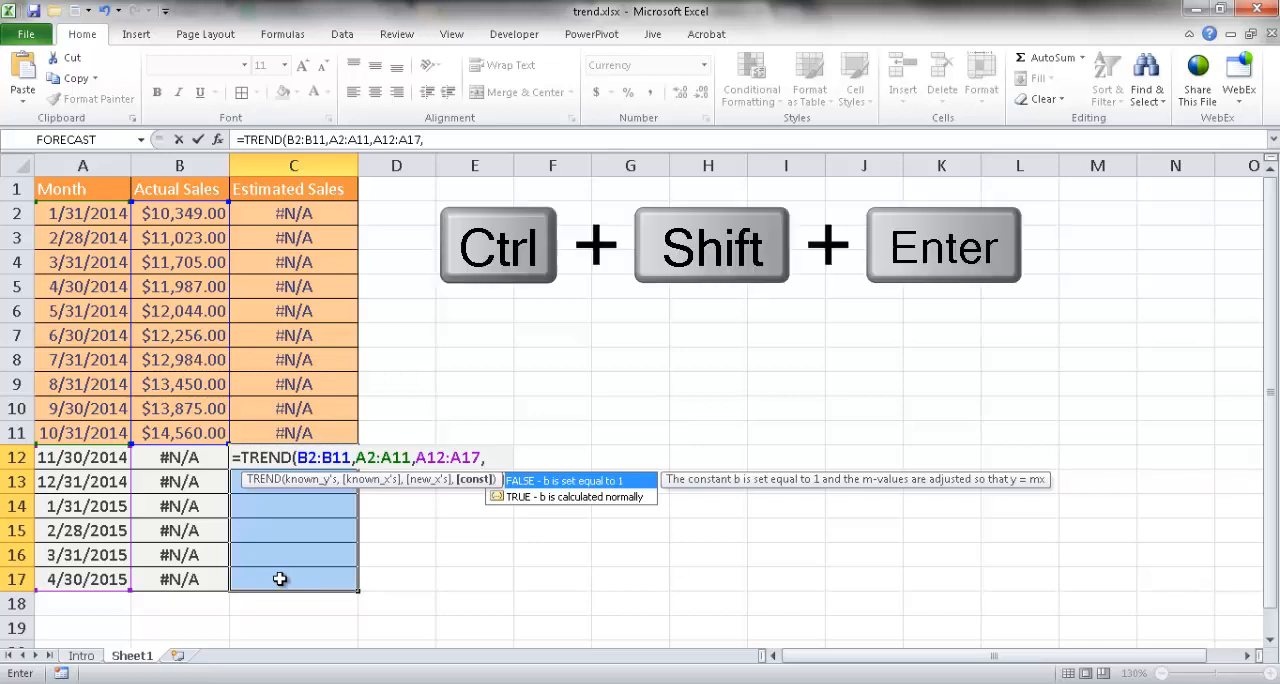
key("ctrl+shift+enter")
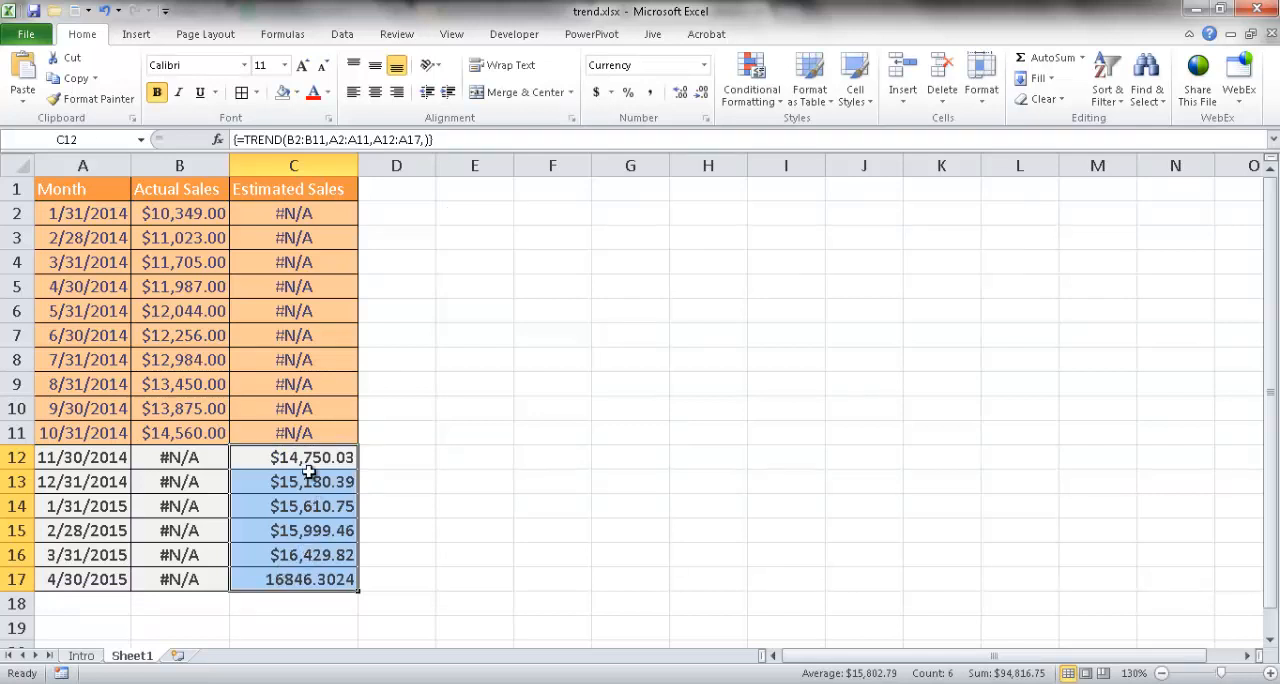
mouse_move(294, 458)
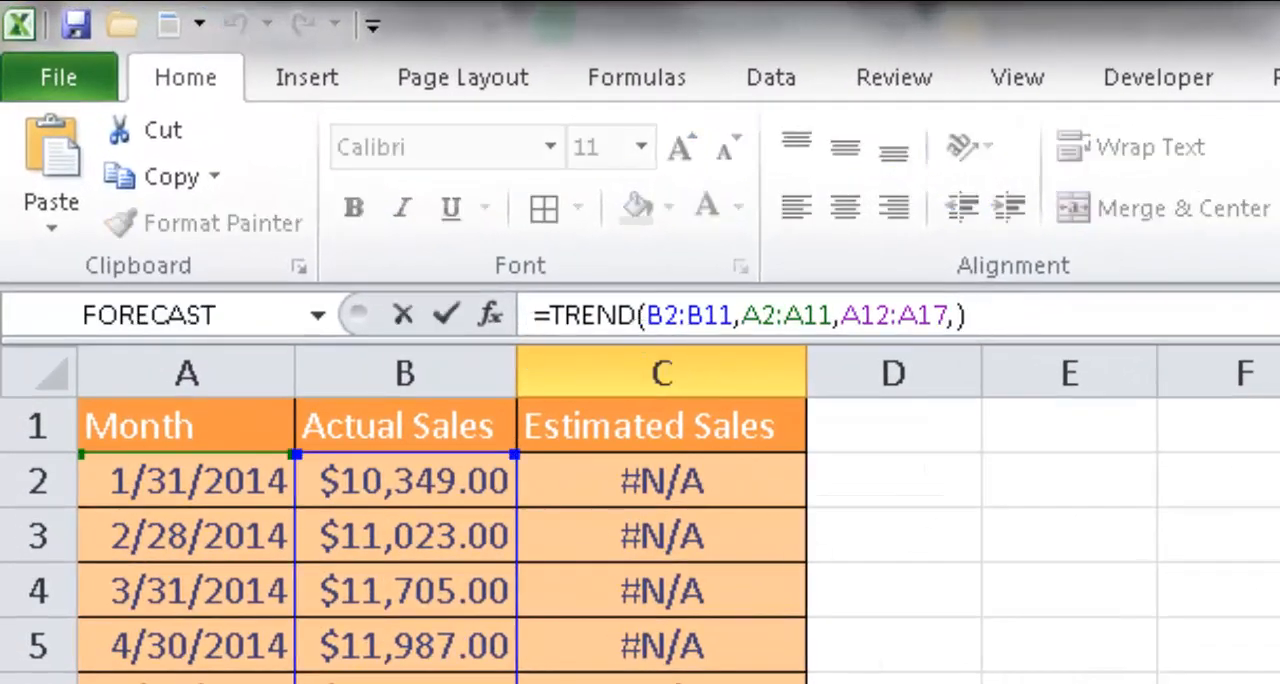
key("ctrl+shift+enter")
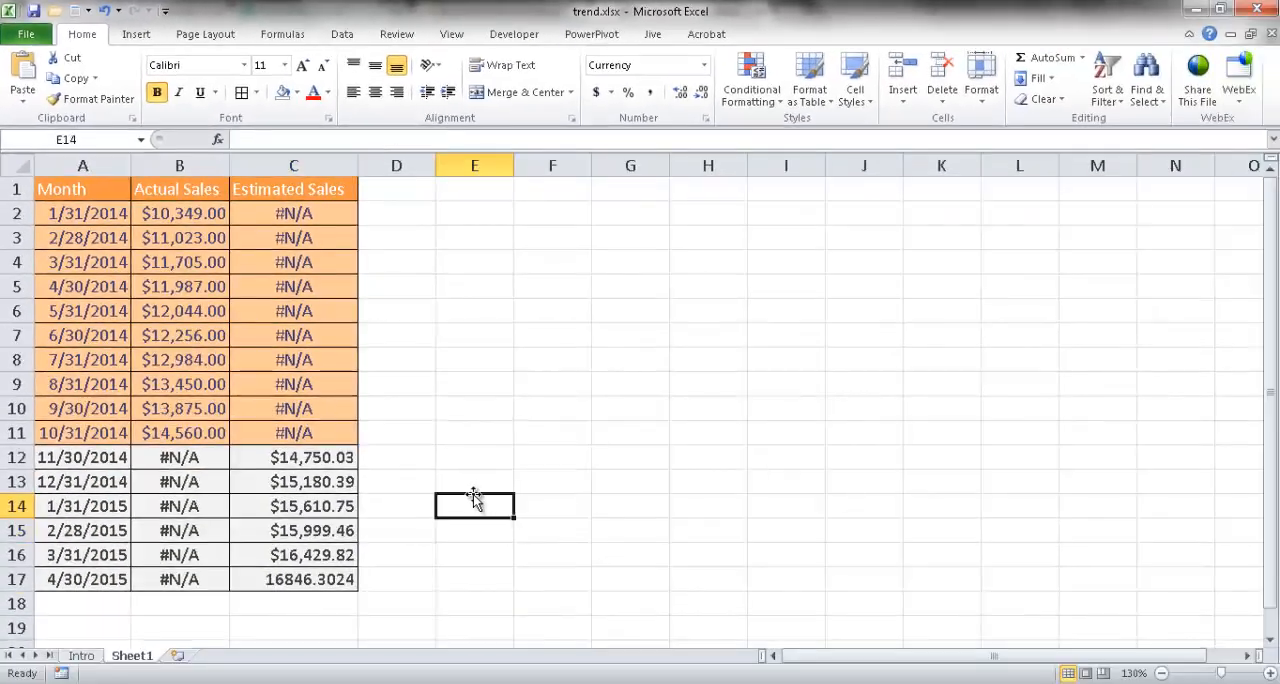
Check the forecasts and copy C16's currency format onto C17 with Format Painter
left_click(292, 480)
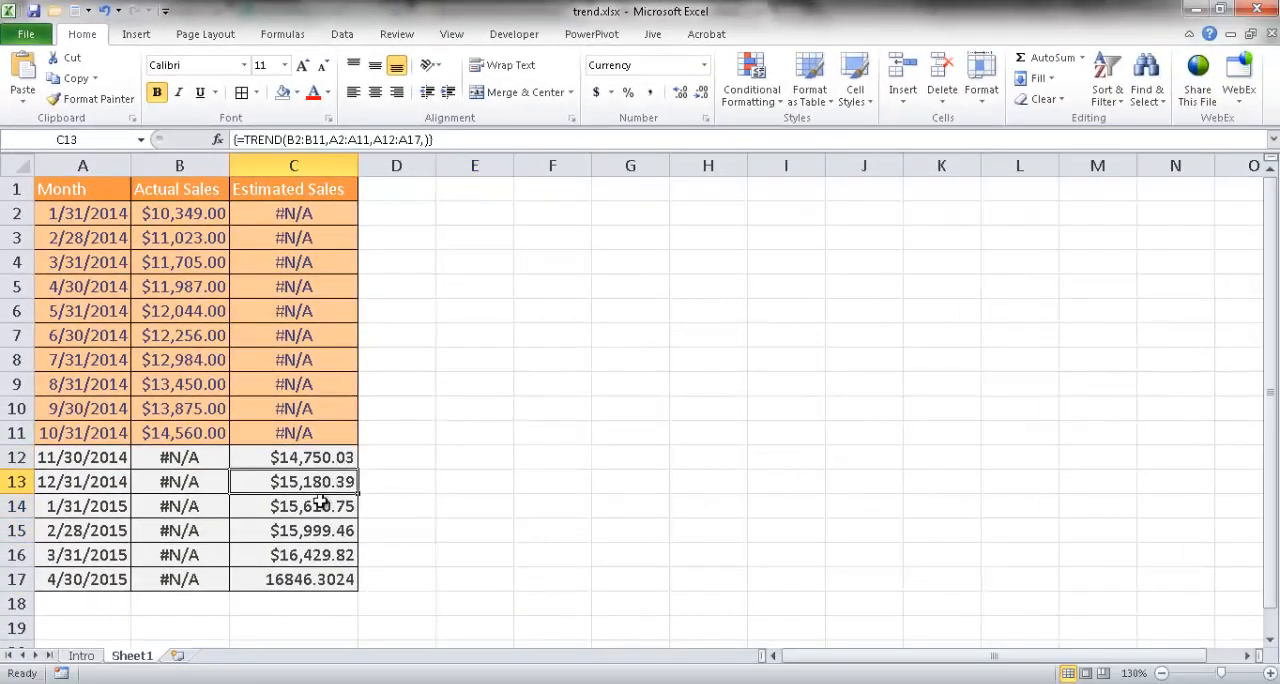
left_click(292, 530)
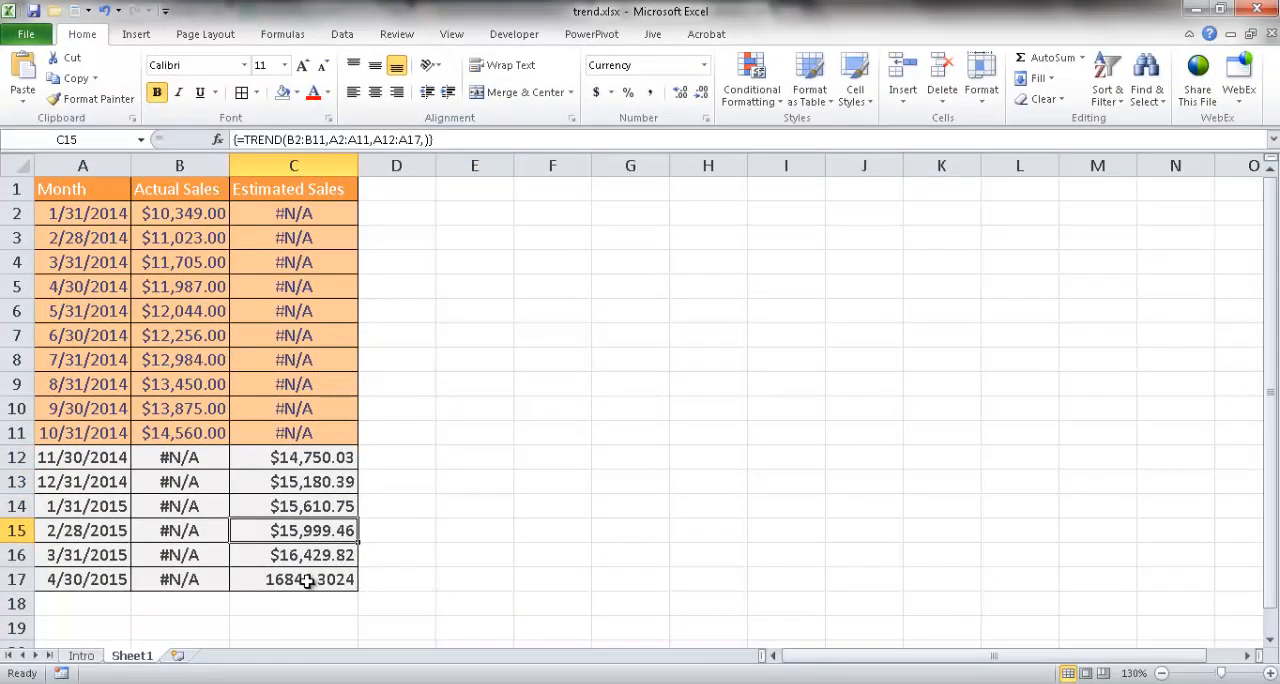
left_click(292, 580)
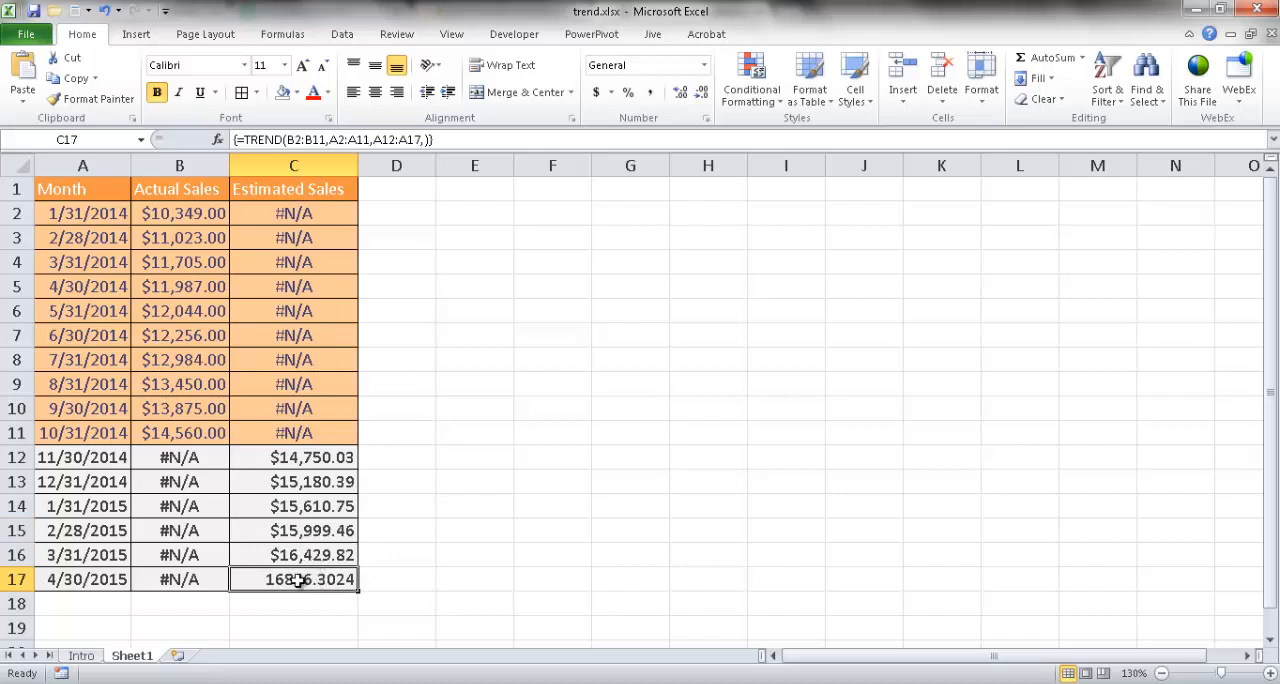
left_click(292, 556)
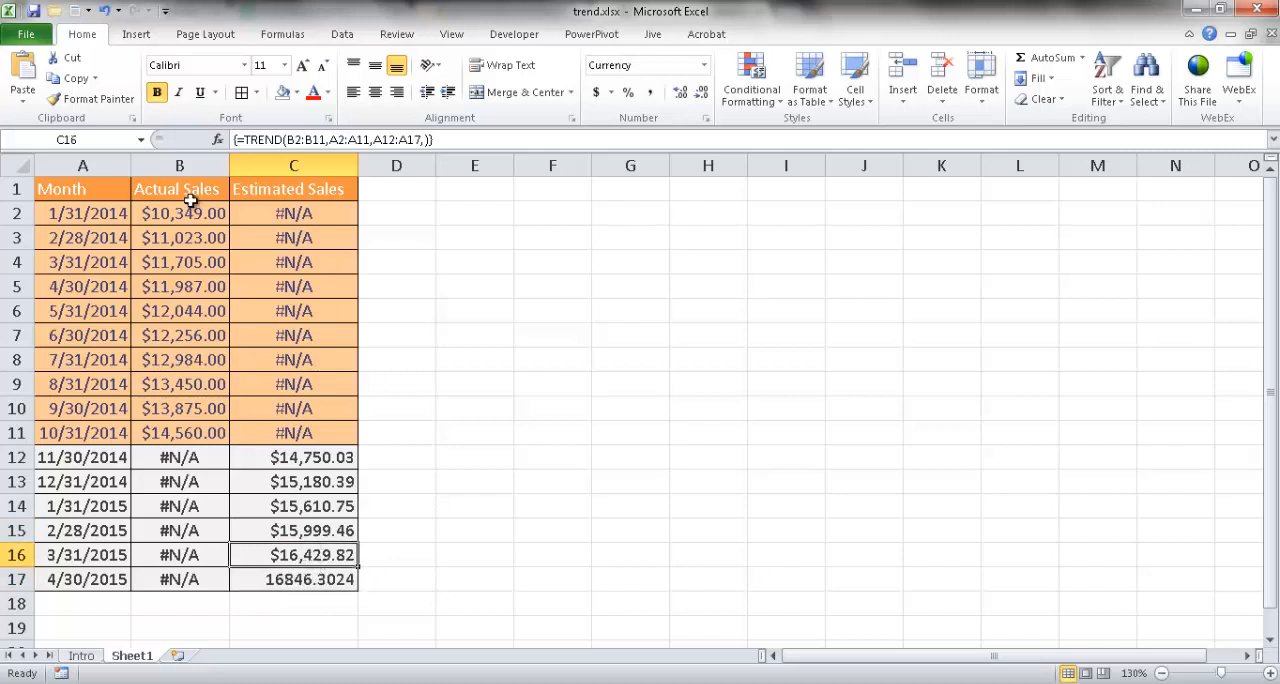
left_click(90, 98)
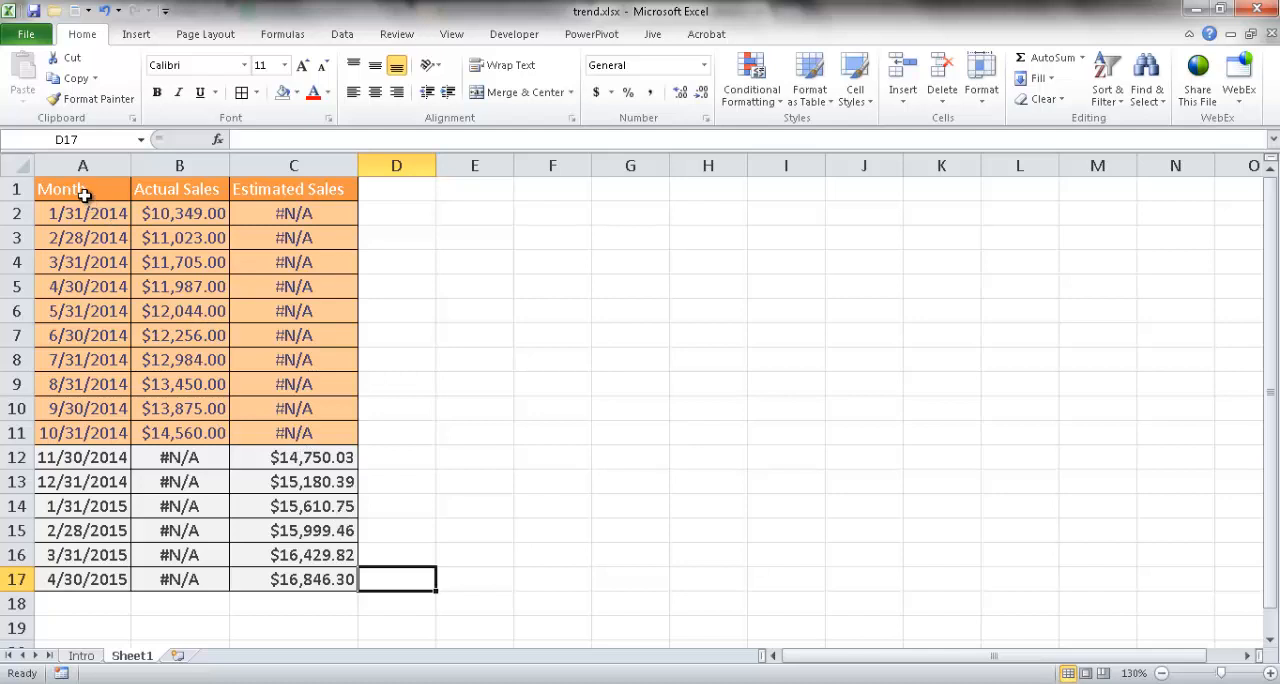
Insert a line chart of the sales table A1:C17 and place it beside the table
left_click(82, 190)
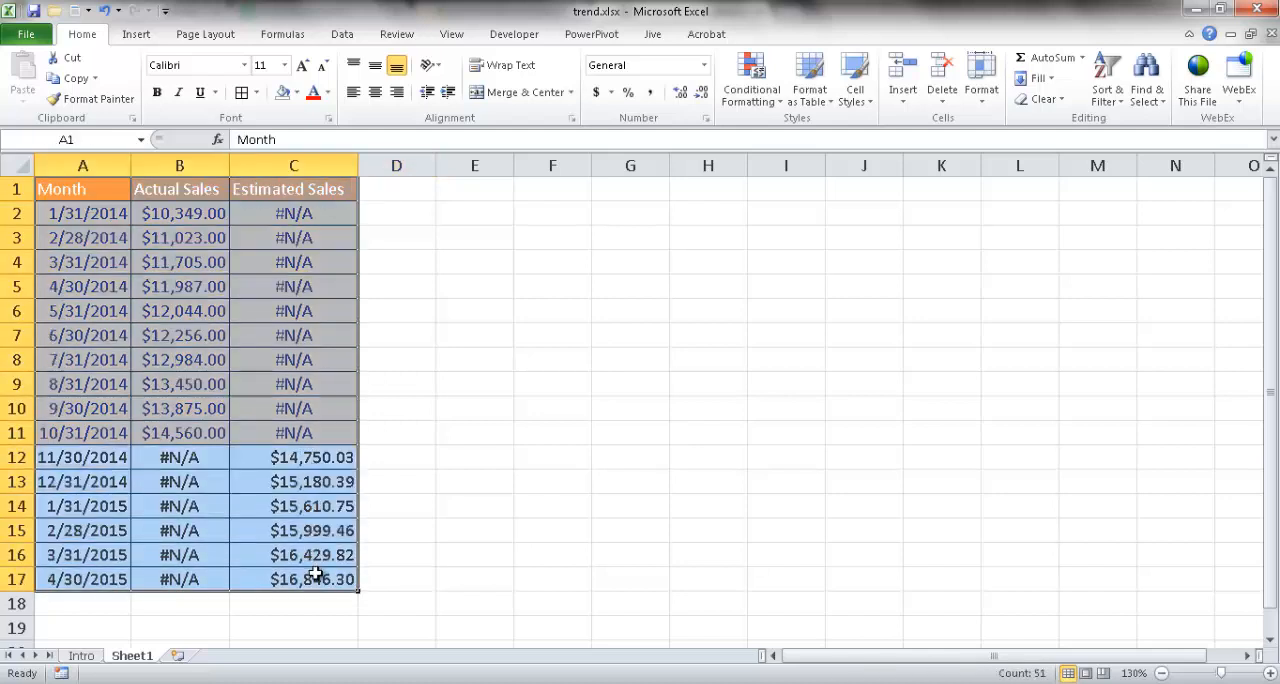
left_click(136, 32)
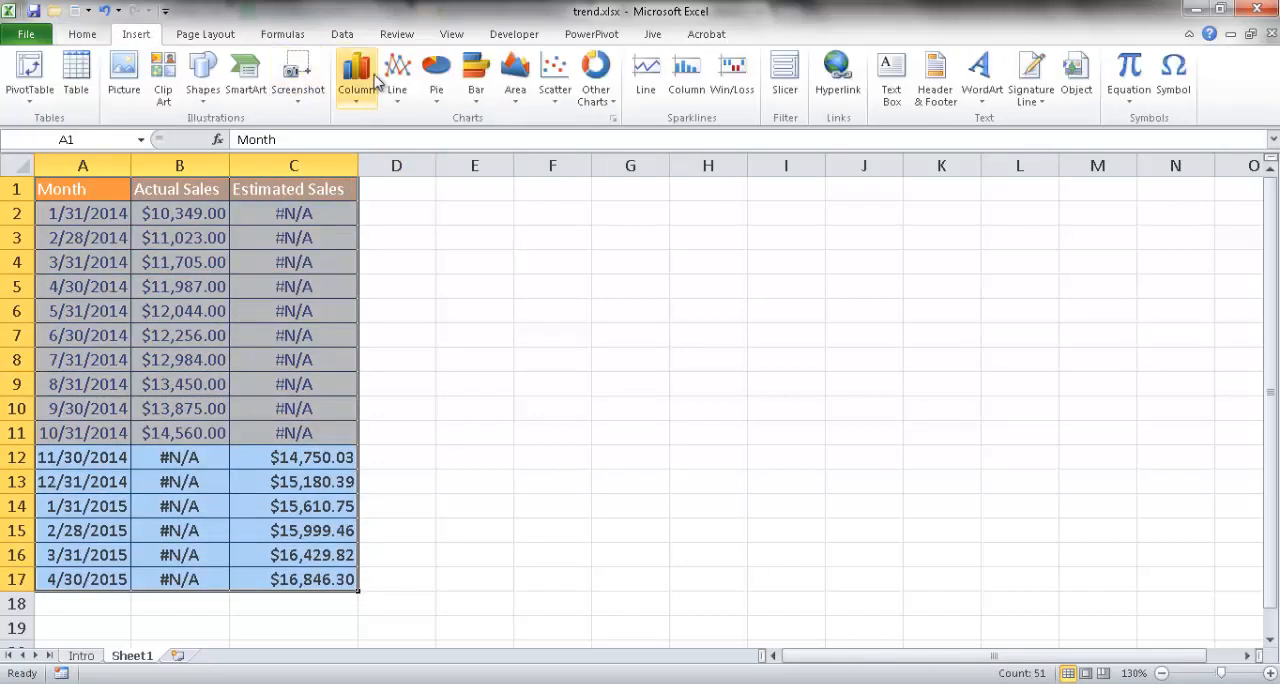
left_click(396, 70)
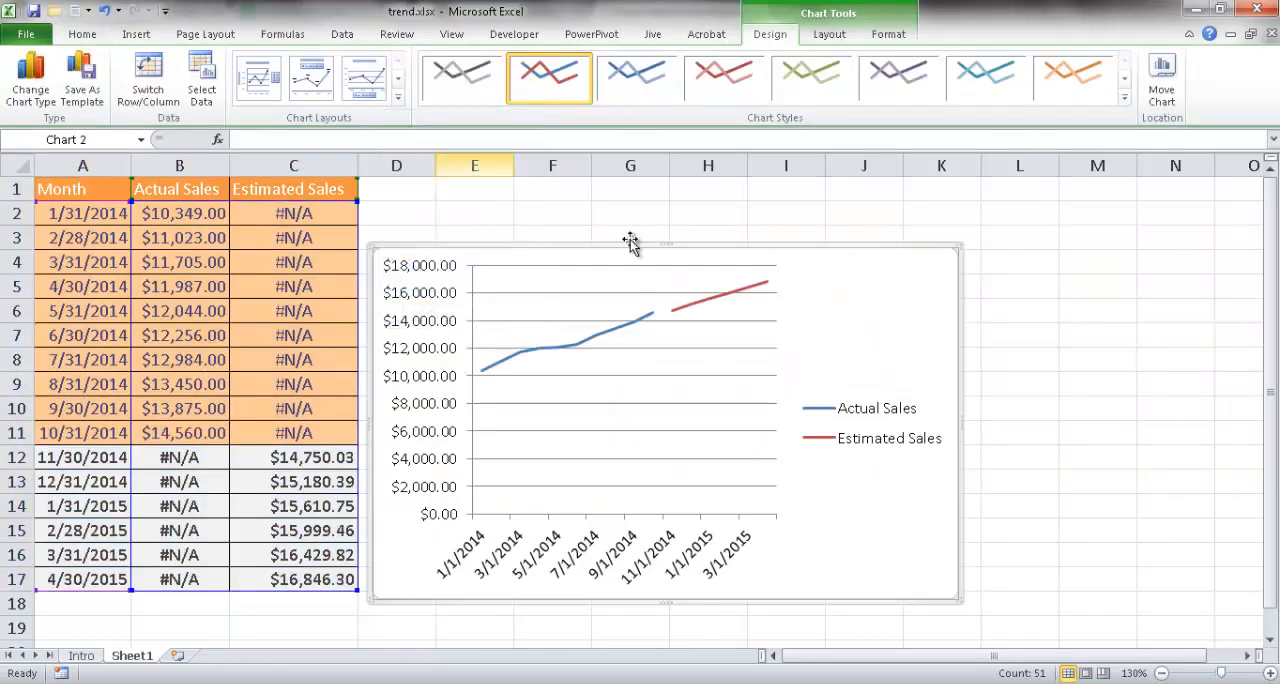
left_click_drag(630, 246, 840, 504)
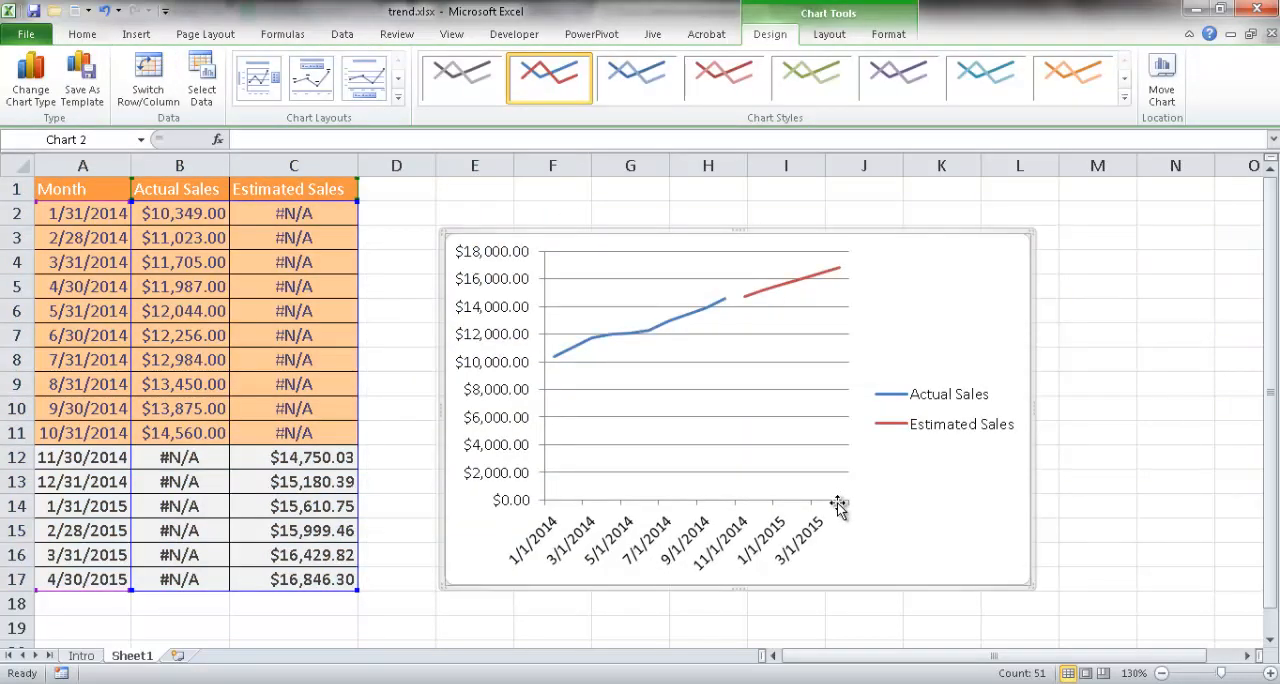
Show the legend at the bottom of the chart, then select the date axis
left_click(944, 408)
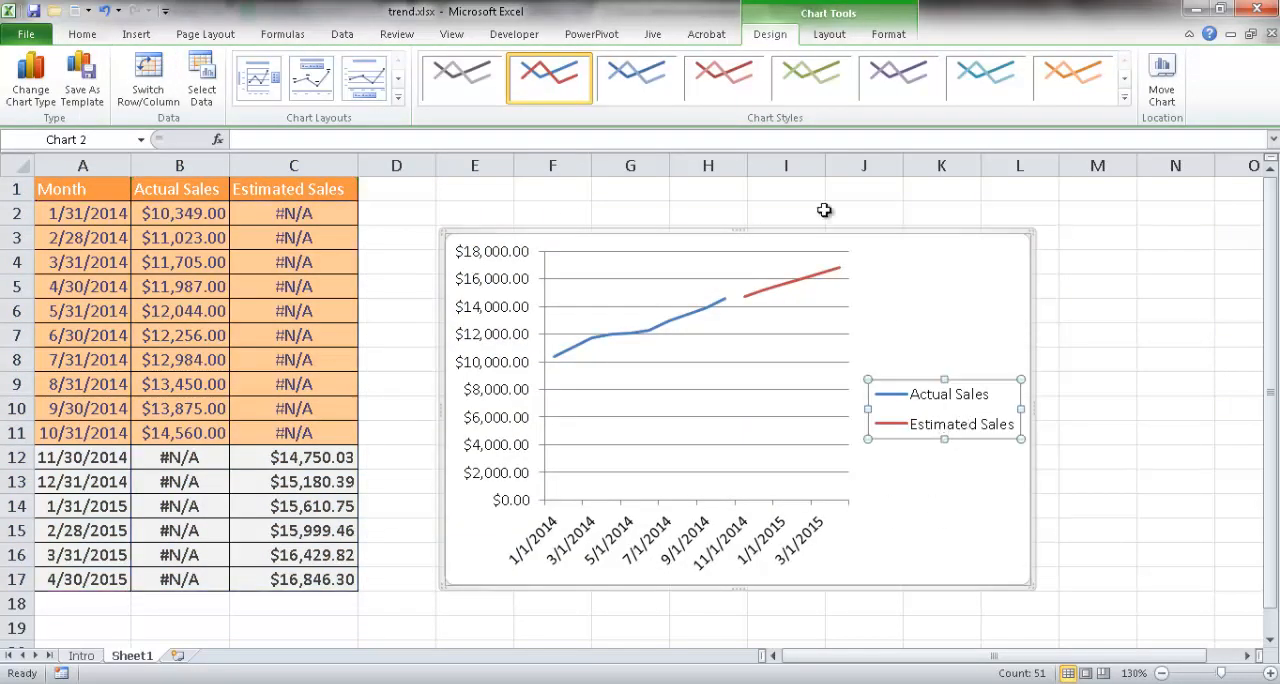
left_click(372, 76)
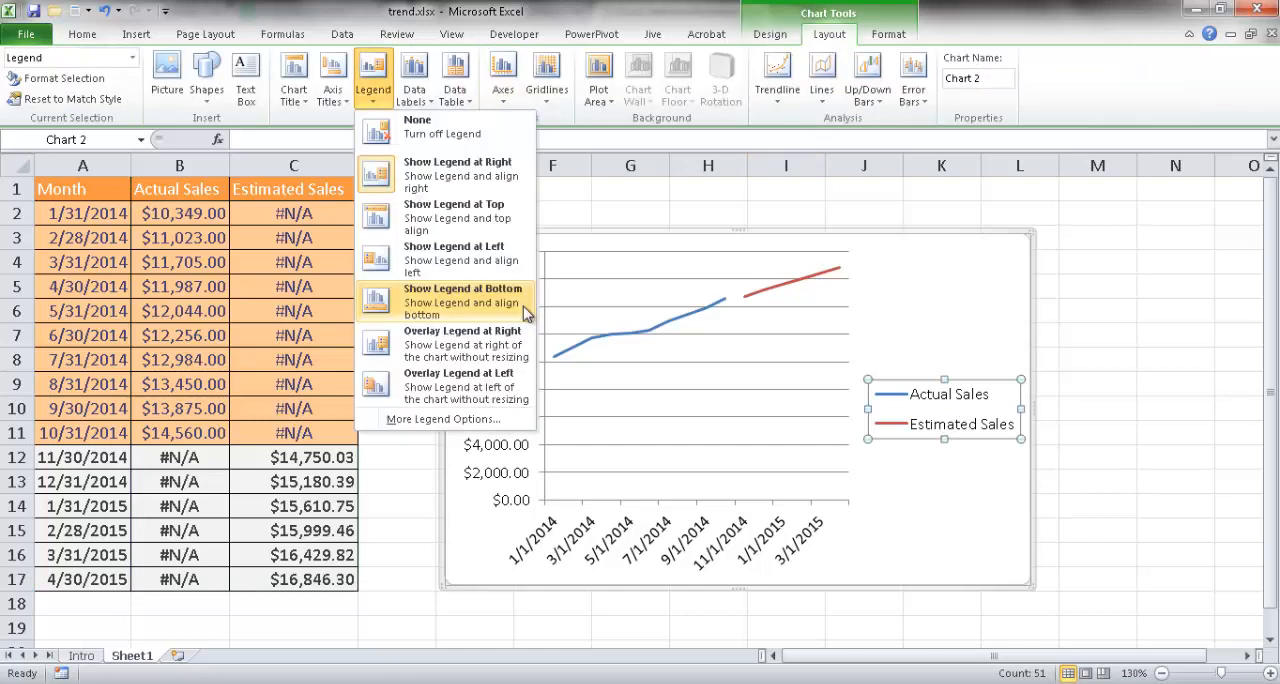
left_click(464, 288)
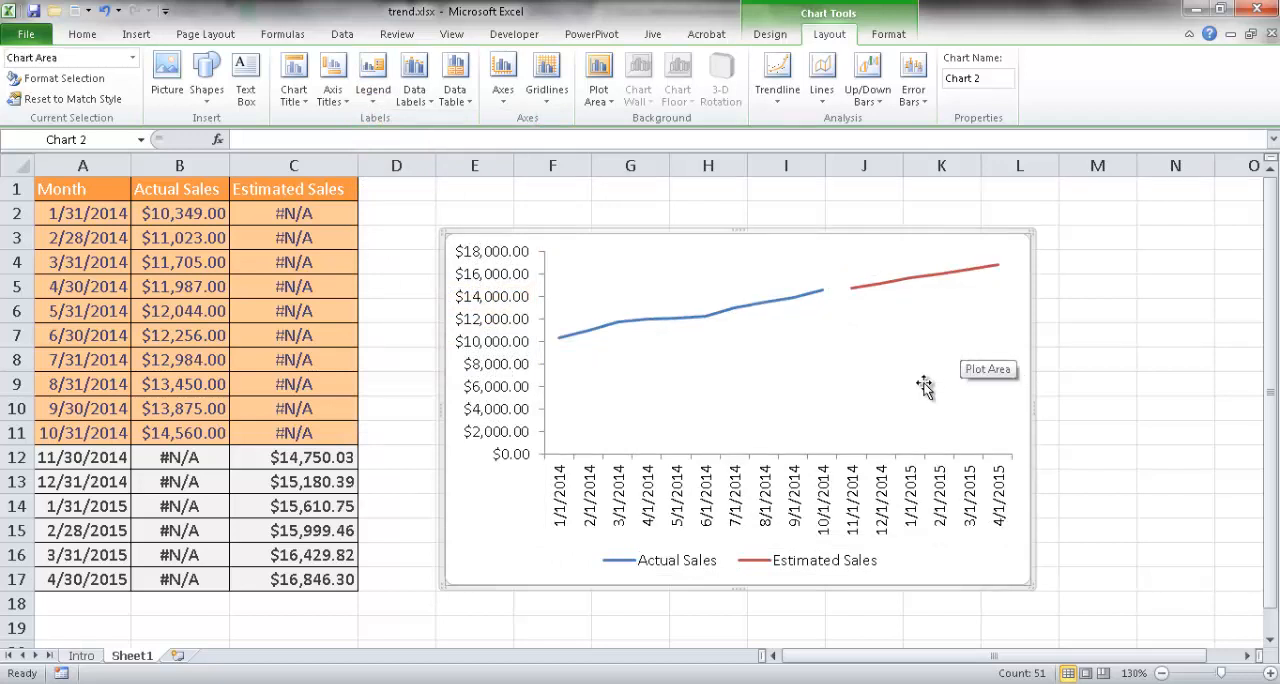
mouse_move(670, 500)
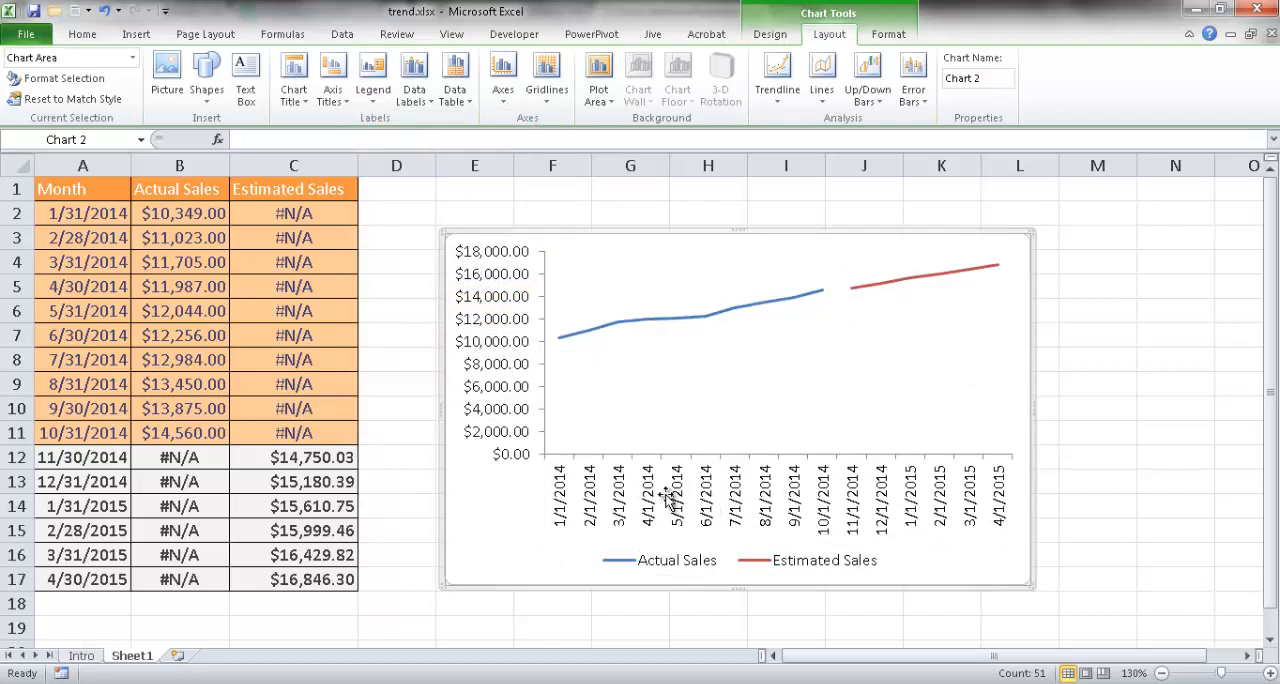
mouse_move(700, 504)
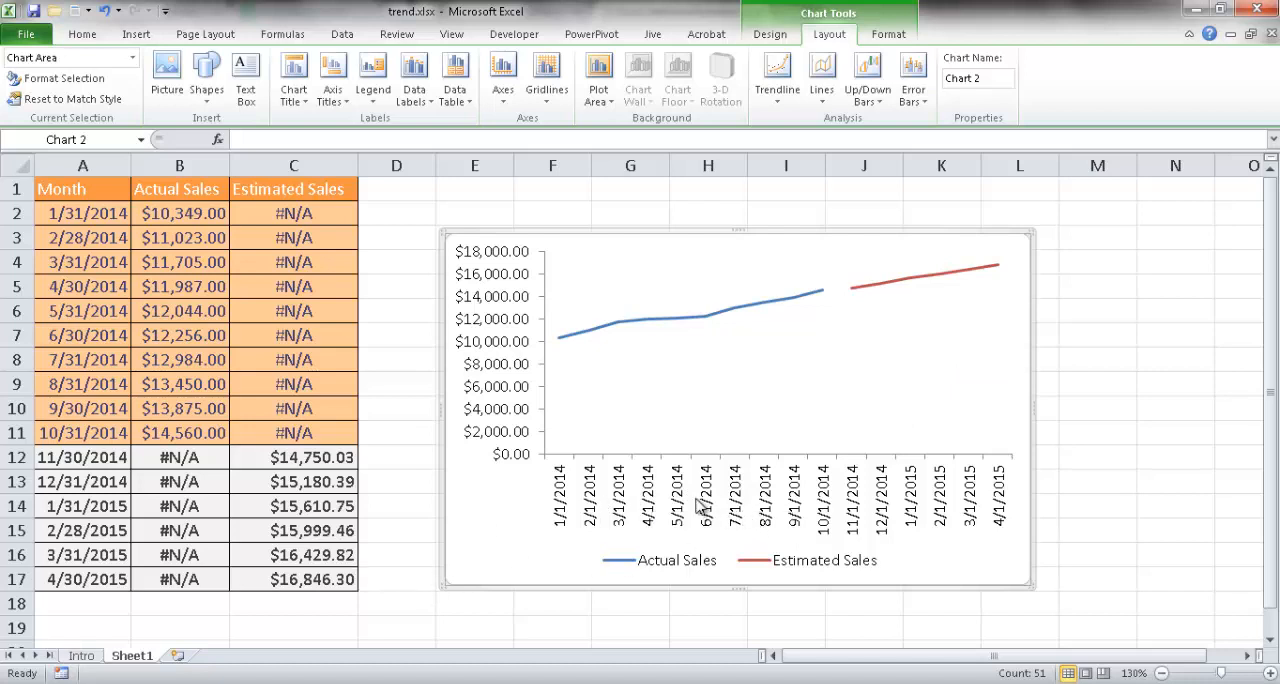
left_click(700, 500)
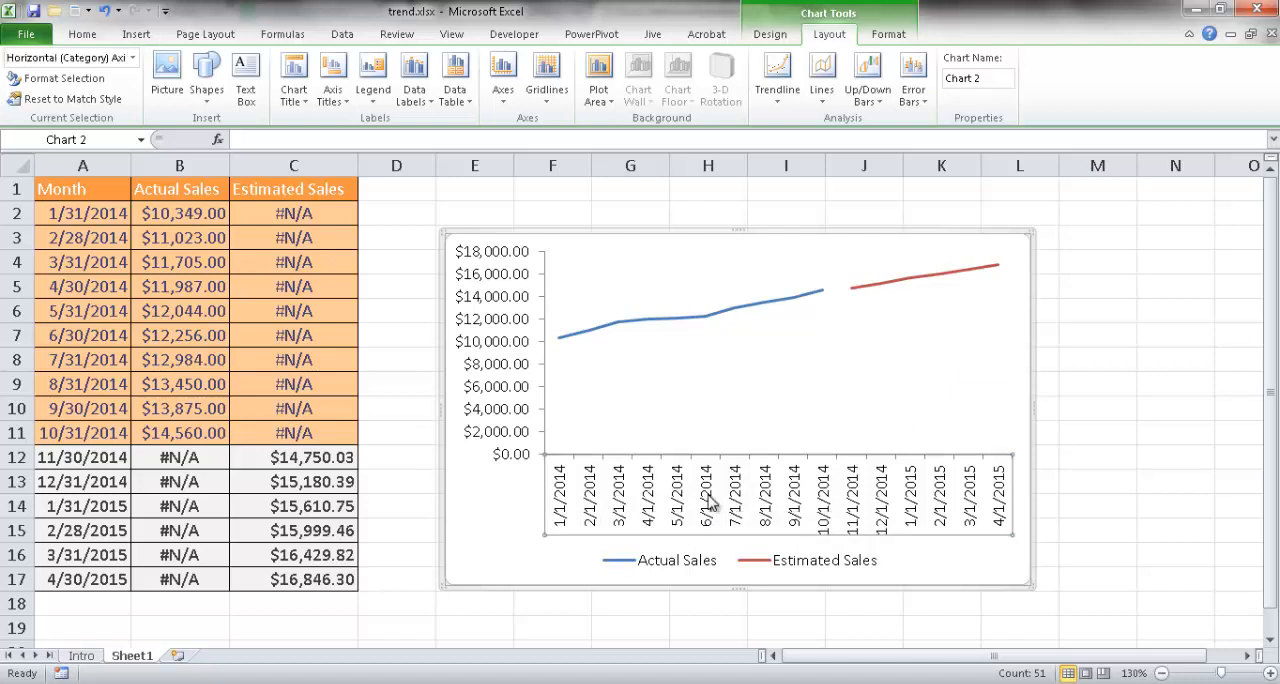
In Format Axis > Alignment, lower the custom angle to about -45° so month labels slant
right_click(708, 500)
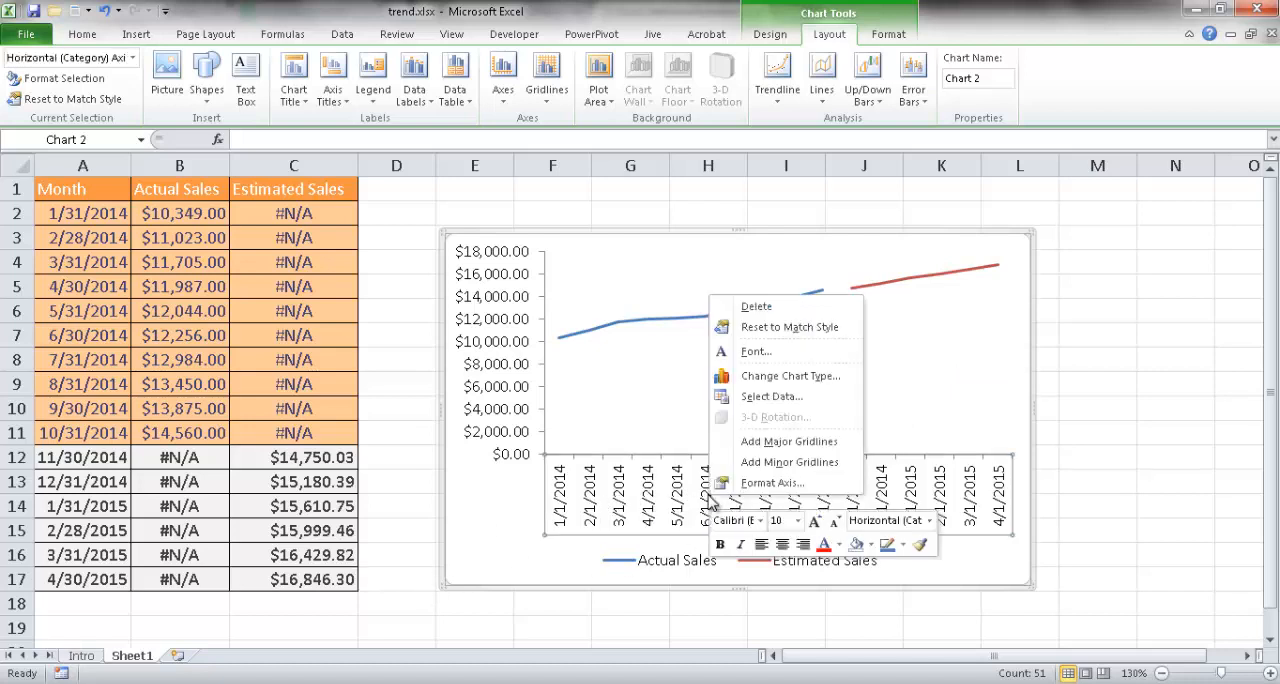
left_click(772, 482)
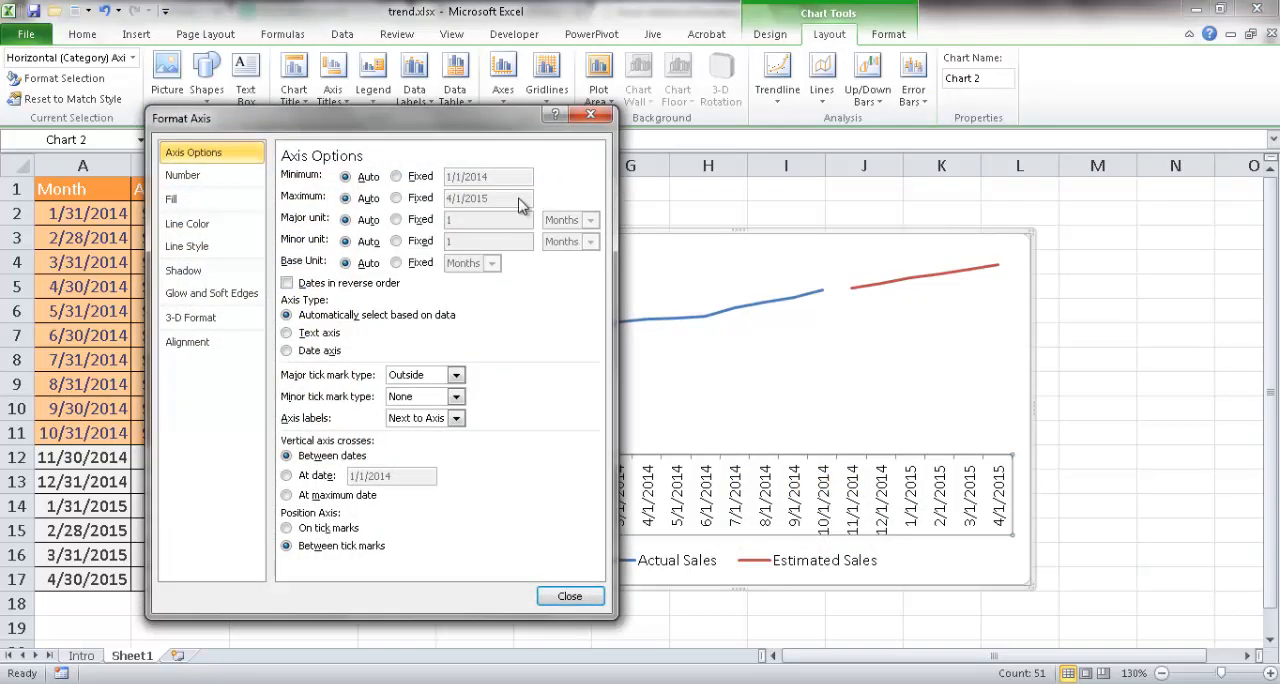
left_click(188, 342)
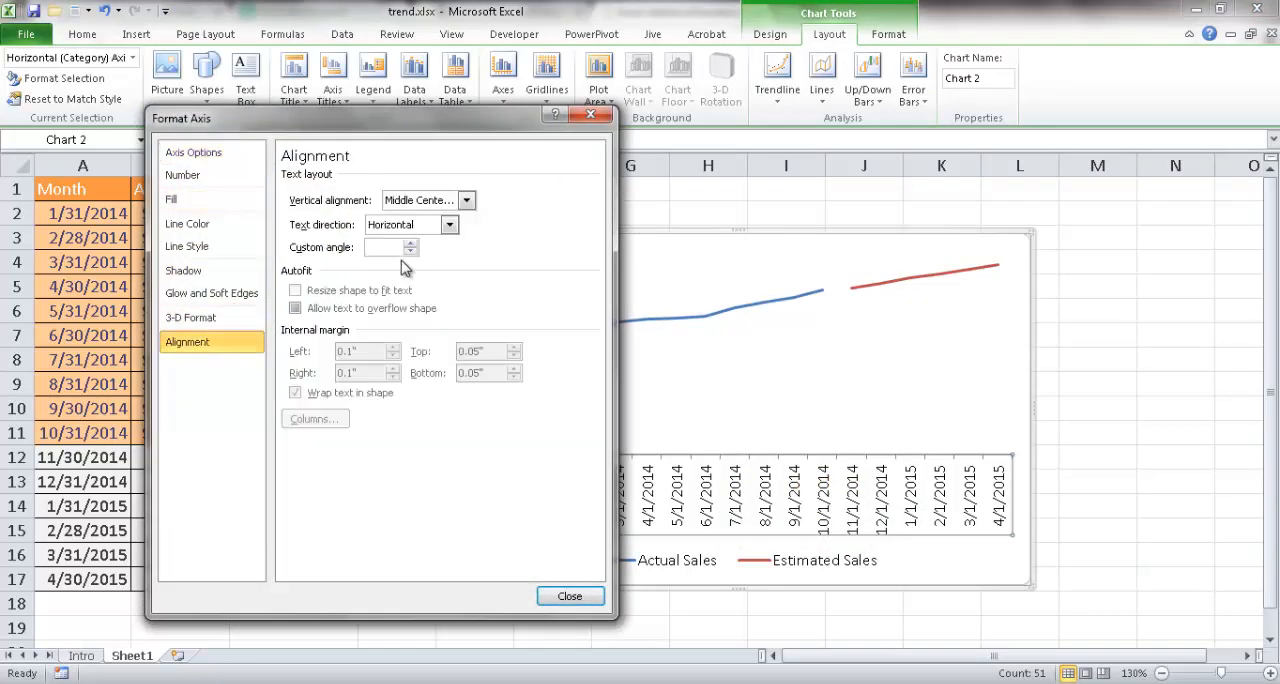
left_click(410, 248)
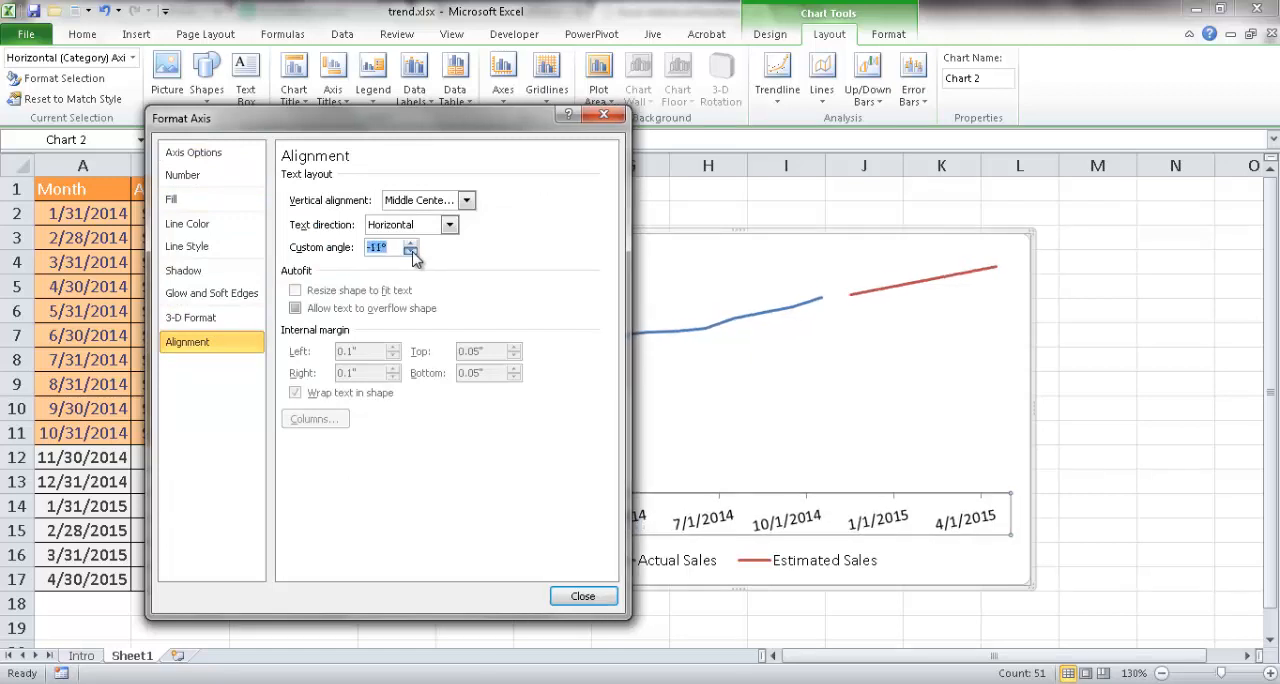
left_click(408, 248)
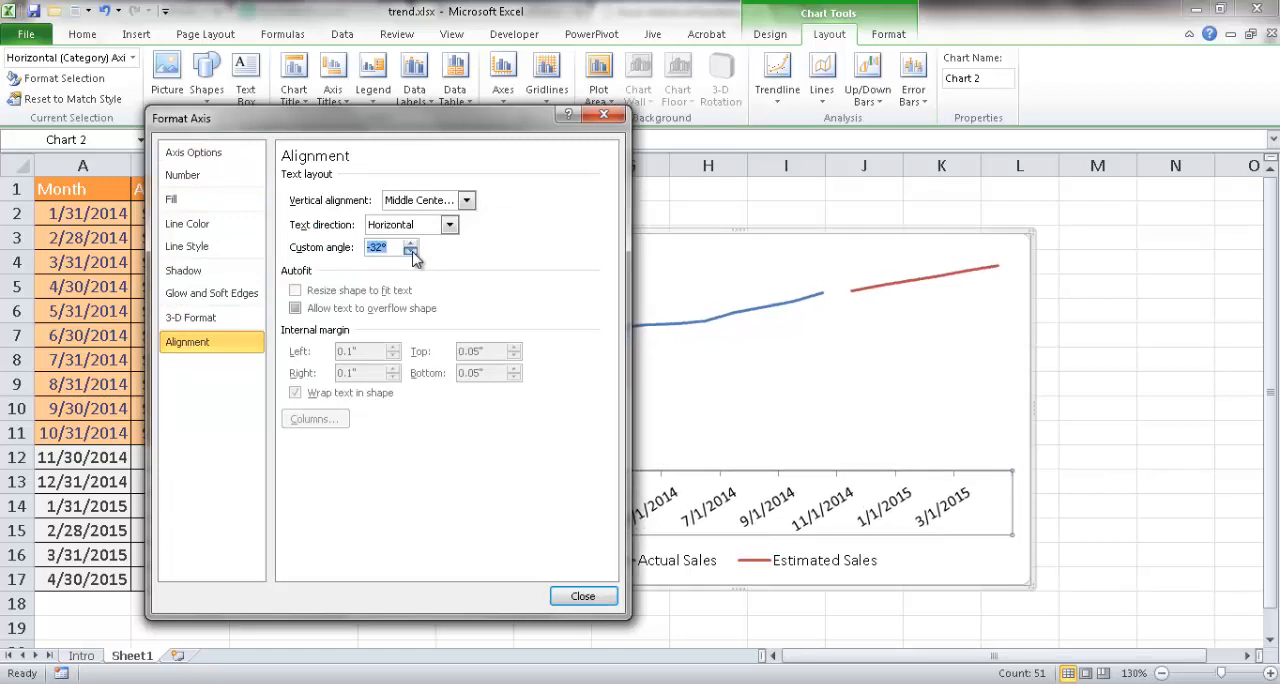
left_click(410, 252)
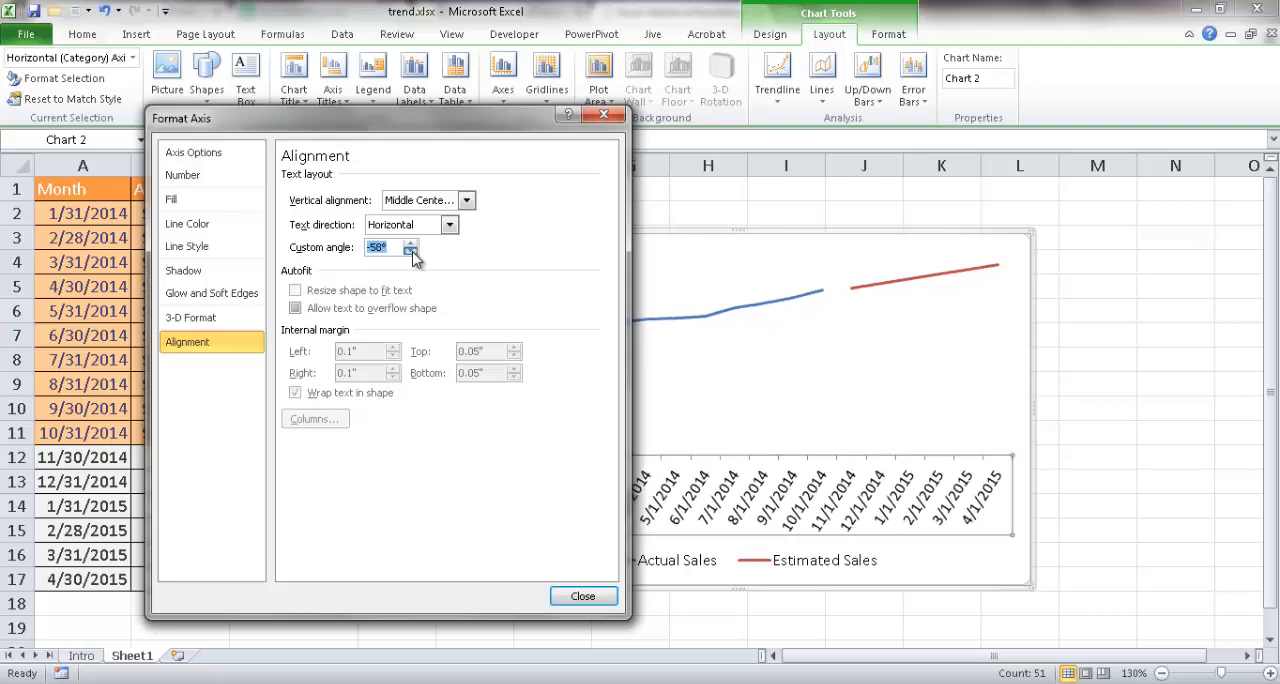
left_click(410, 252)
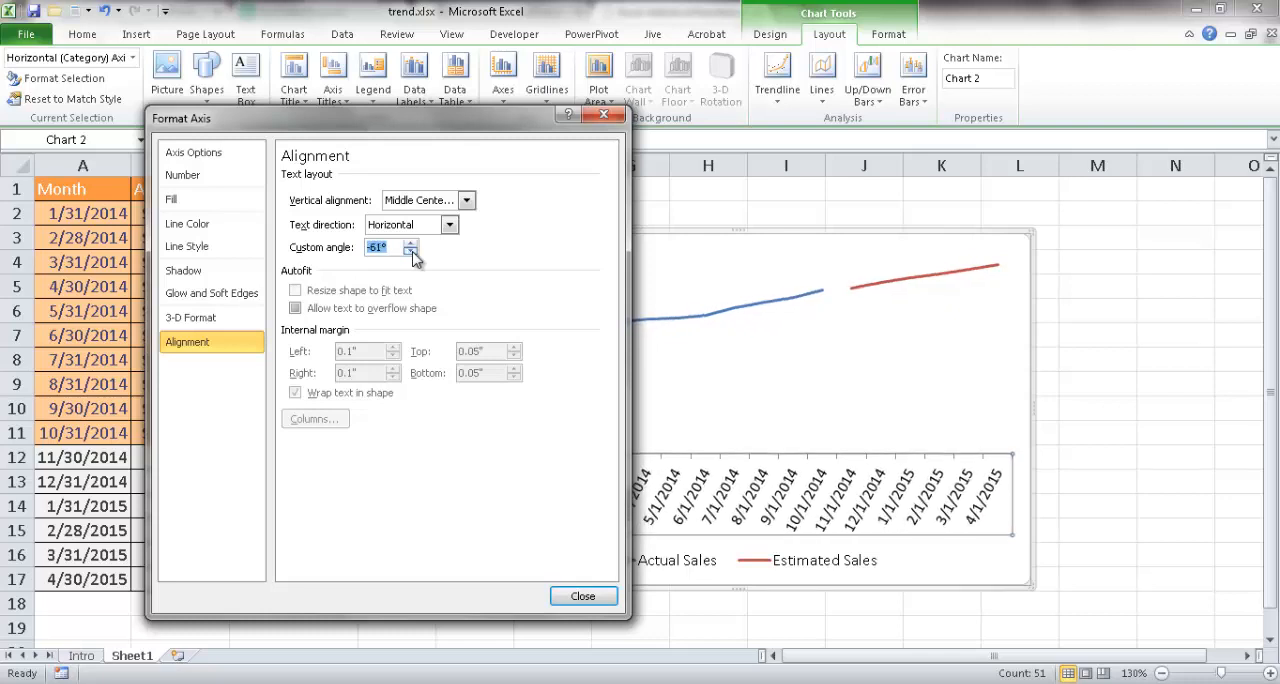
left_click(410, 244)
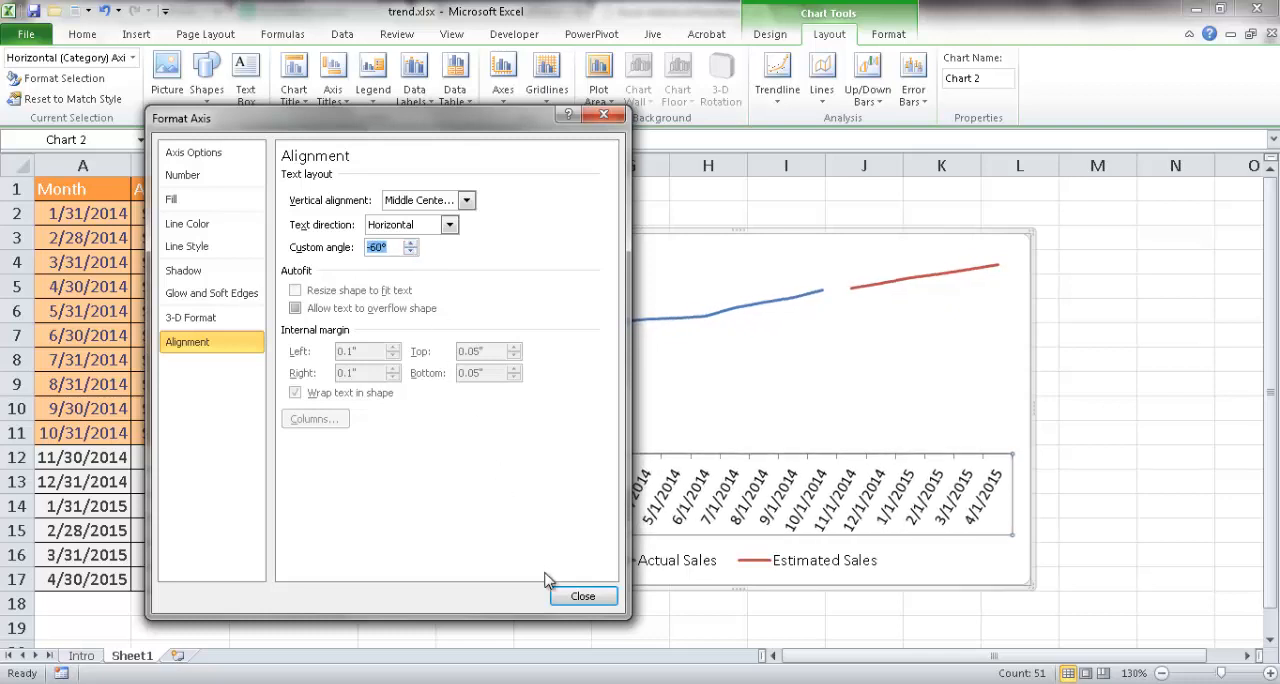
left_click(582, 596)
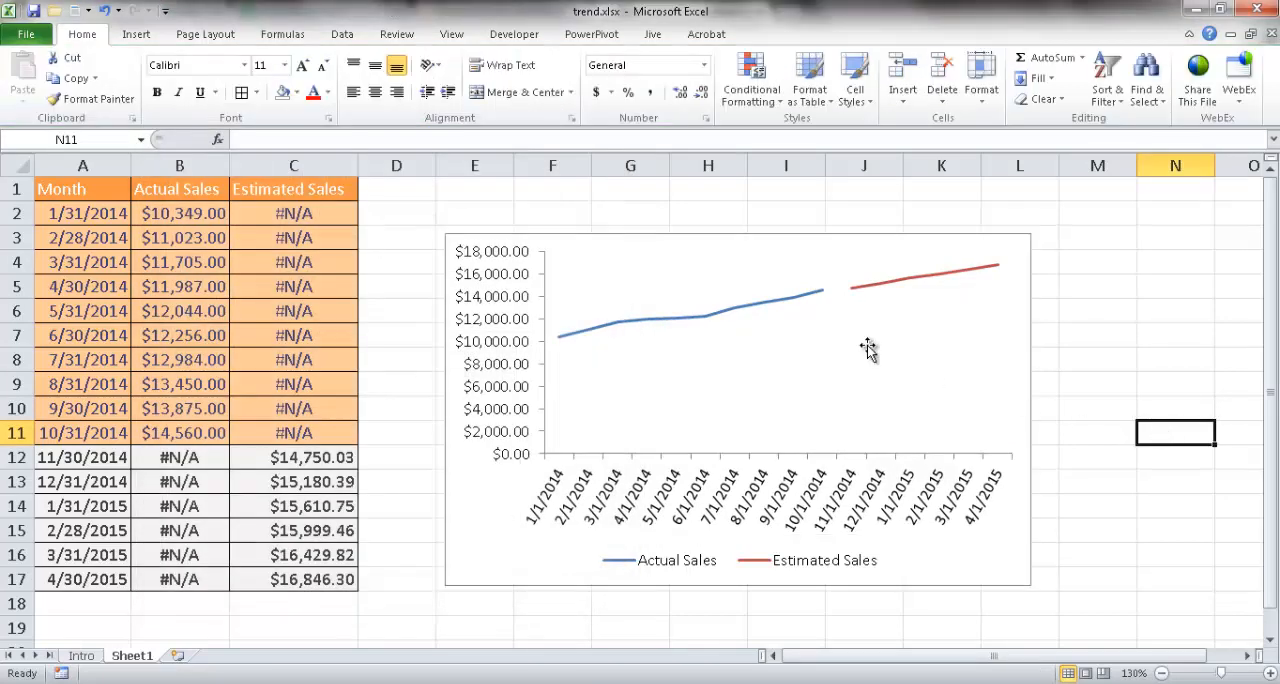
mouse_move(92, 212)
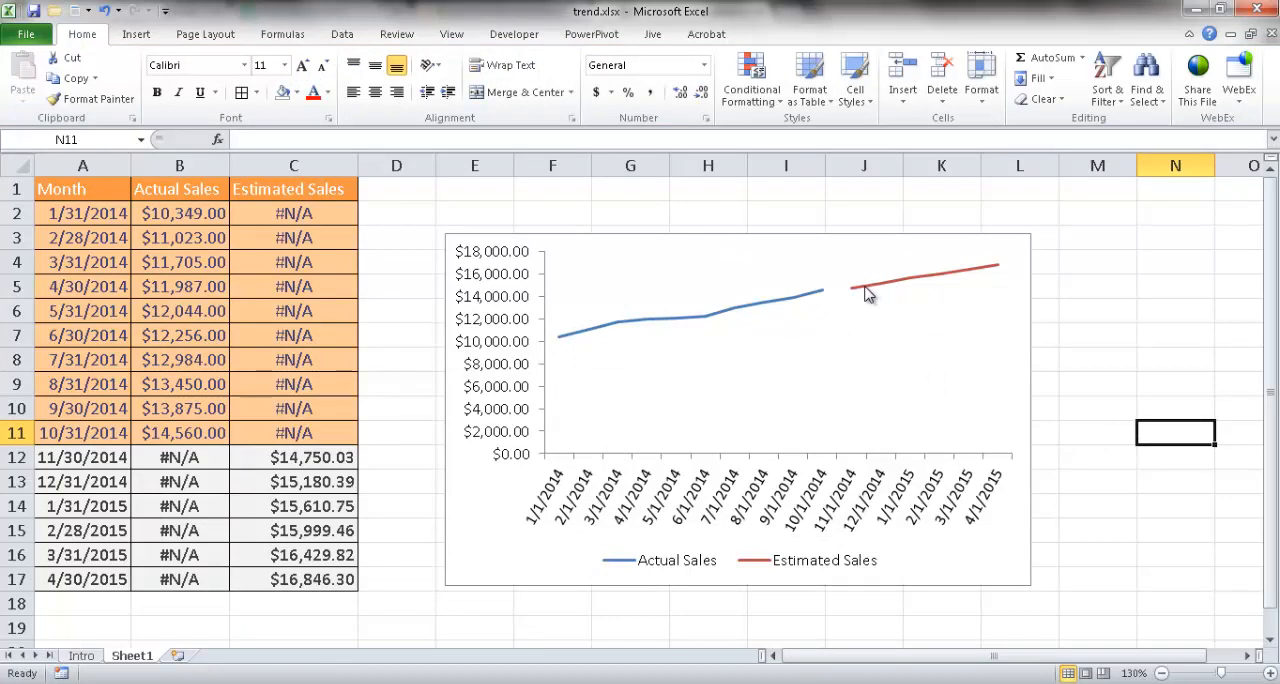
mouse_move(864, 292)
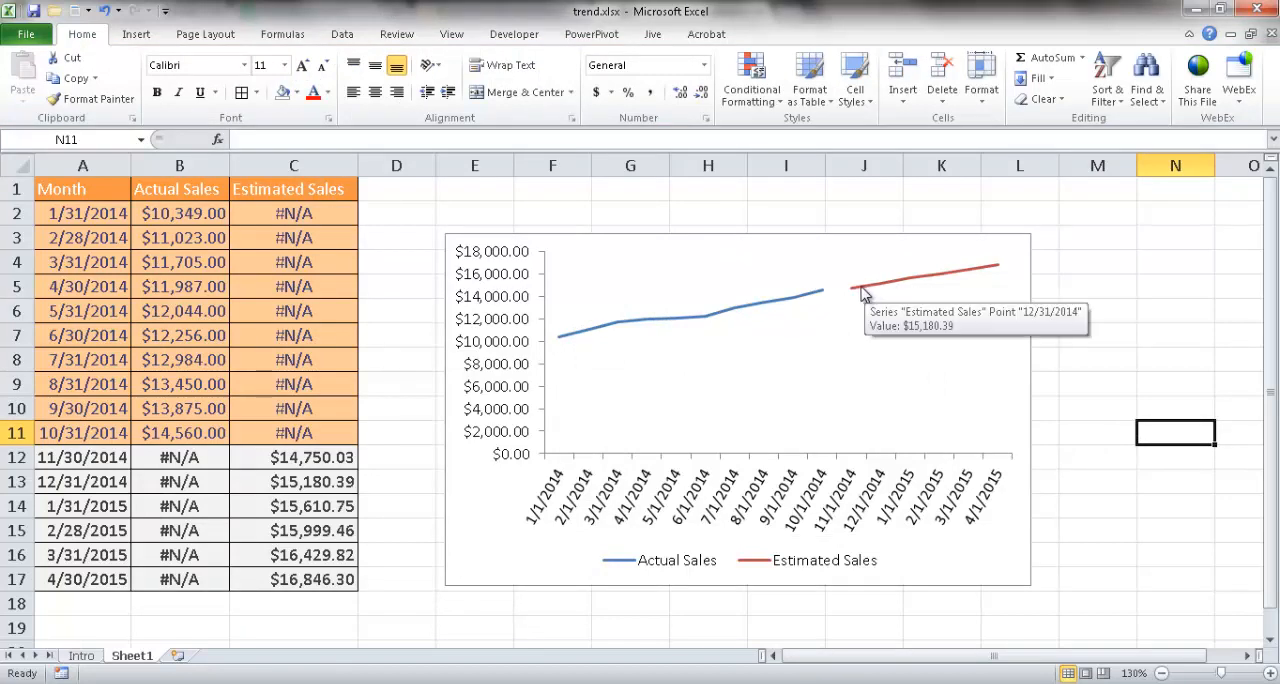
mouse_move(868, 292)
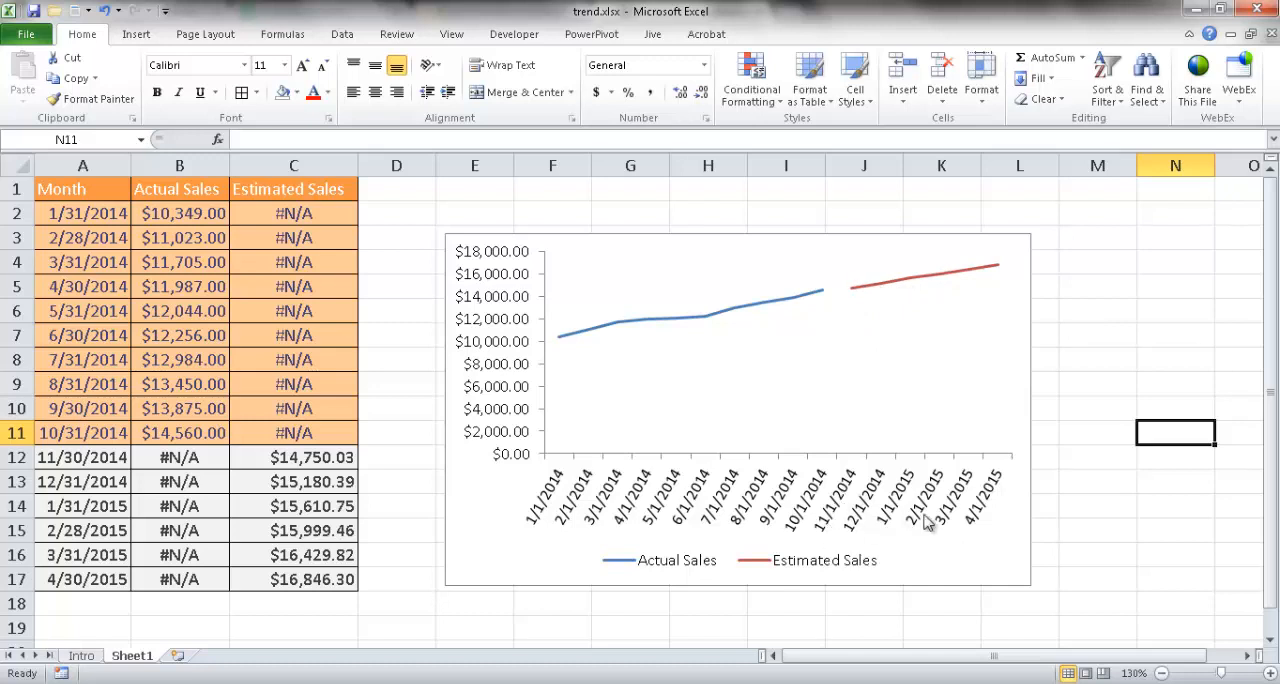
mouse_move(960, 264)
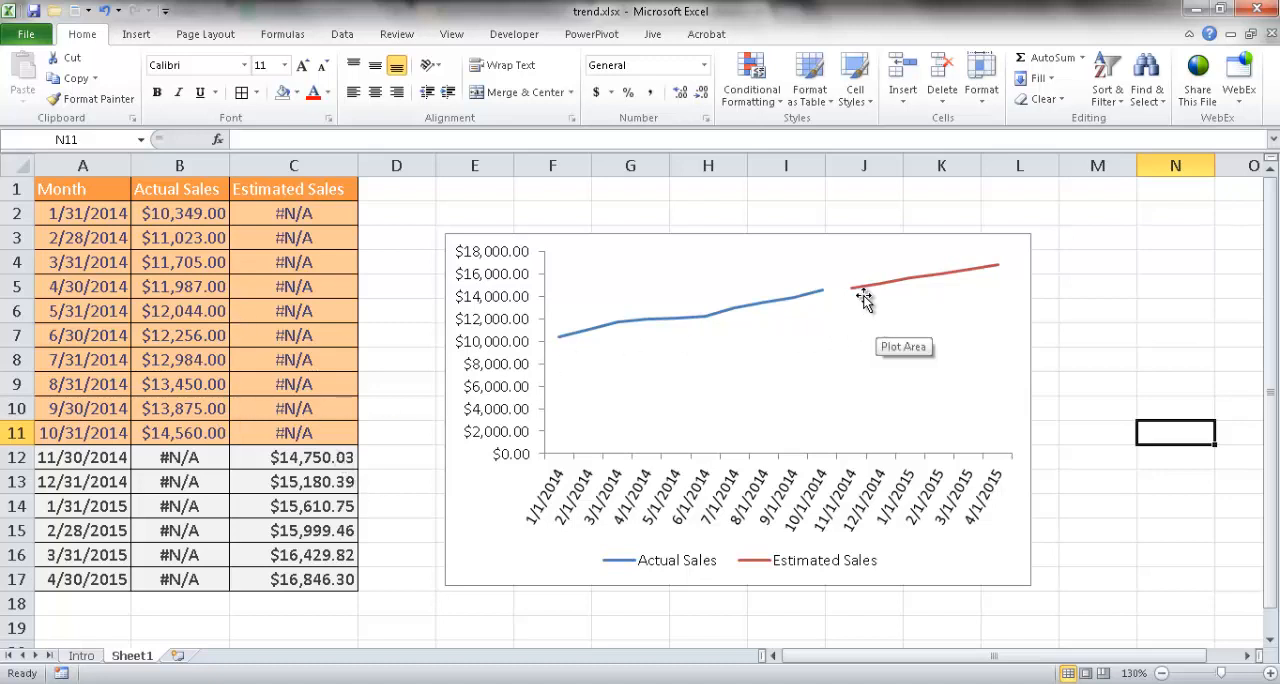
mouse_move(844, 308)
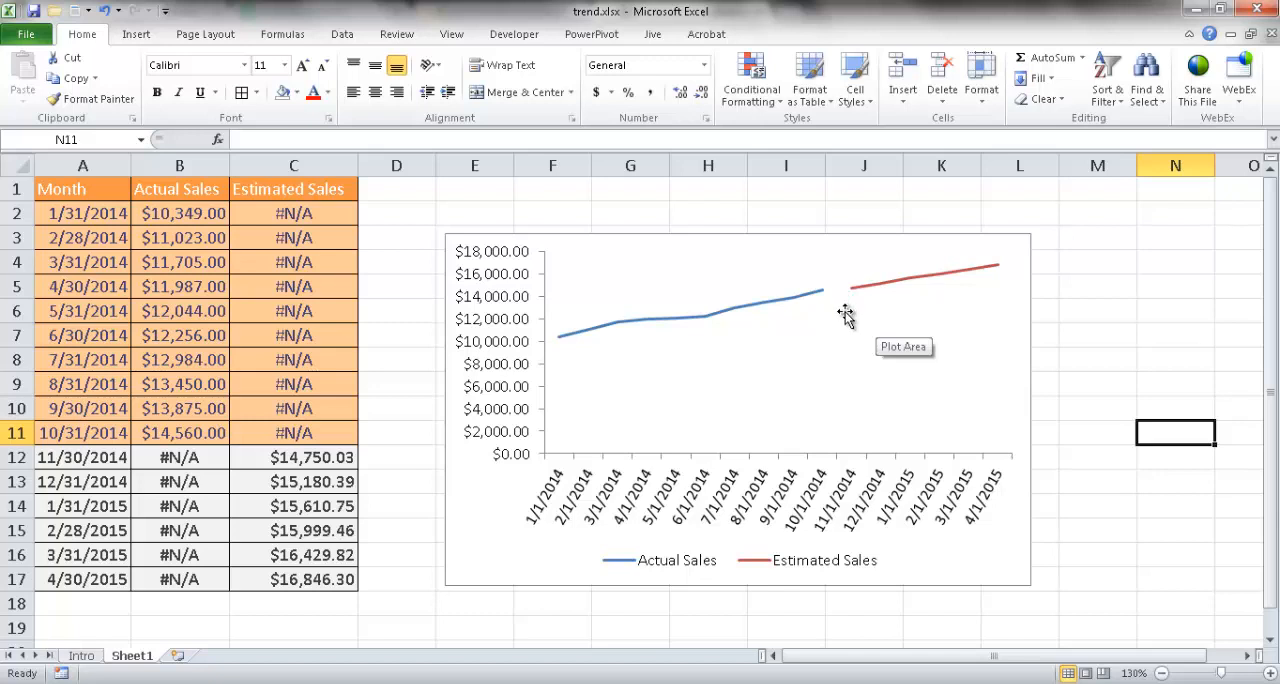
mouse_move(300, 456)
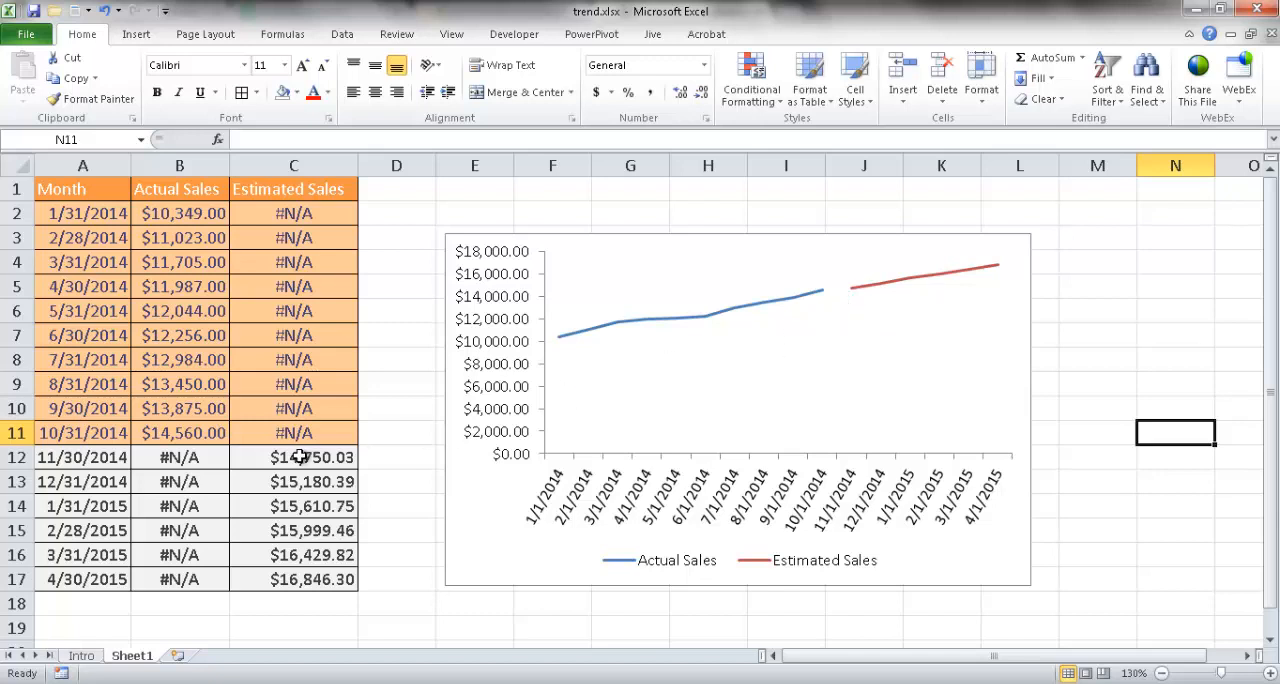
left_click(292, 456)
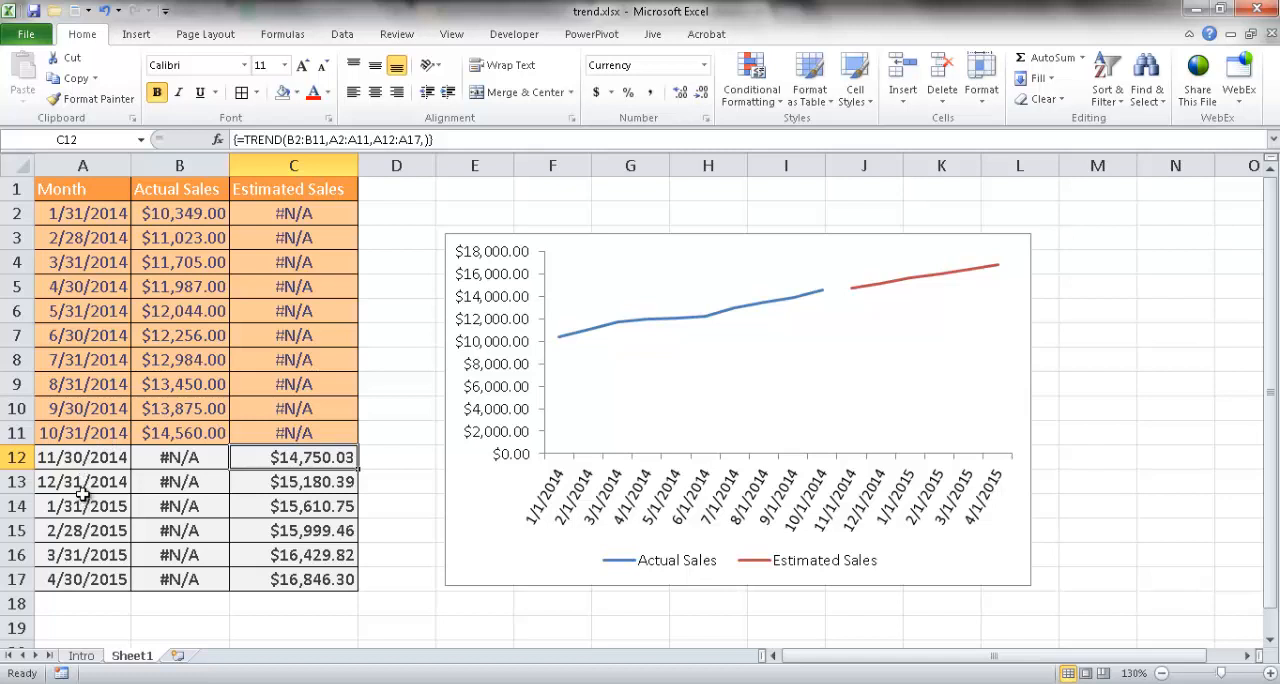
mouse_move(292, 456)
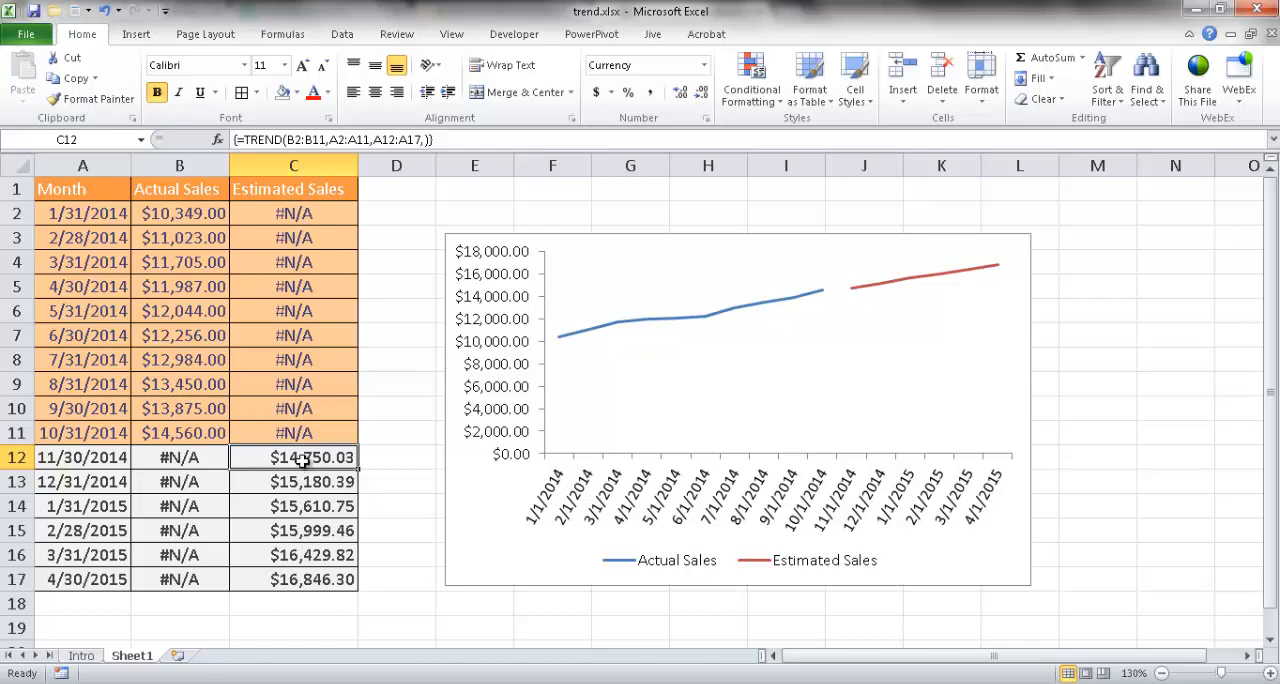
mouse_move(386, 506)
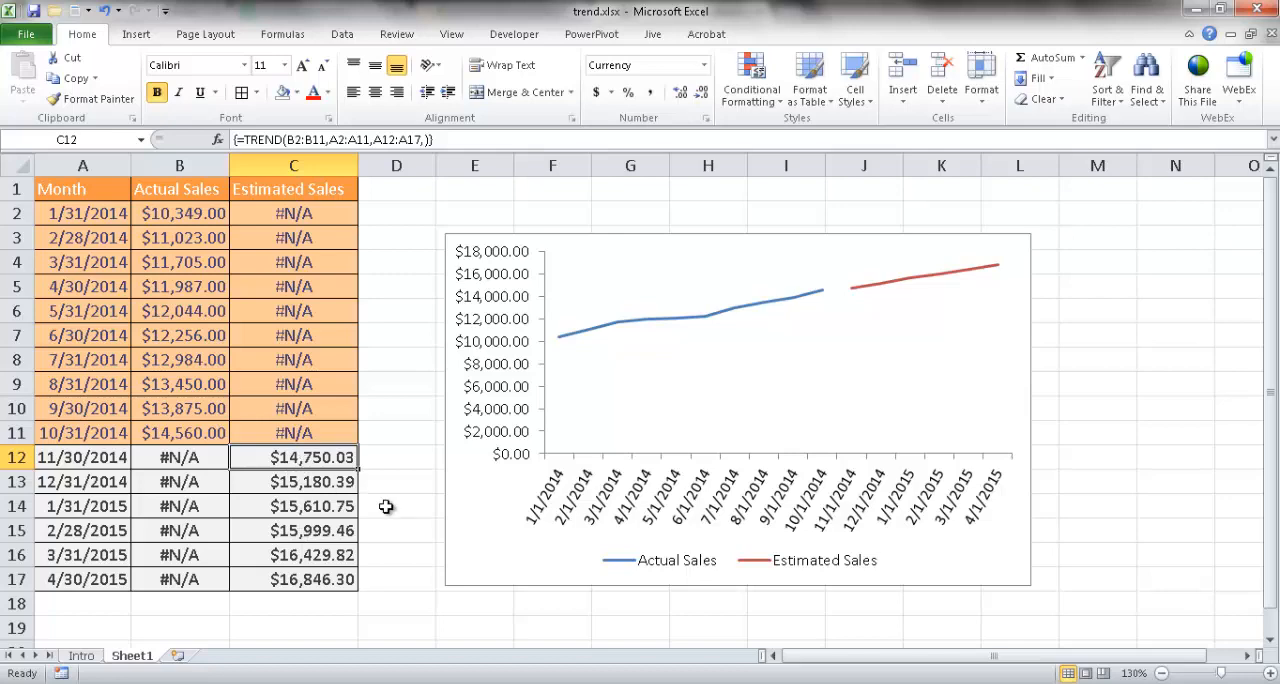